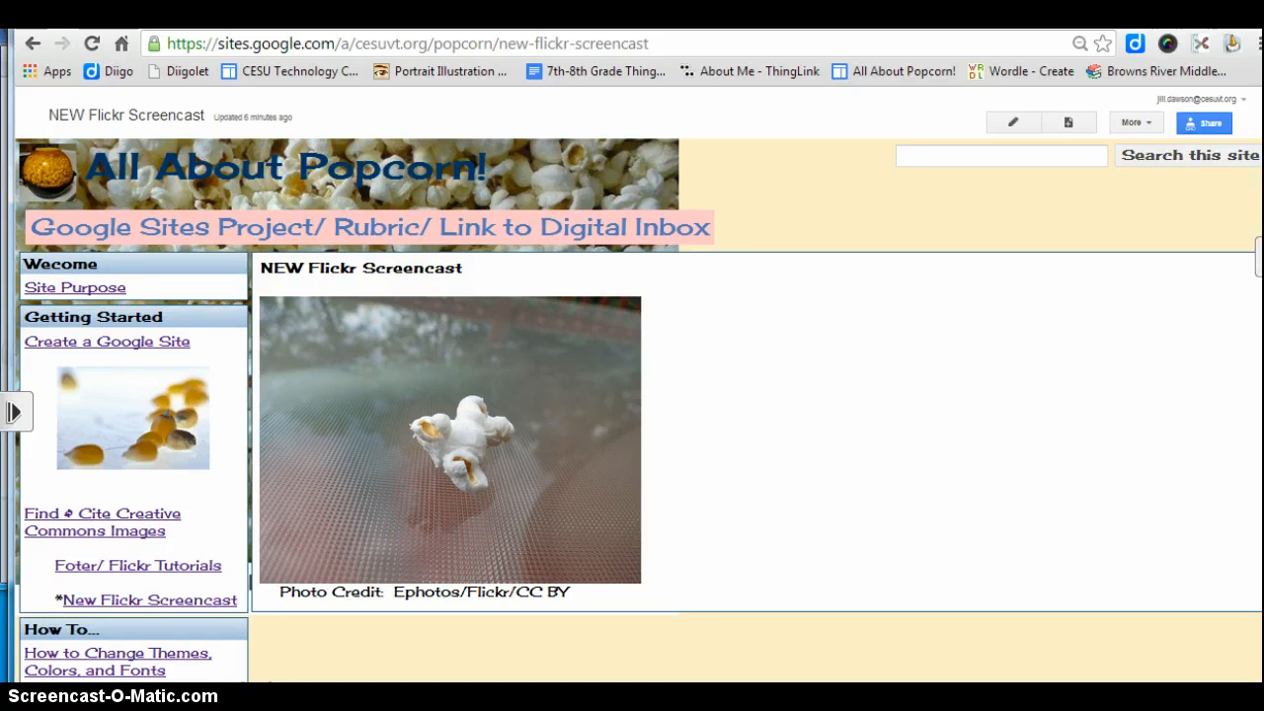
pyautogui.moveTo(553, 635)
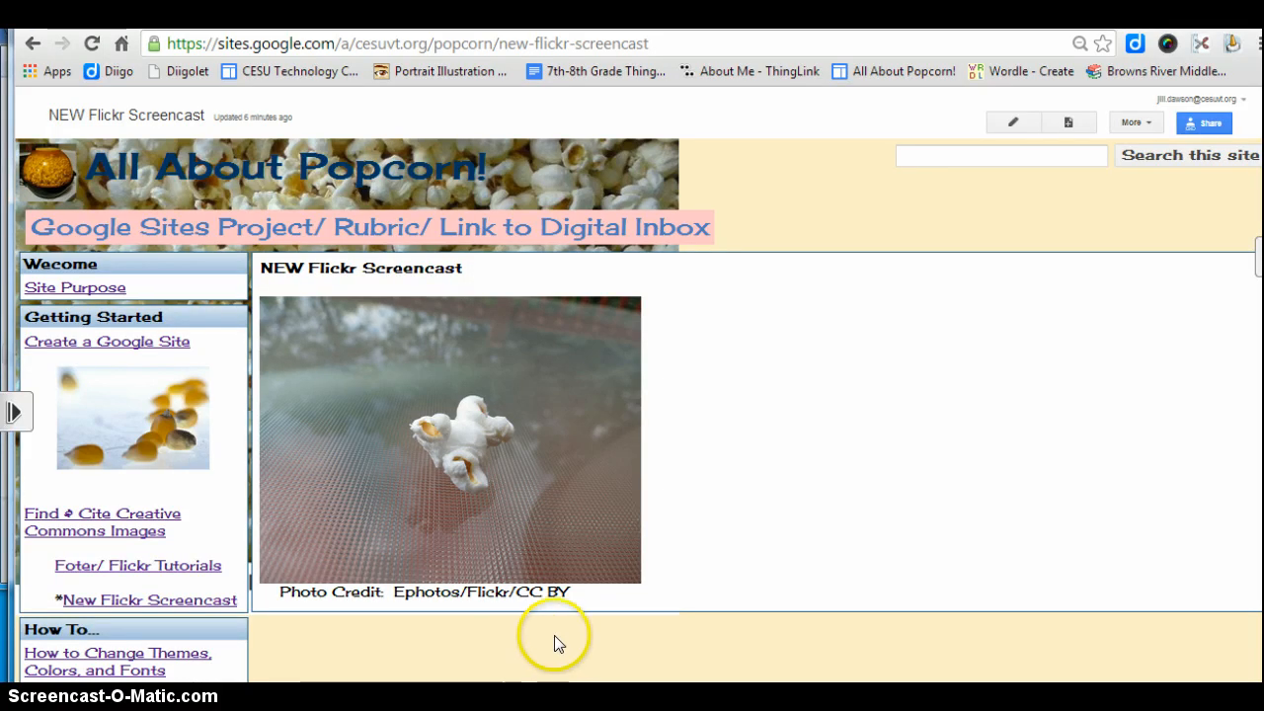
pyautogui.moveTo(233, 468)
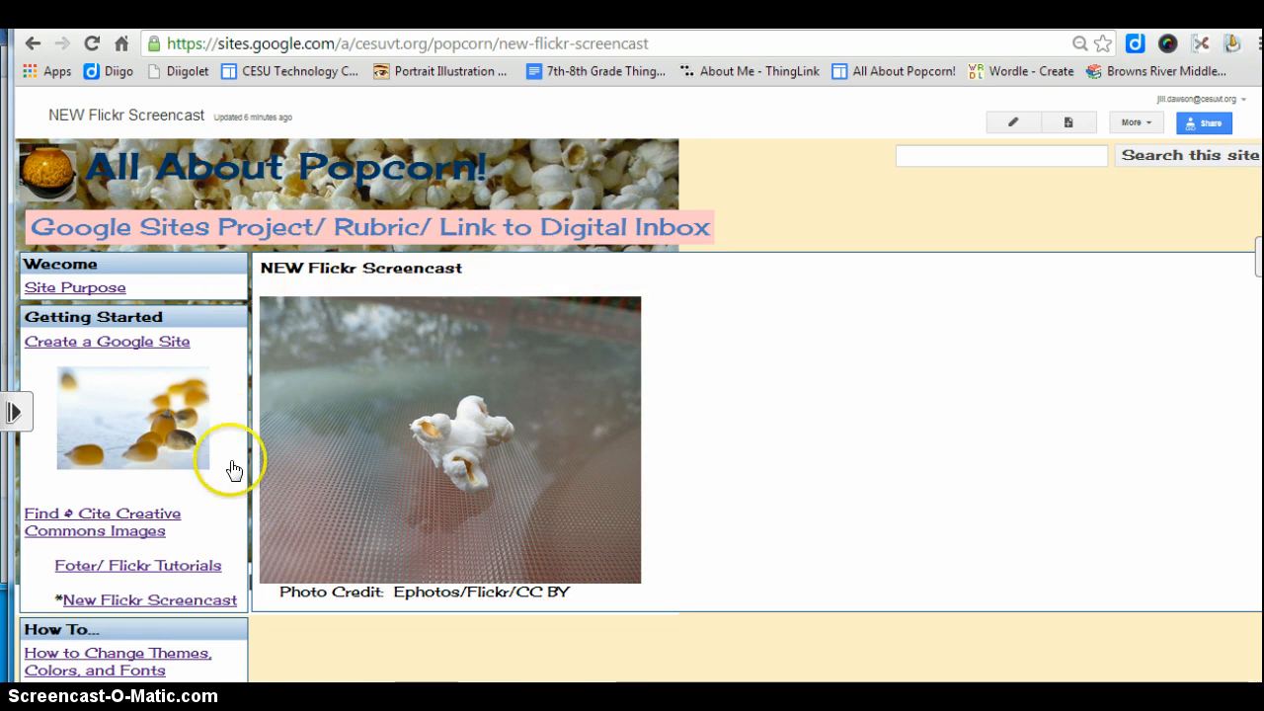
pyautogui.moveTo(553, 592)
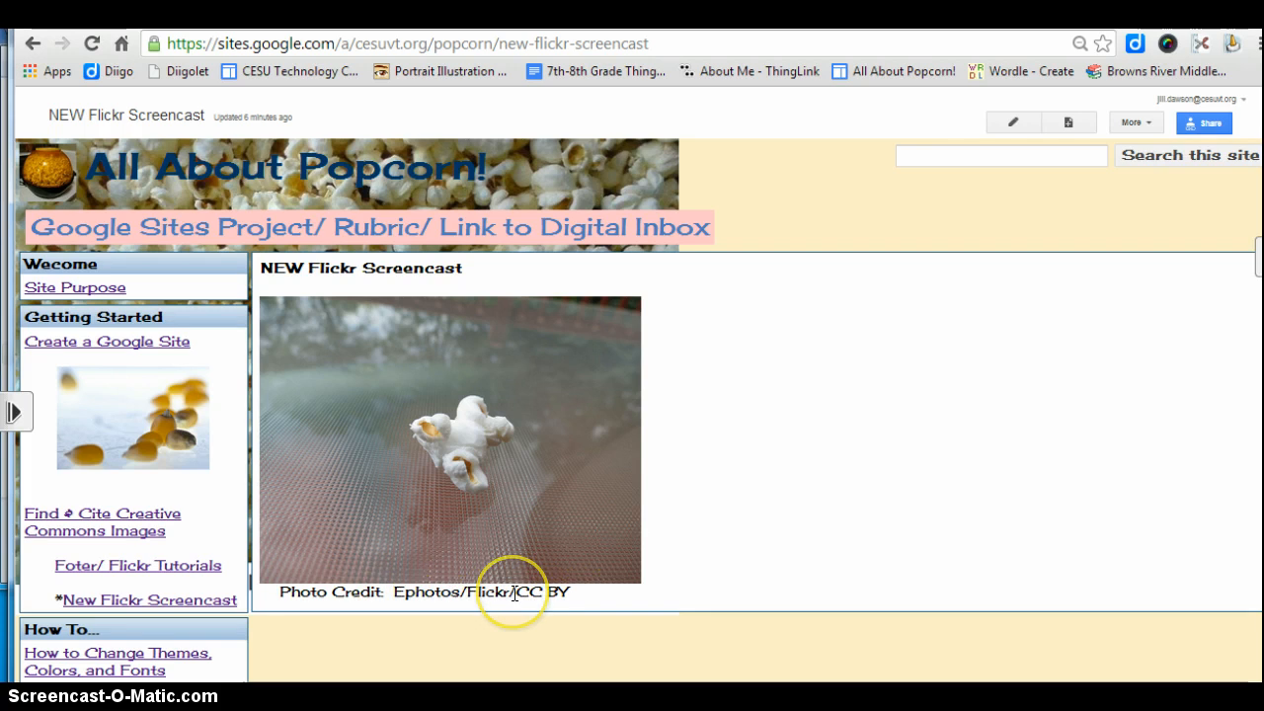
pyautogui.moveTo(602, 616)
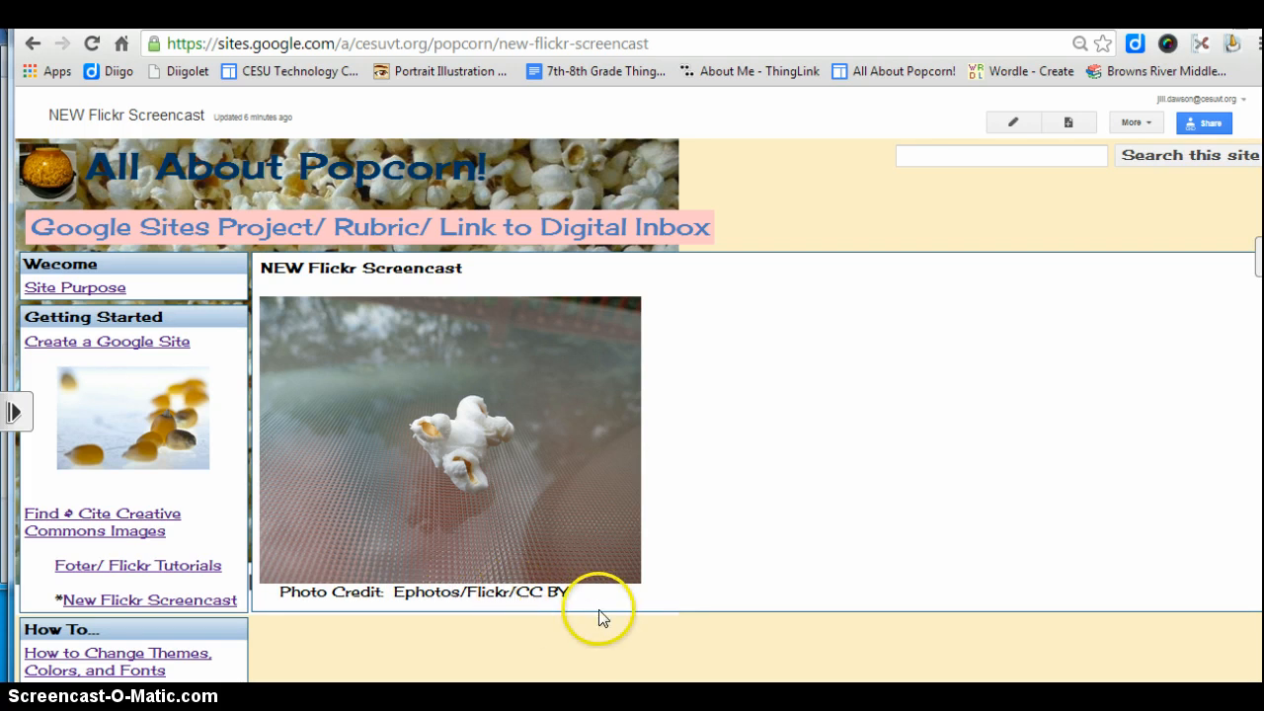
pyautogui.moveTo(568, 549)
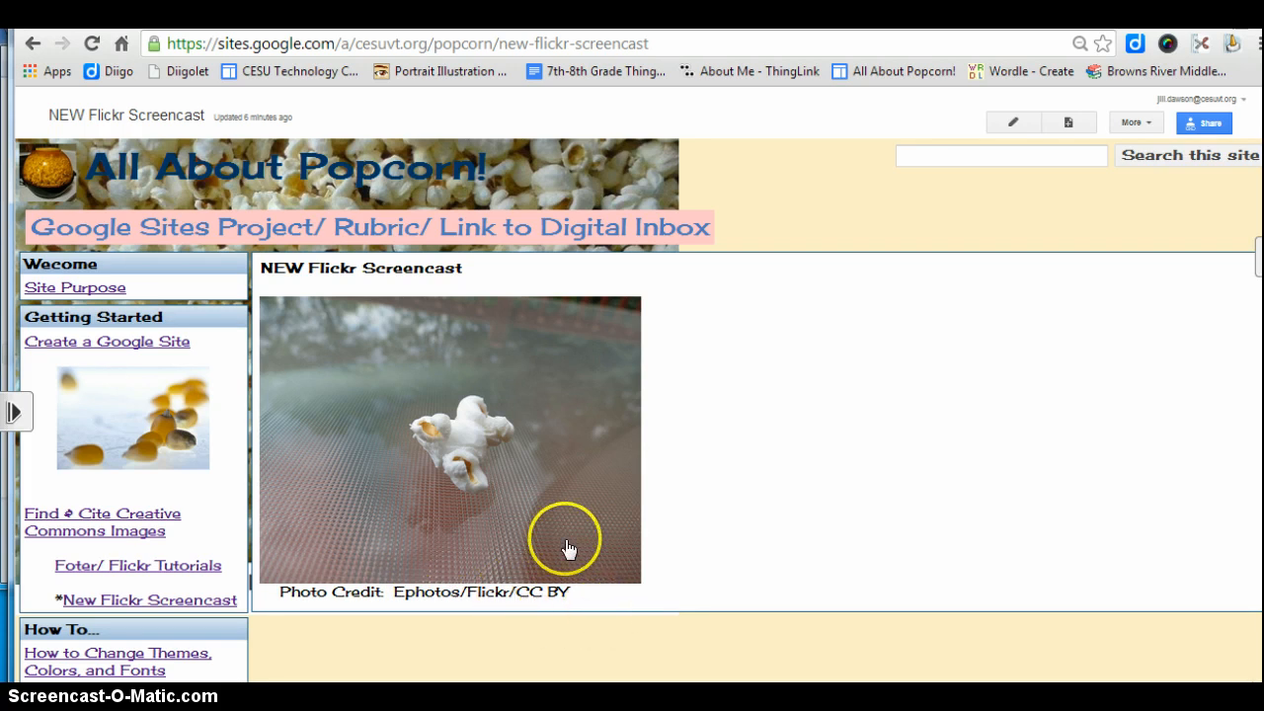
pyautogui.moveTo(466, 434)
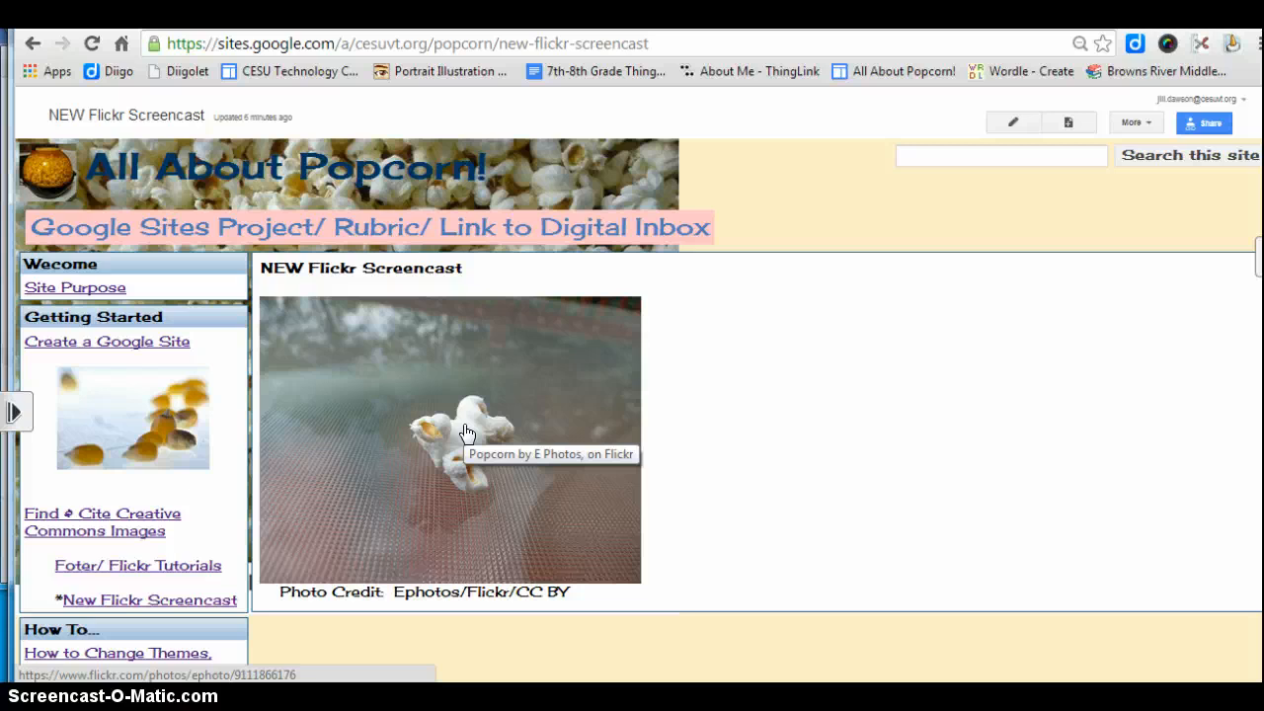
# View the Popcorn photo's download size choices from its ••• menu, then leave them.
pyautogui.click(466, 435)
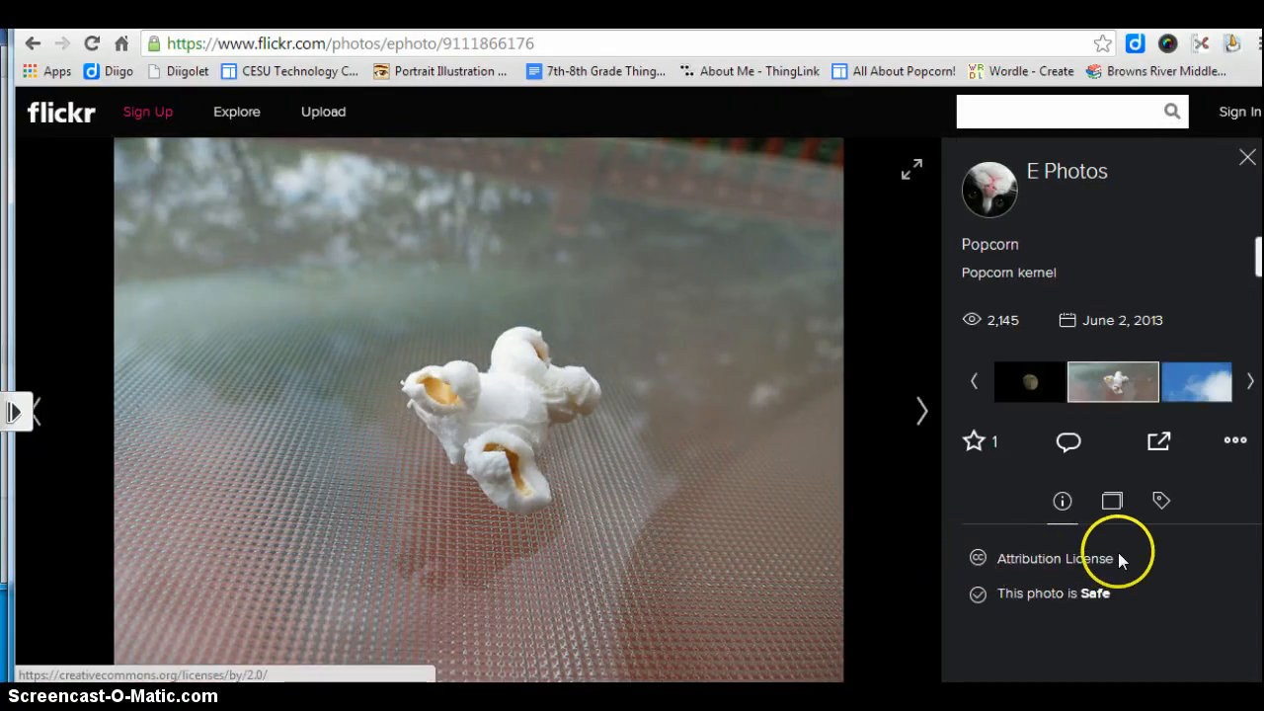
pyautogui.moveTo(976, 570)
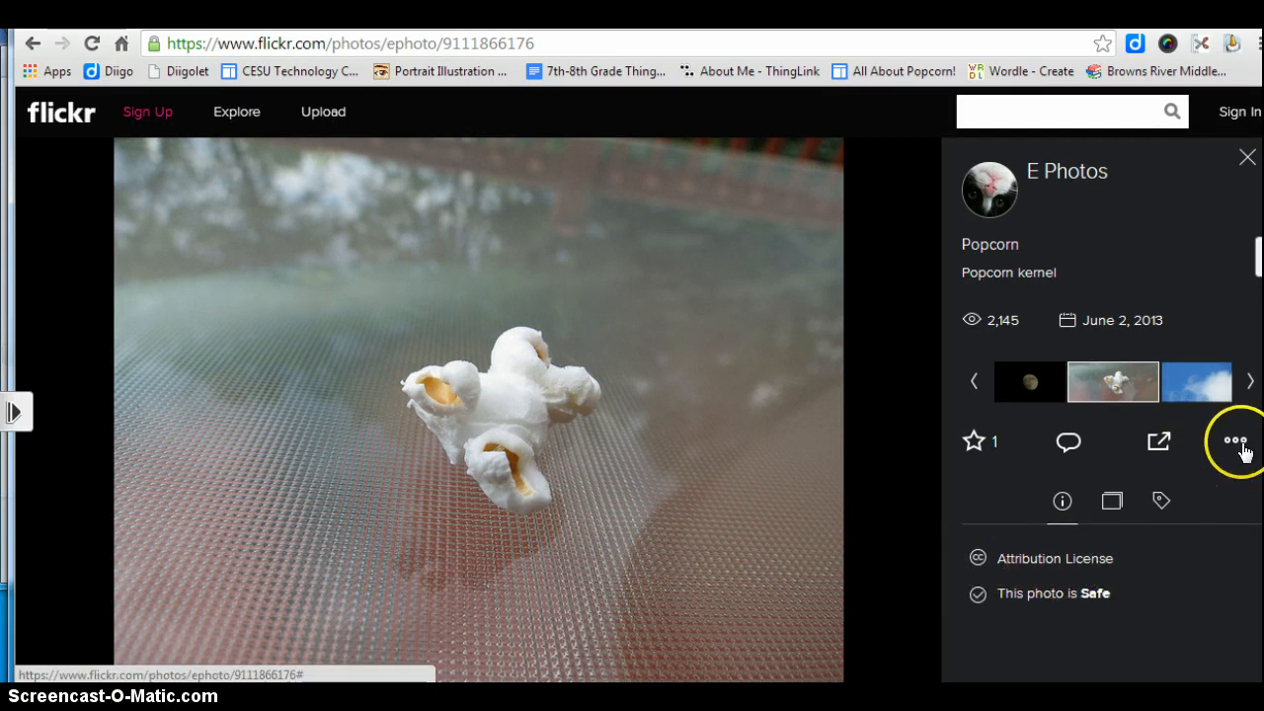
pyautogui.click(1234, 442)
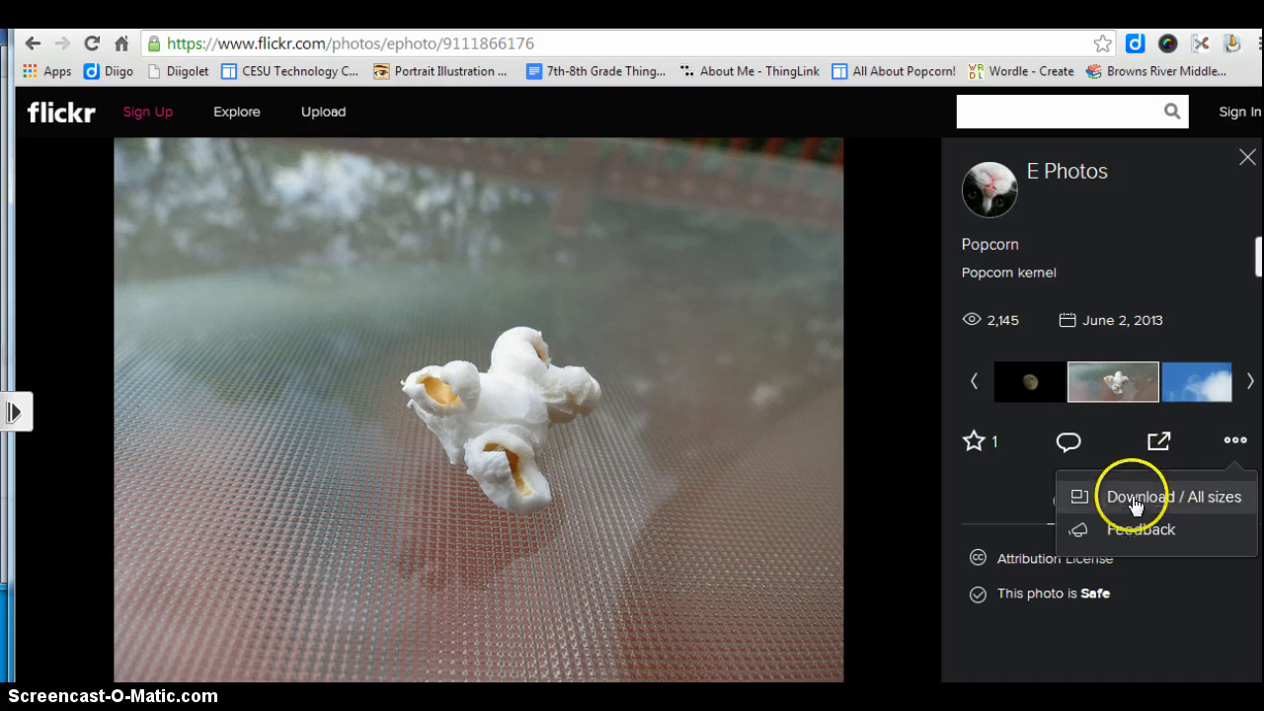
pyautogui.click(1172, 498)
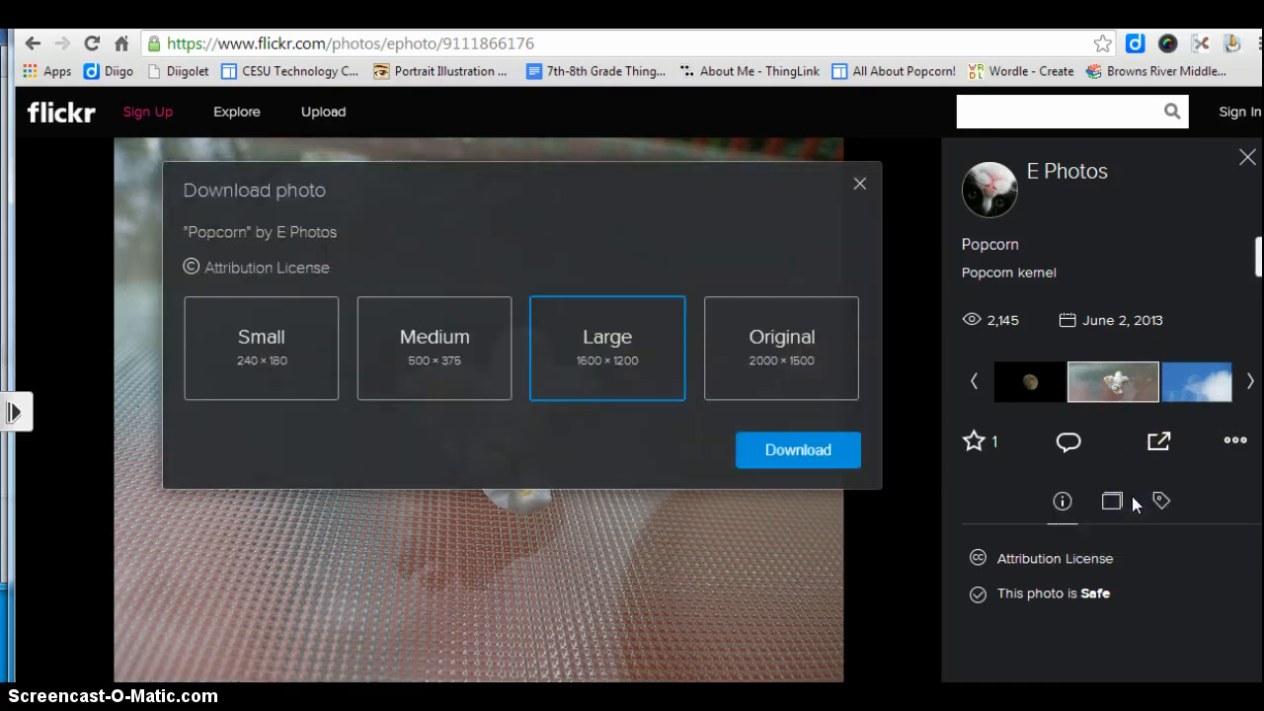
pyautogui.moveTo(209, 245)
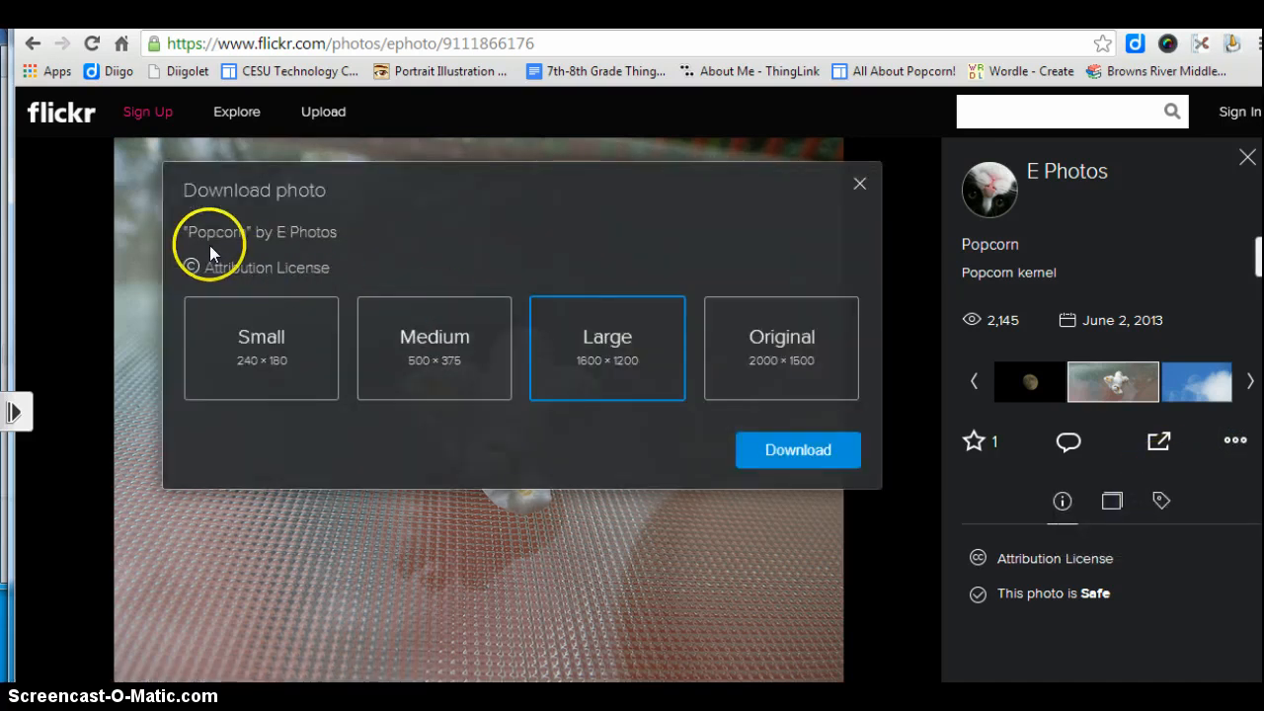
pyautogui.moveTo(509, 580)
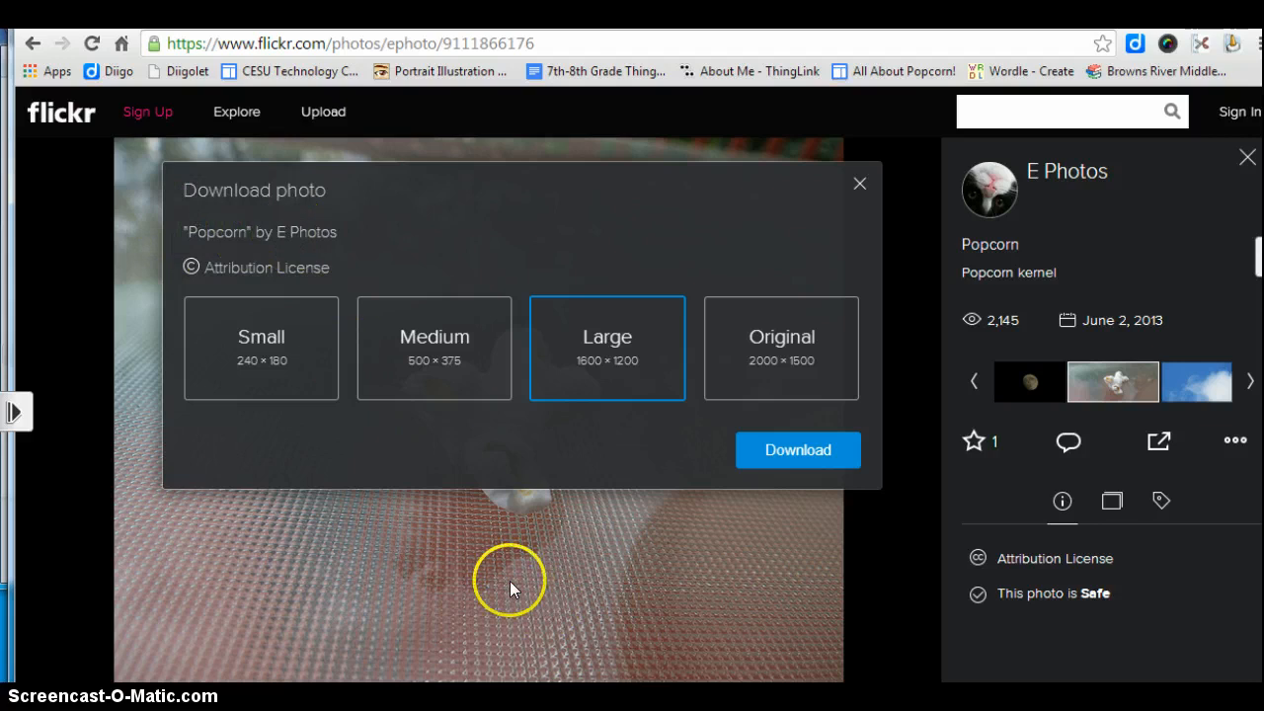
pyautogui.click(34, 44)
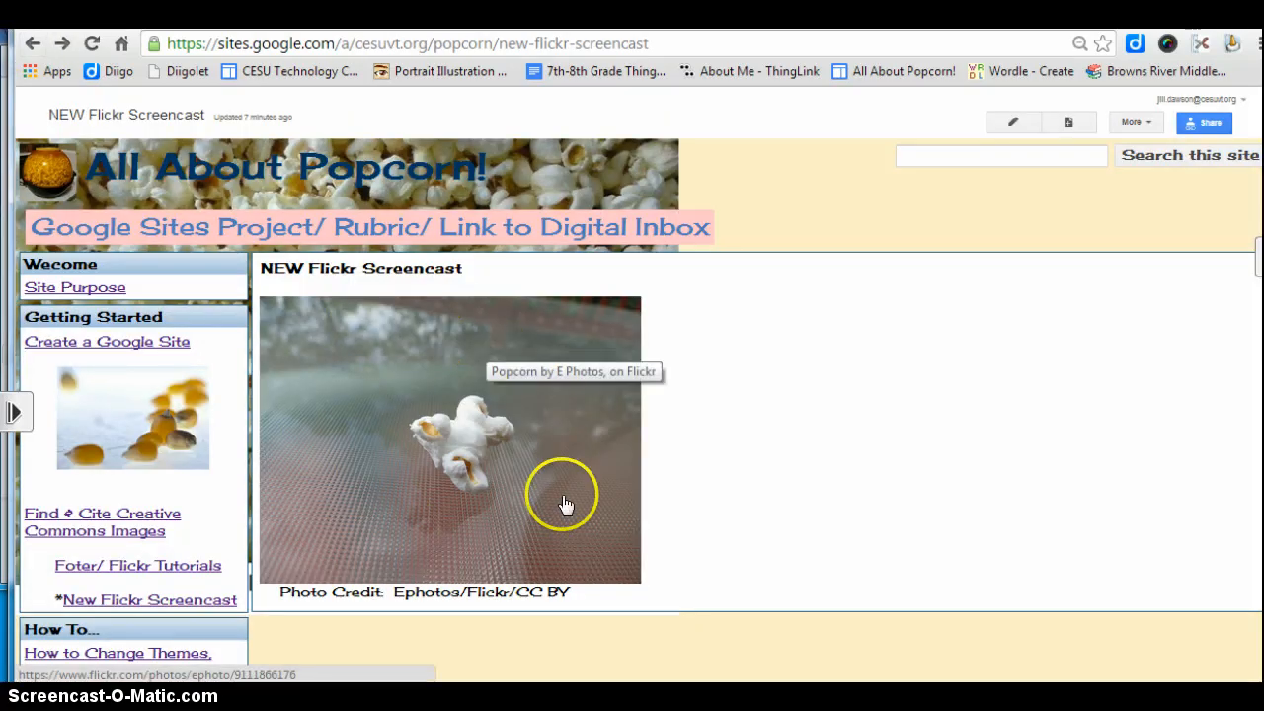
pyautogui.moveTo(817, 102)
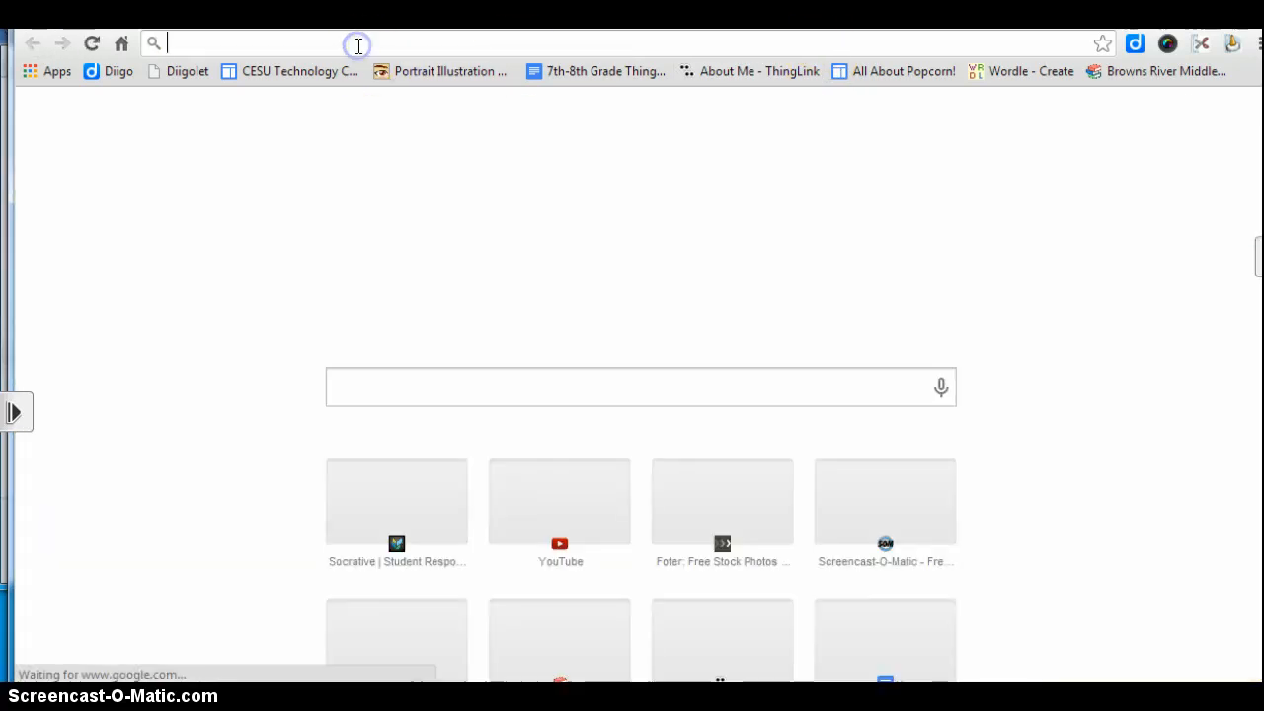
# Search Google for 'creative commons search tool' and go to the CC Search result.
pyautogui.write('creative commons search tool')
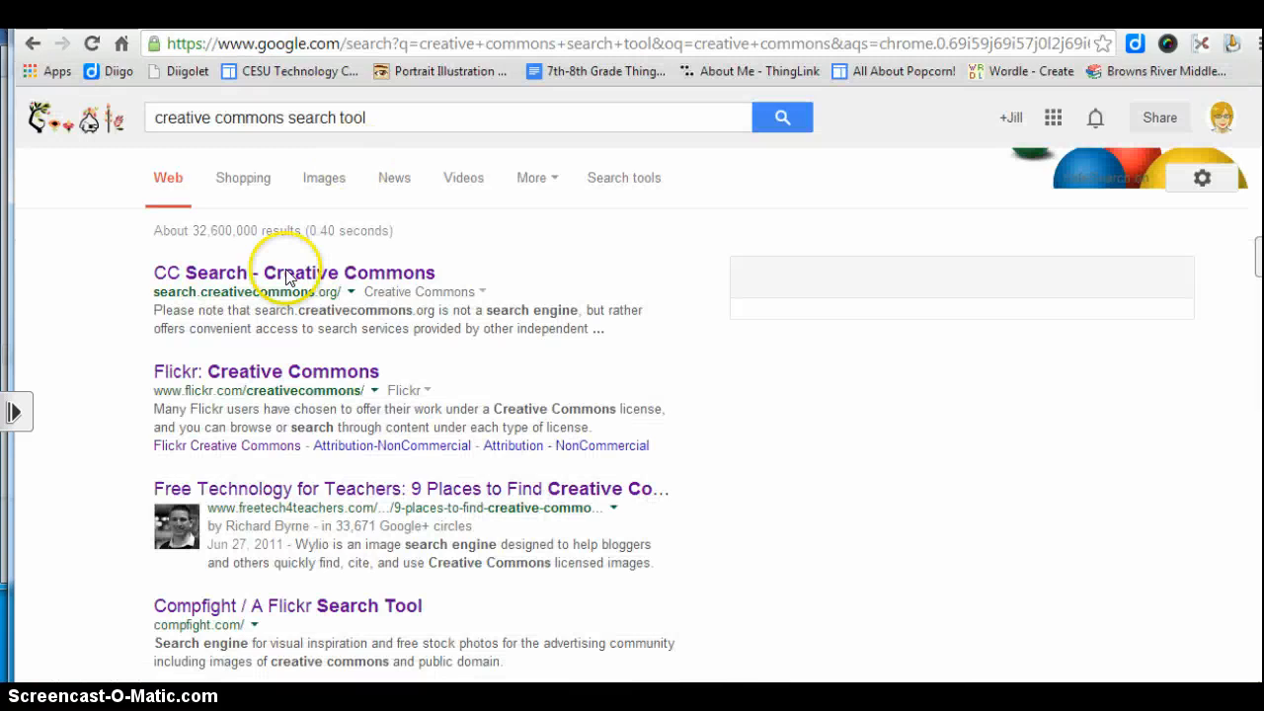
pyautogui.click(293, 273)
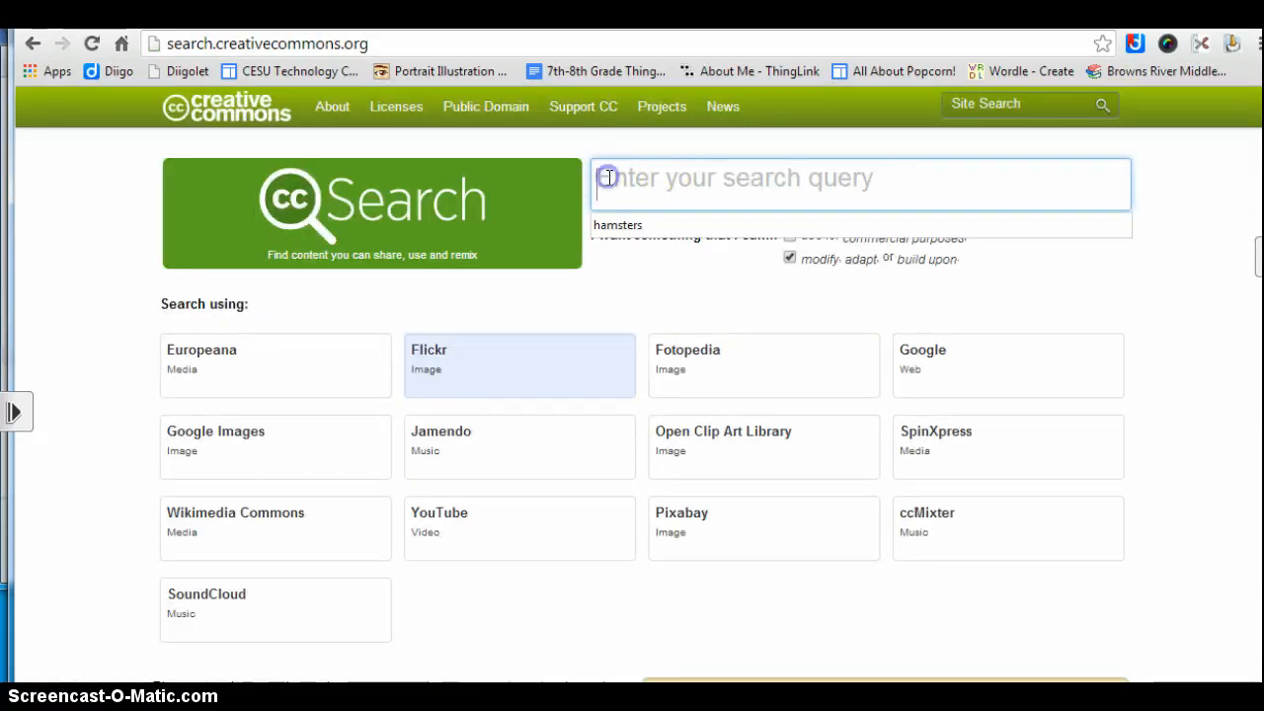
# Search CC Search for popcorn, keeping only 'modify, adapt, or build upon' checked, via the Flickr tile.
pyautogui.write('popcorn')
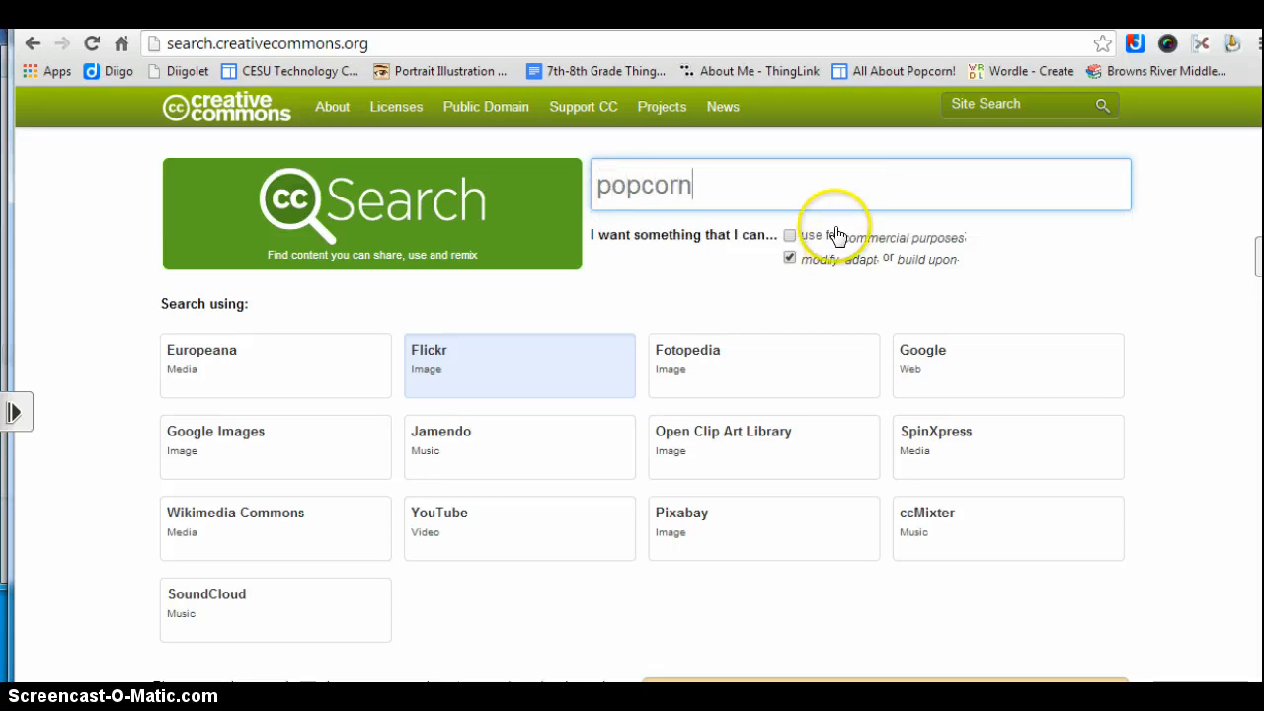
pyautogui.moveTo(879, 241)
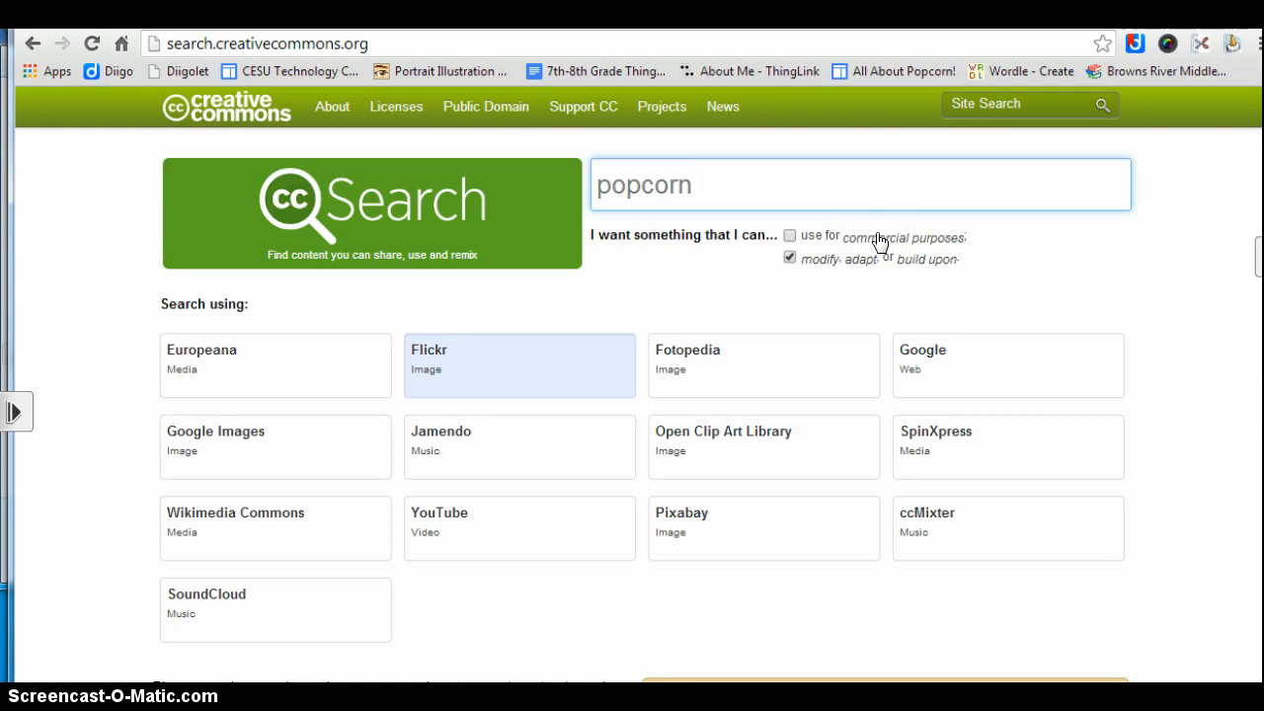
pyautogui.click(790, 257)
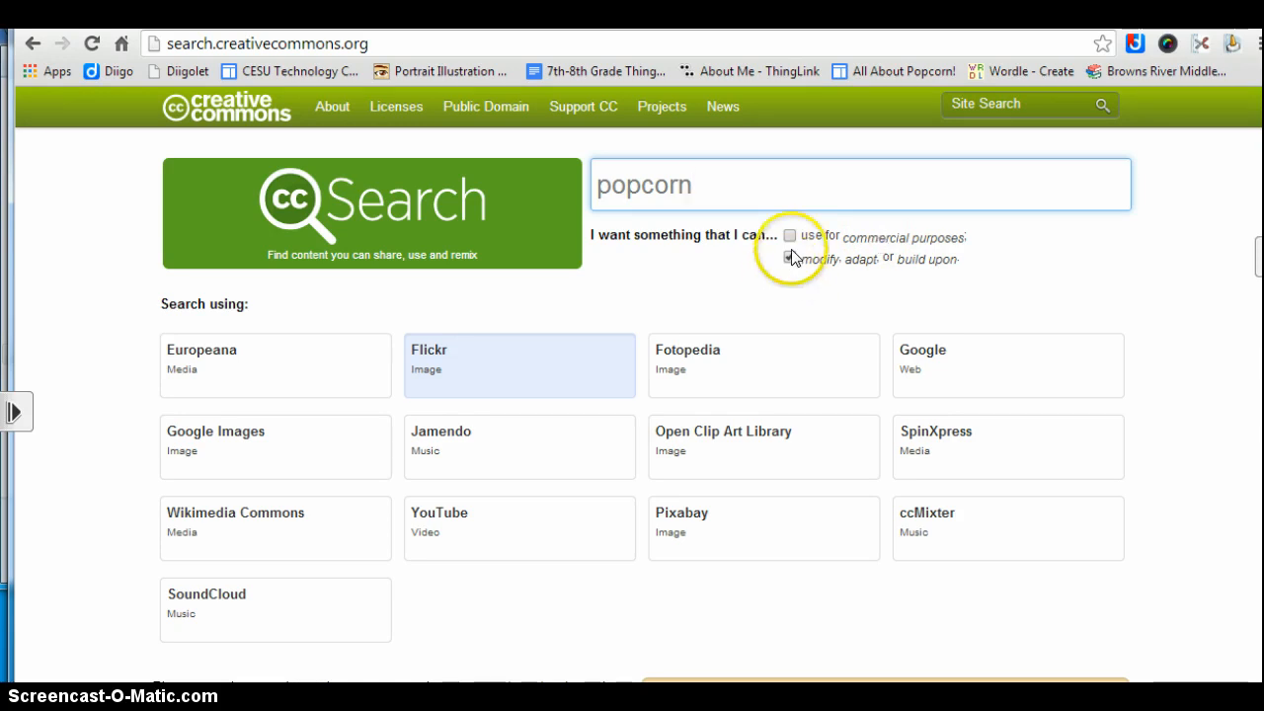
pyautogui.click(790, 257)
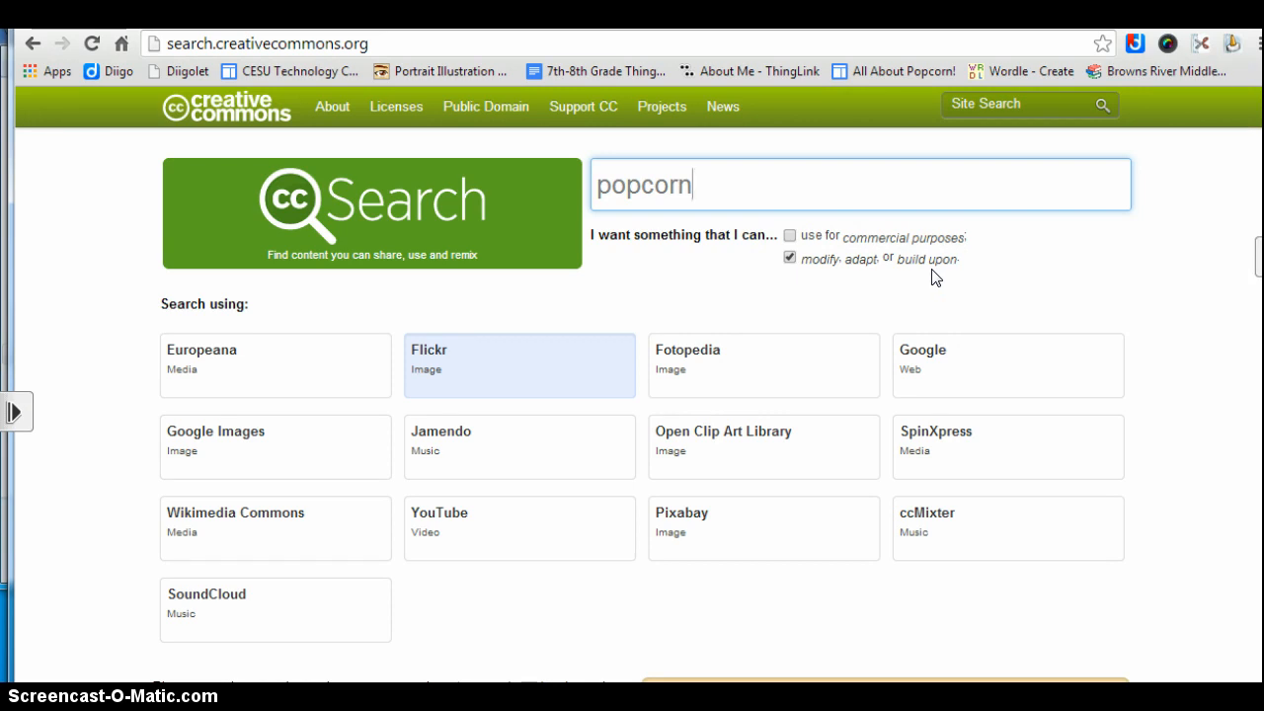
pyautogui.moveTo(660, 359)
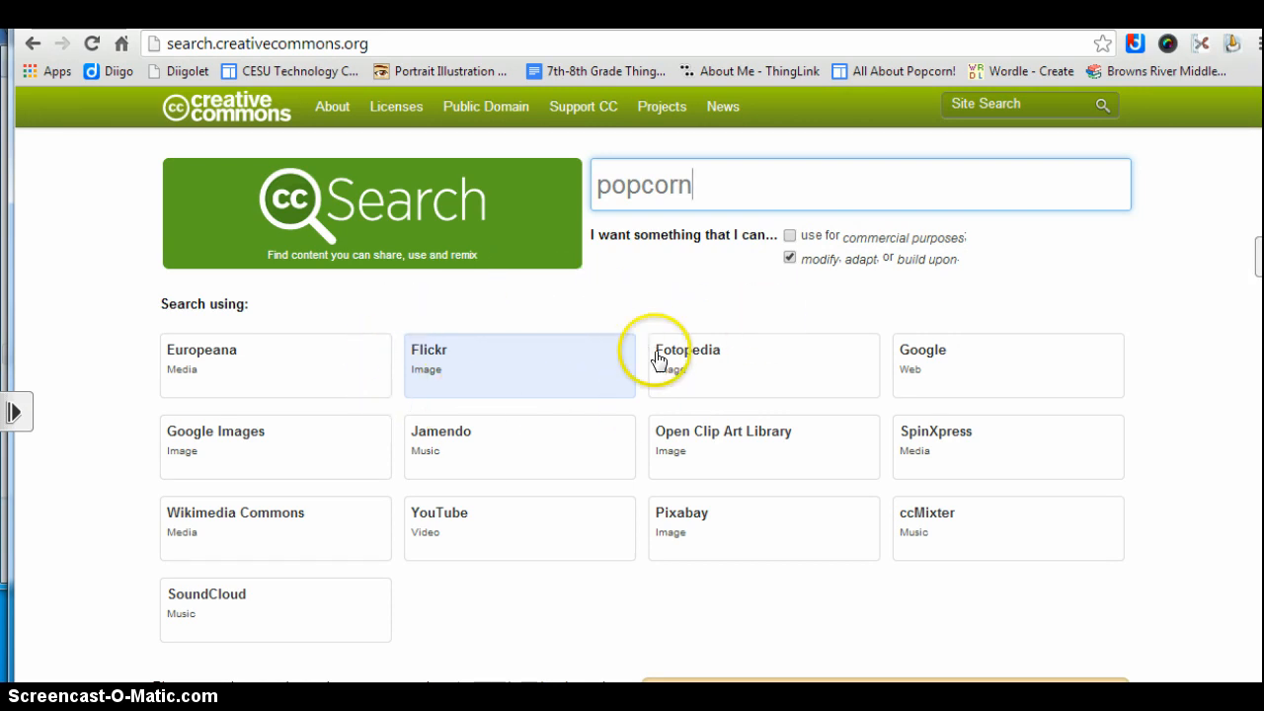
pyautogui.moveTo(431, 323)
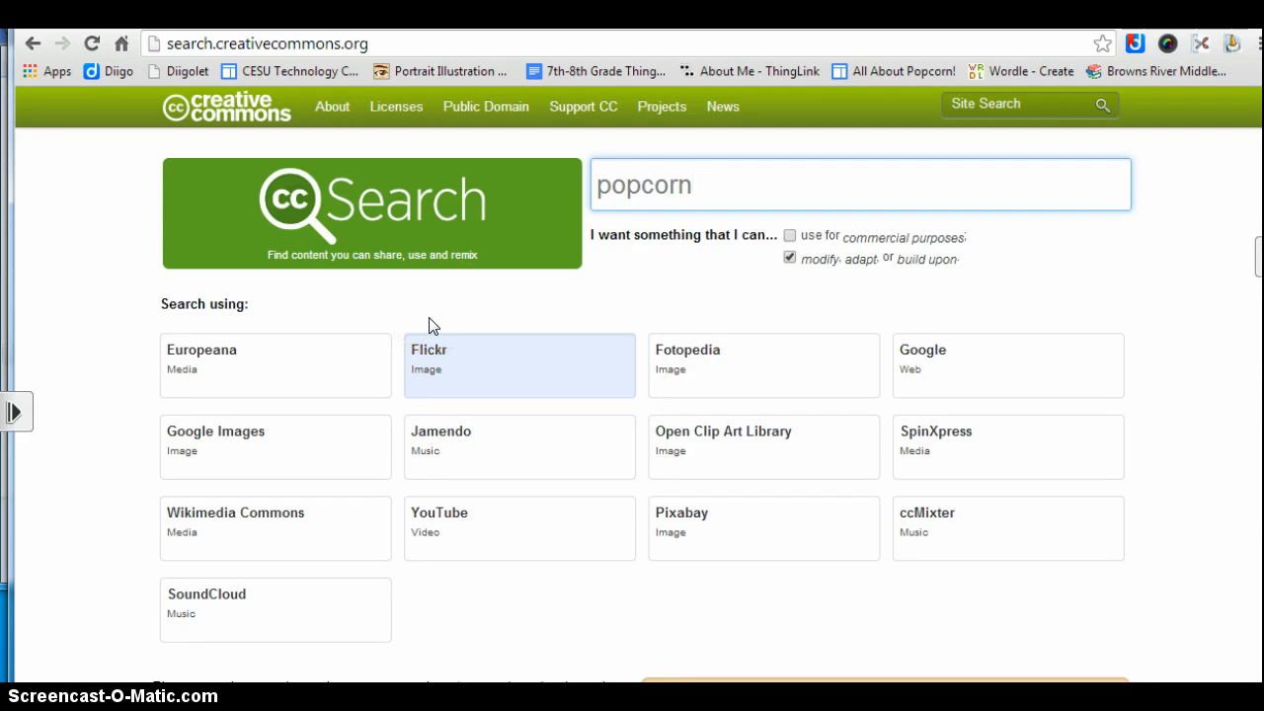
pyautogui.moveTo(438, 541)
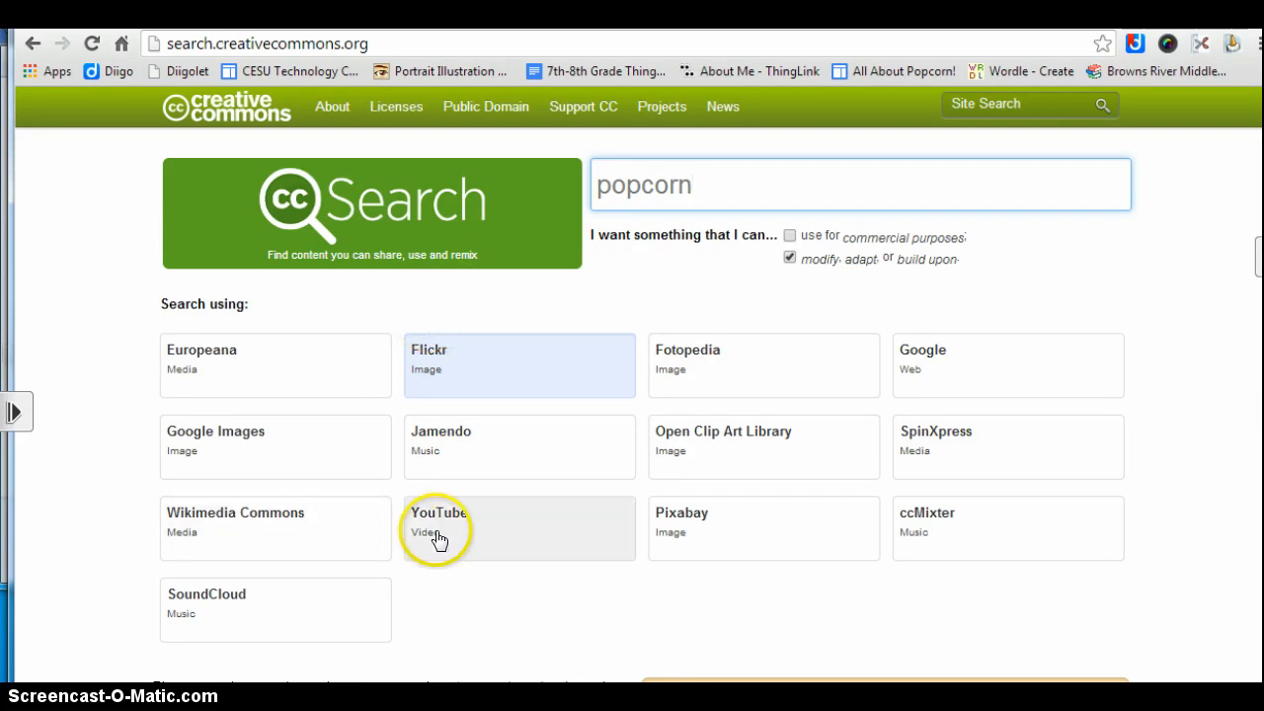
pyautogui.moveTo(280, 540)
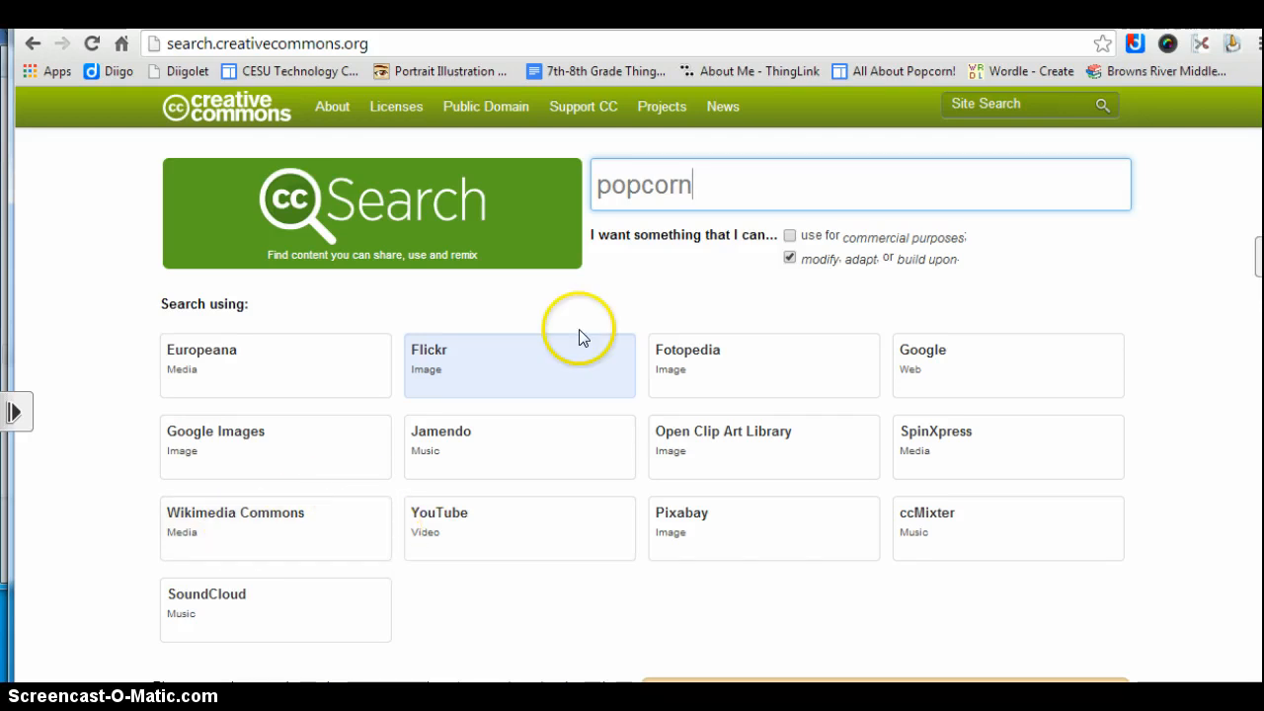
pyautogui.click(517, 366)
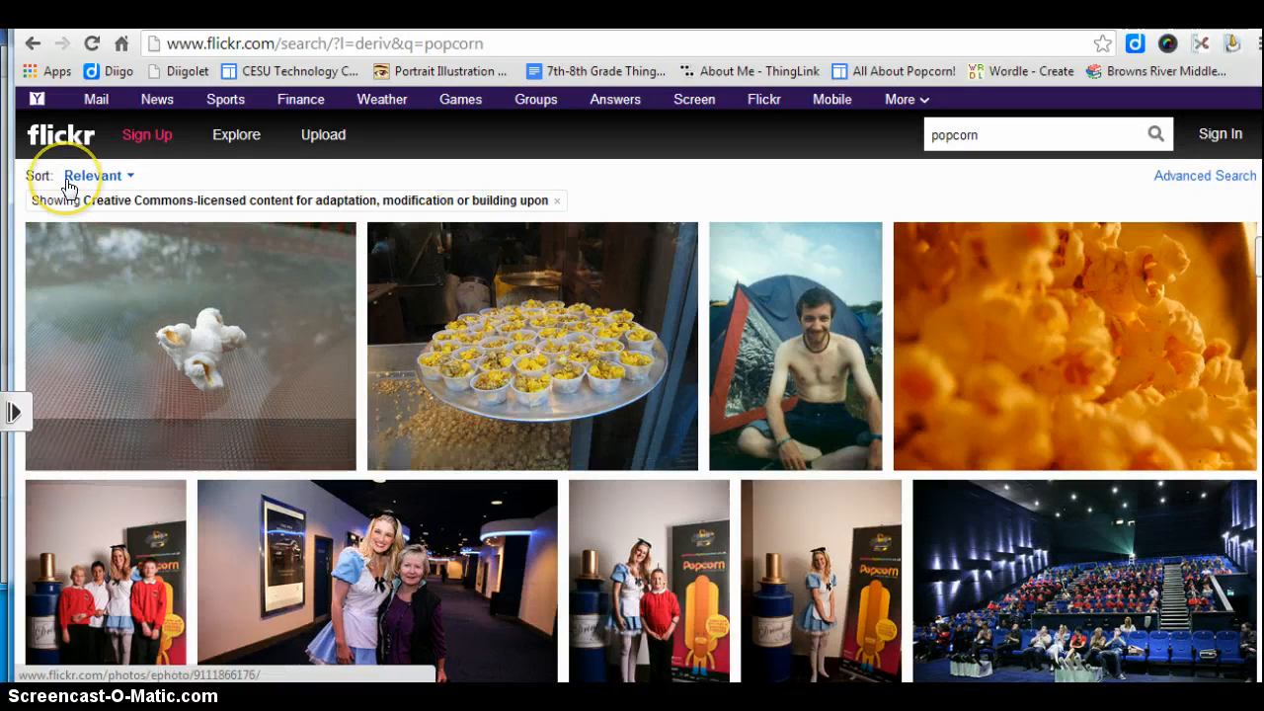
pyautogui.moveTo(995, 203)
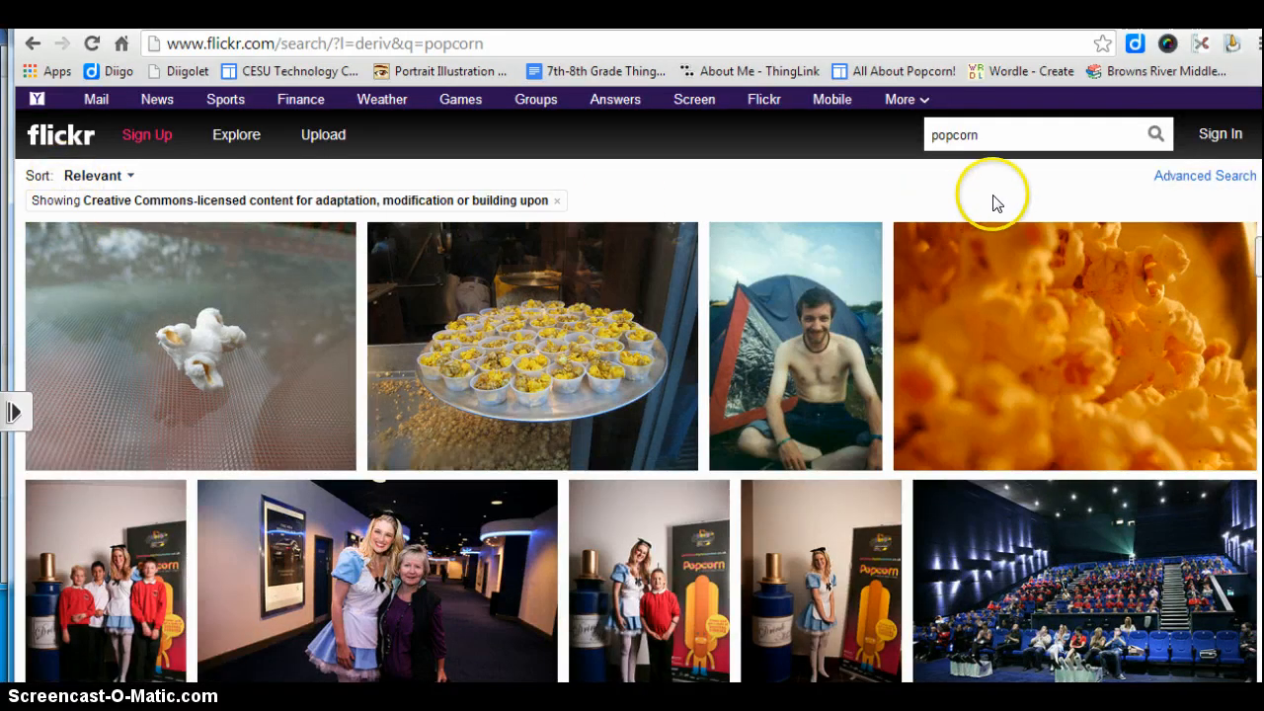
pyautogui.moveTo(91, 203)
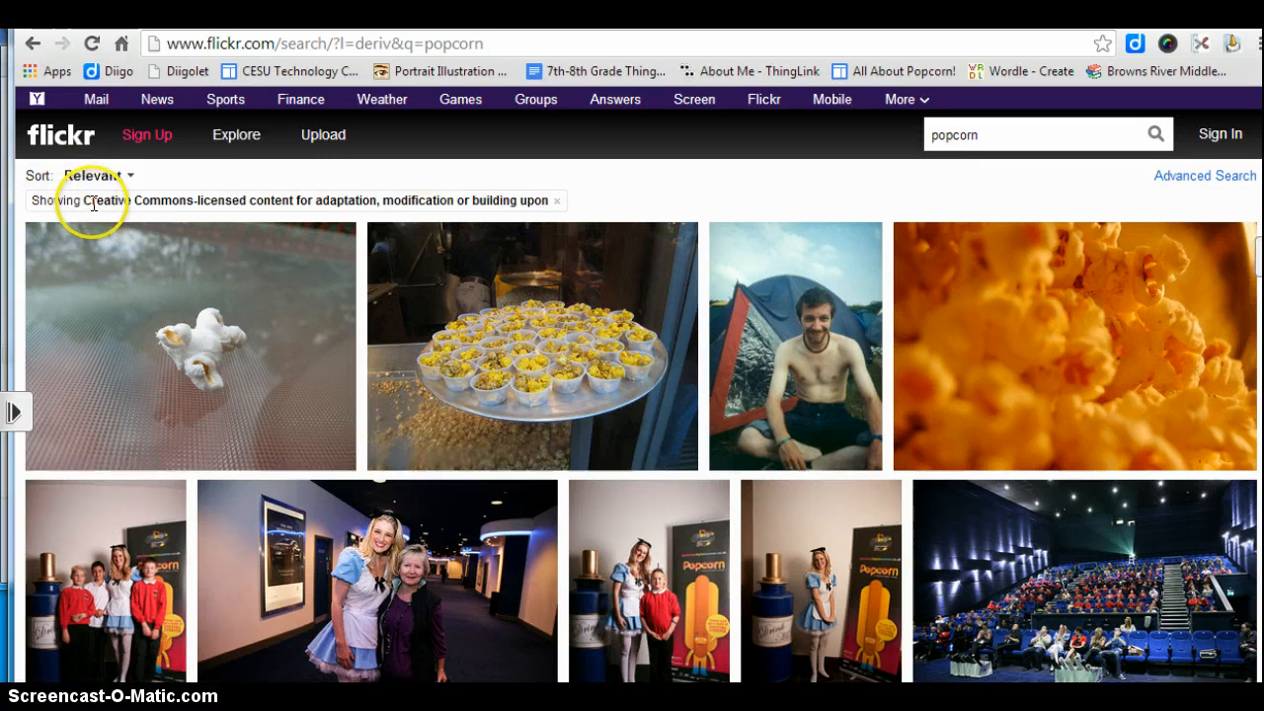
pyautogui.moveTo(320, 202)
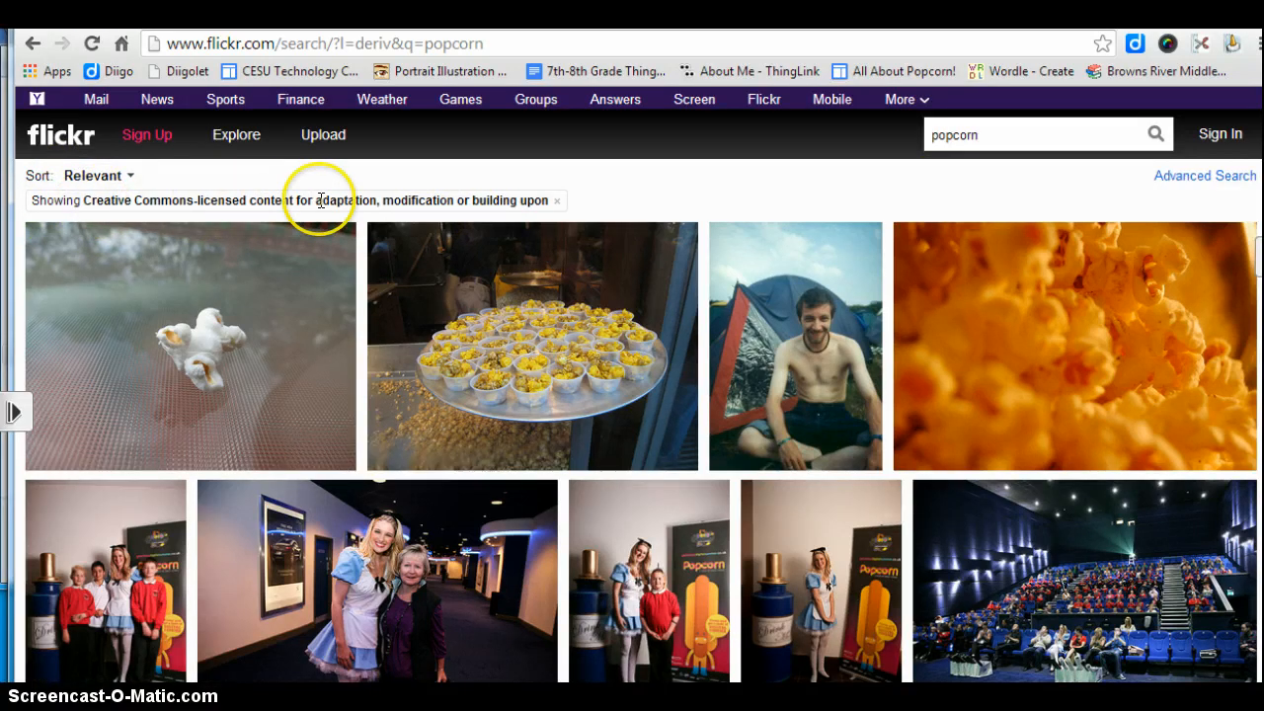
pyautogui.moveTo(515, 202)
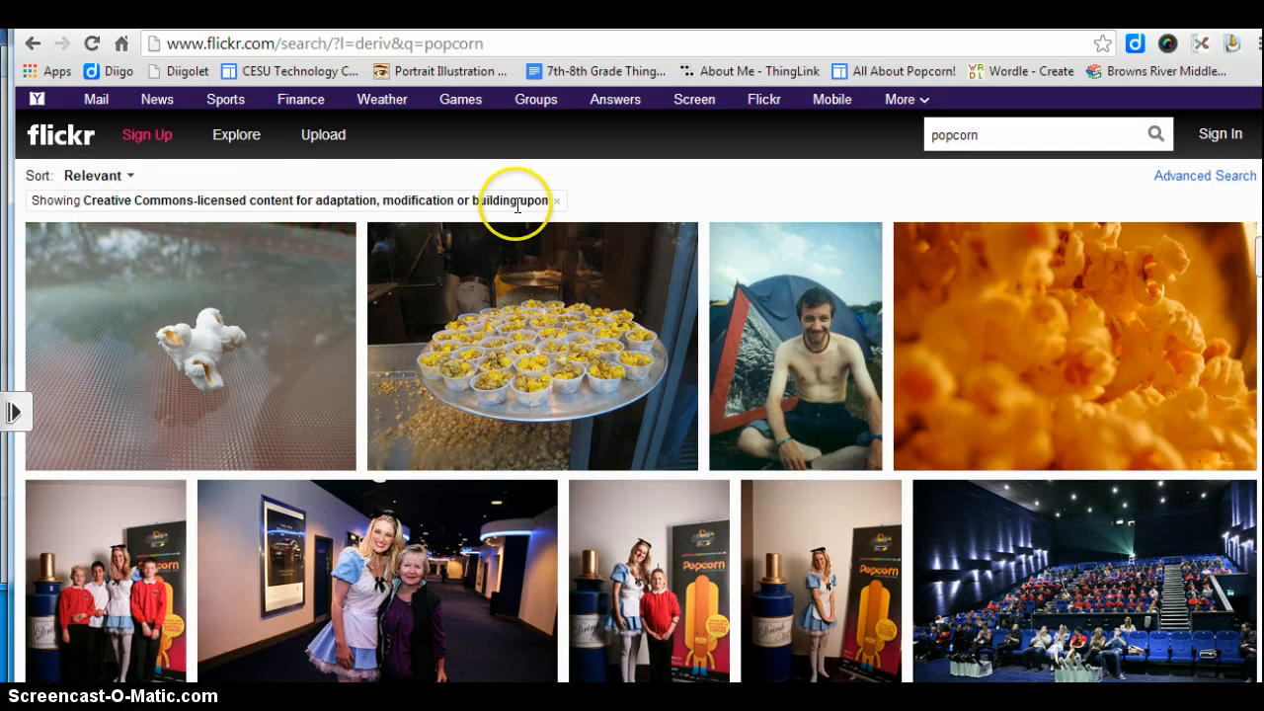
pyautogui.moveTo(44, 188)
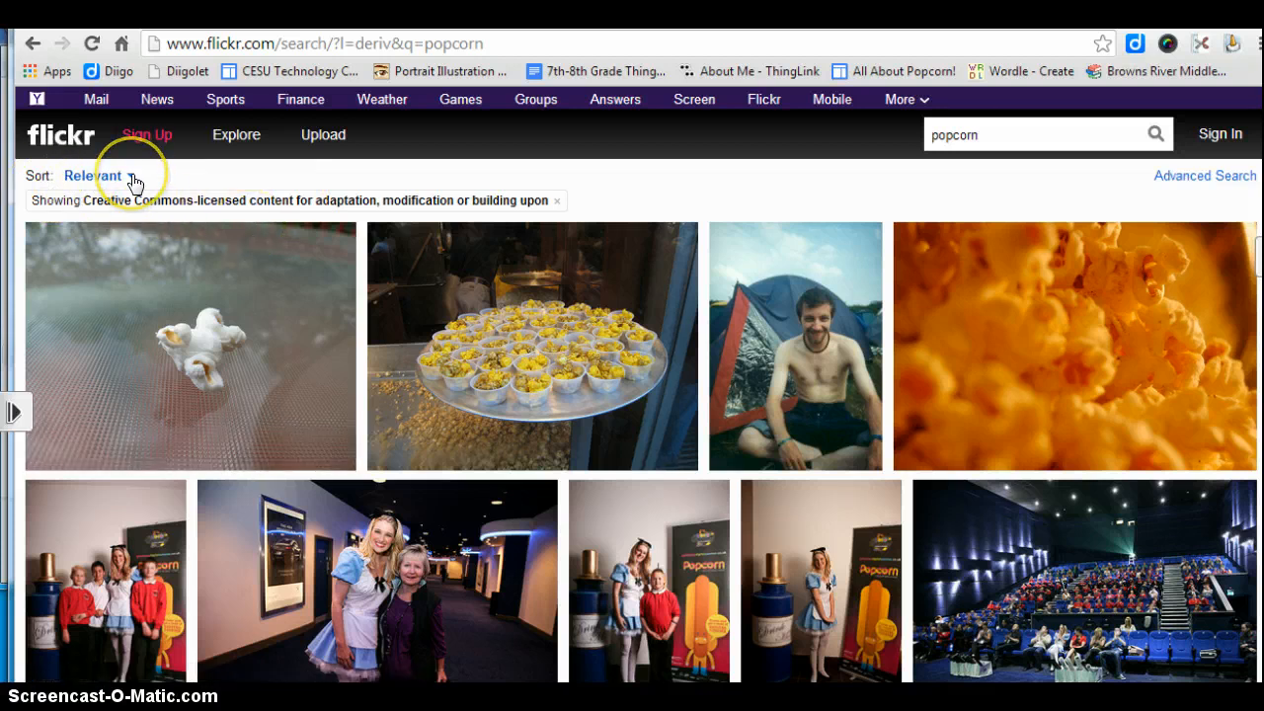
pyautogui.click(91, 176)
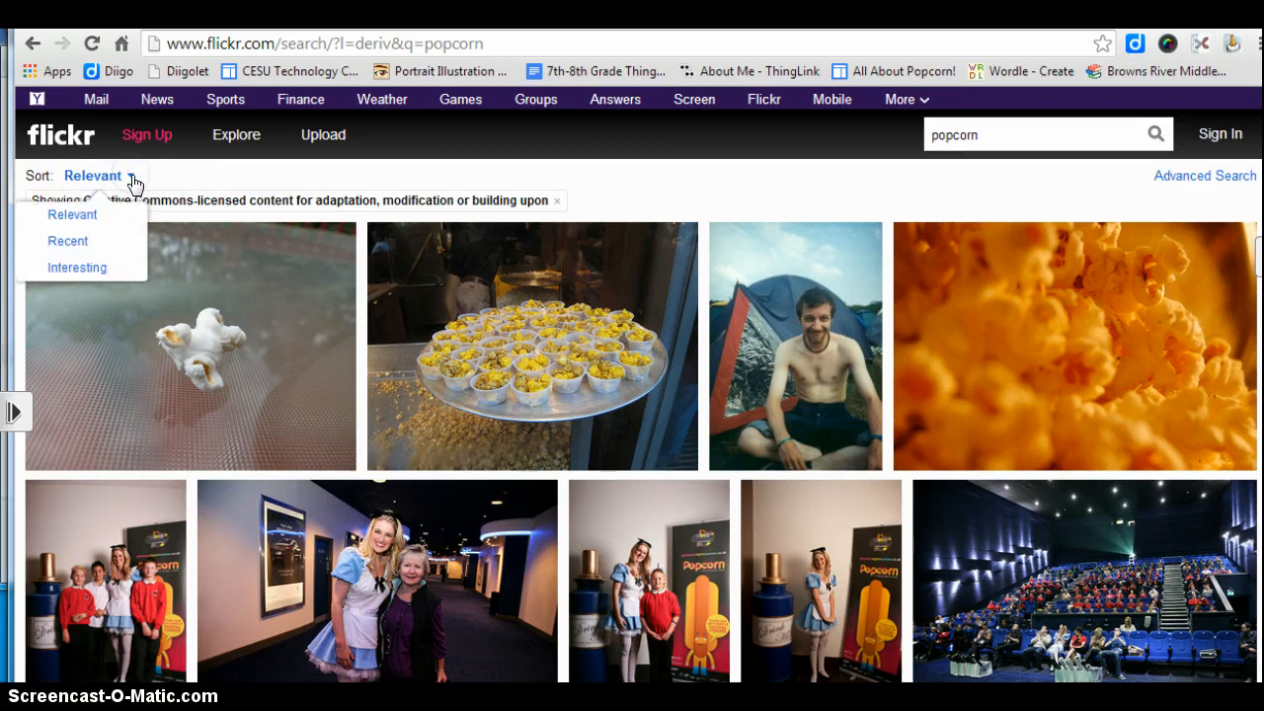
pyautogui.moveTo(67, 240)
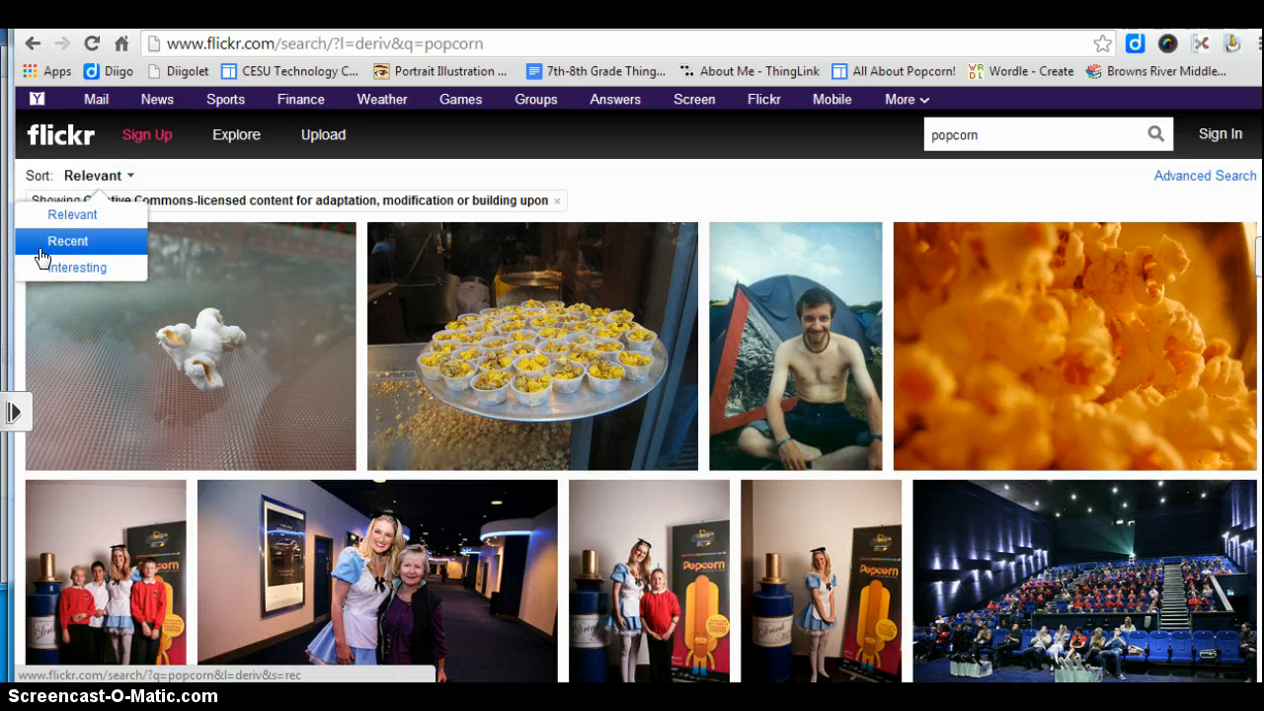
pyautogui.moveTo(44, 268)
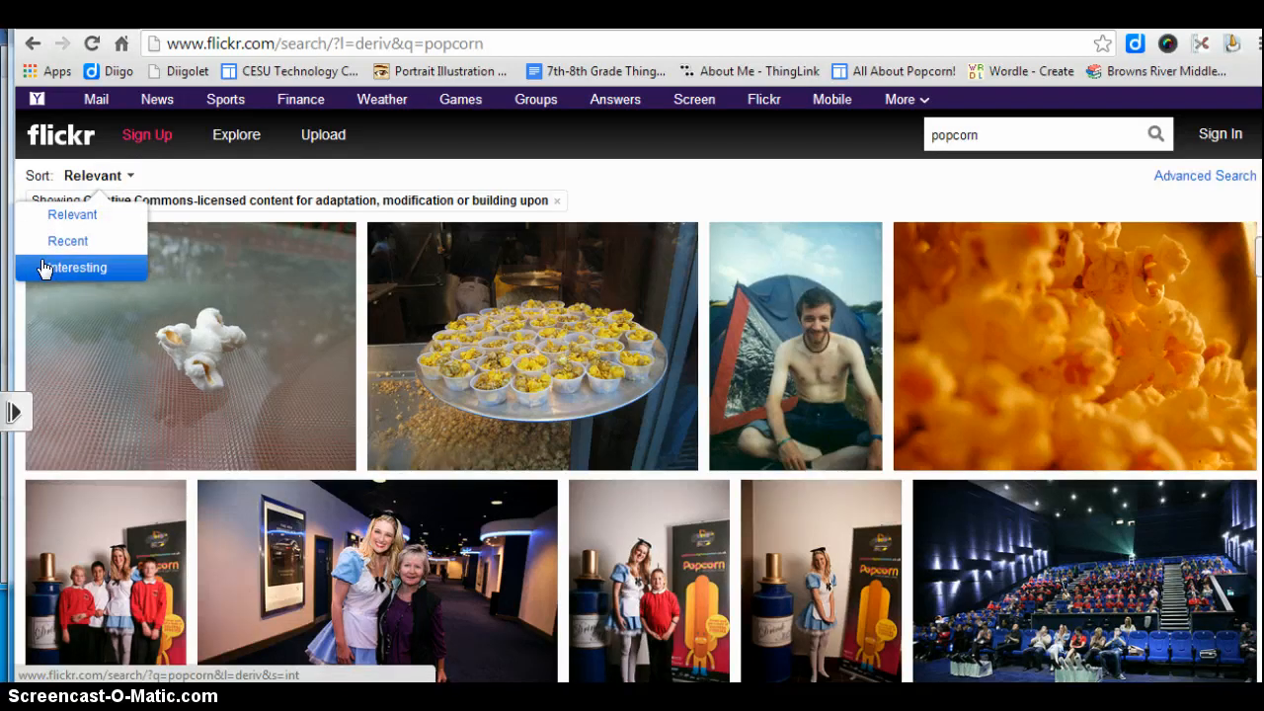
pyautogui.moveTo(71, 213)
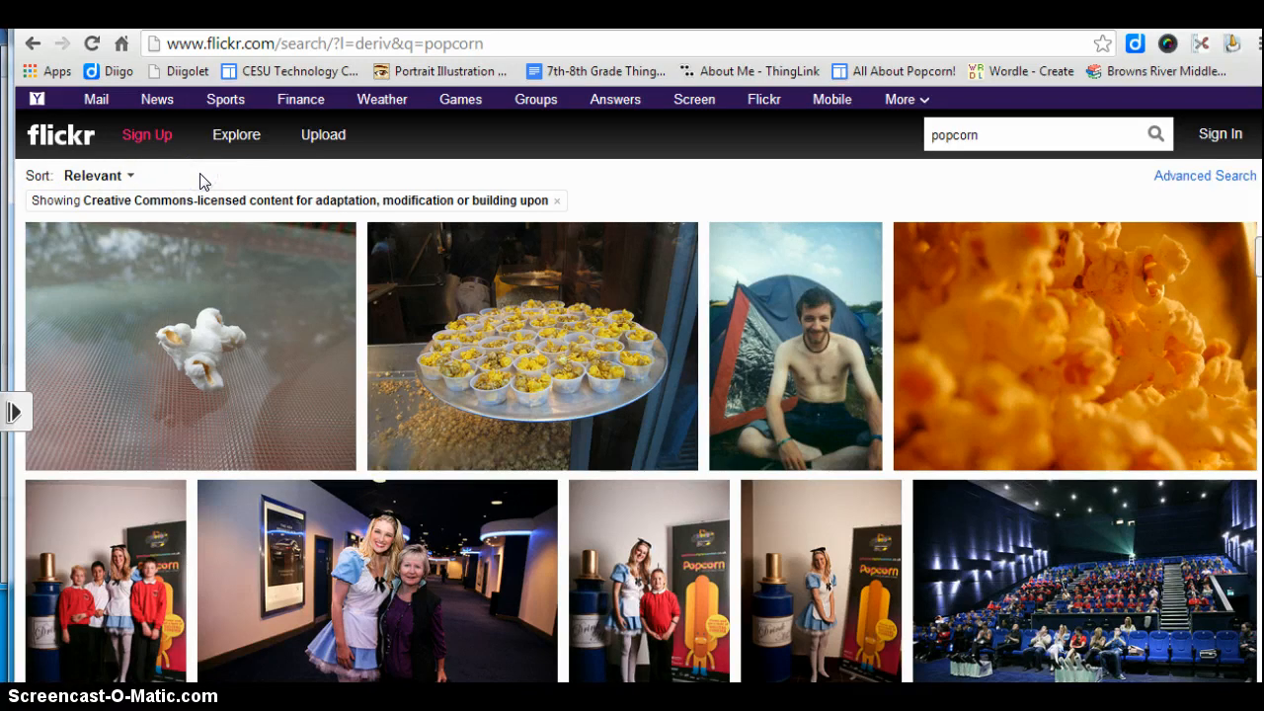
pyautogui.moveTo(247, 332)
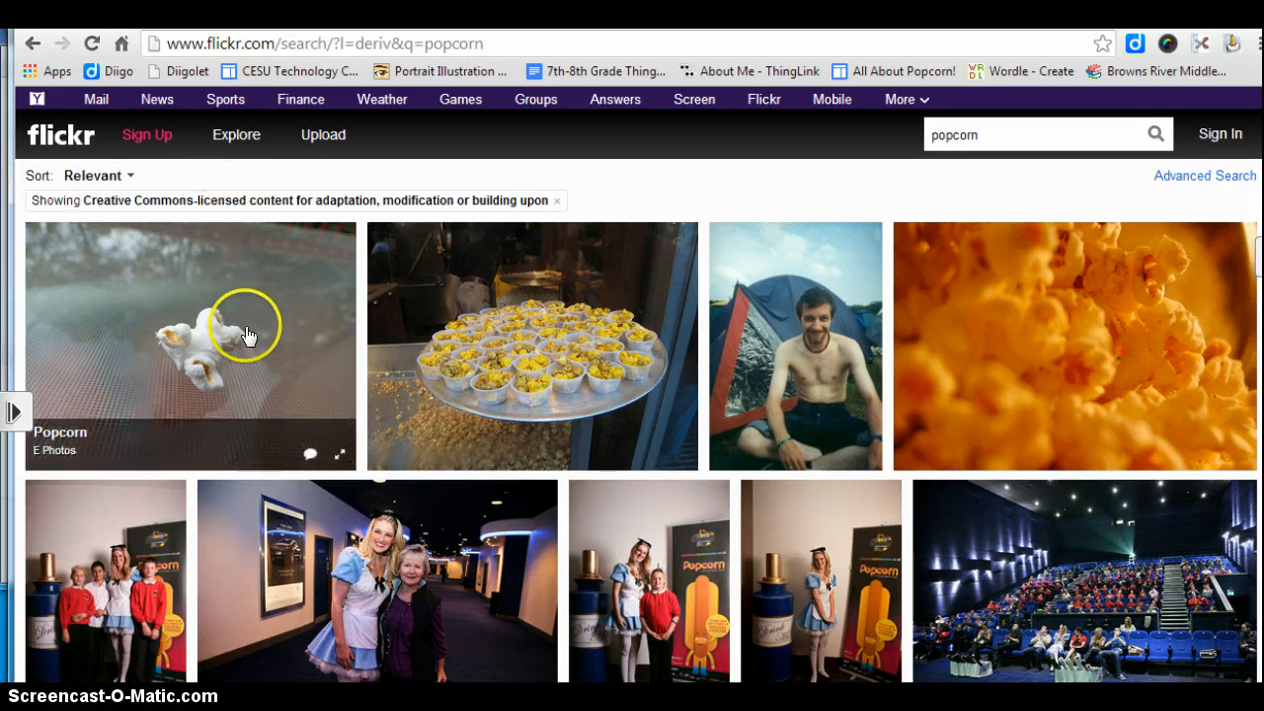
pyautogui.moveTo(135, 316)
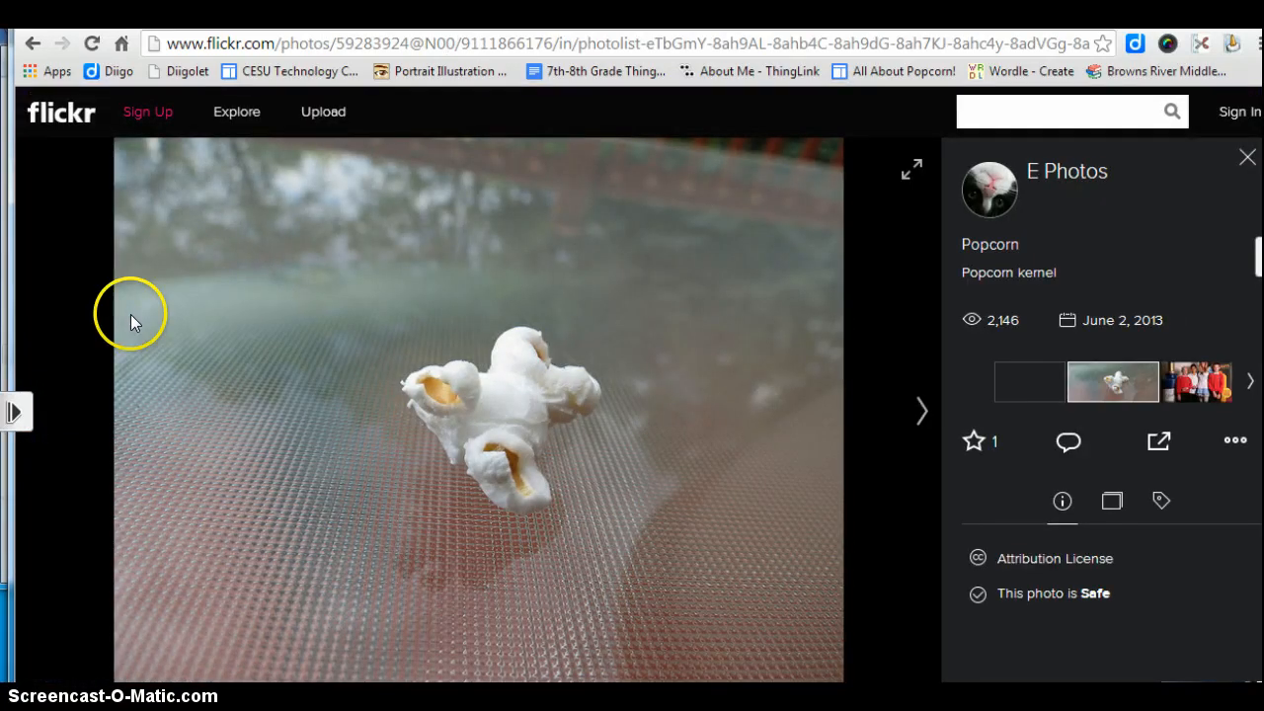
pyautogui.moveTo(1046, 177)
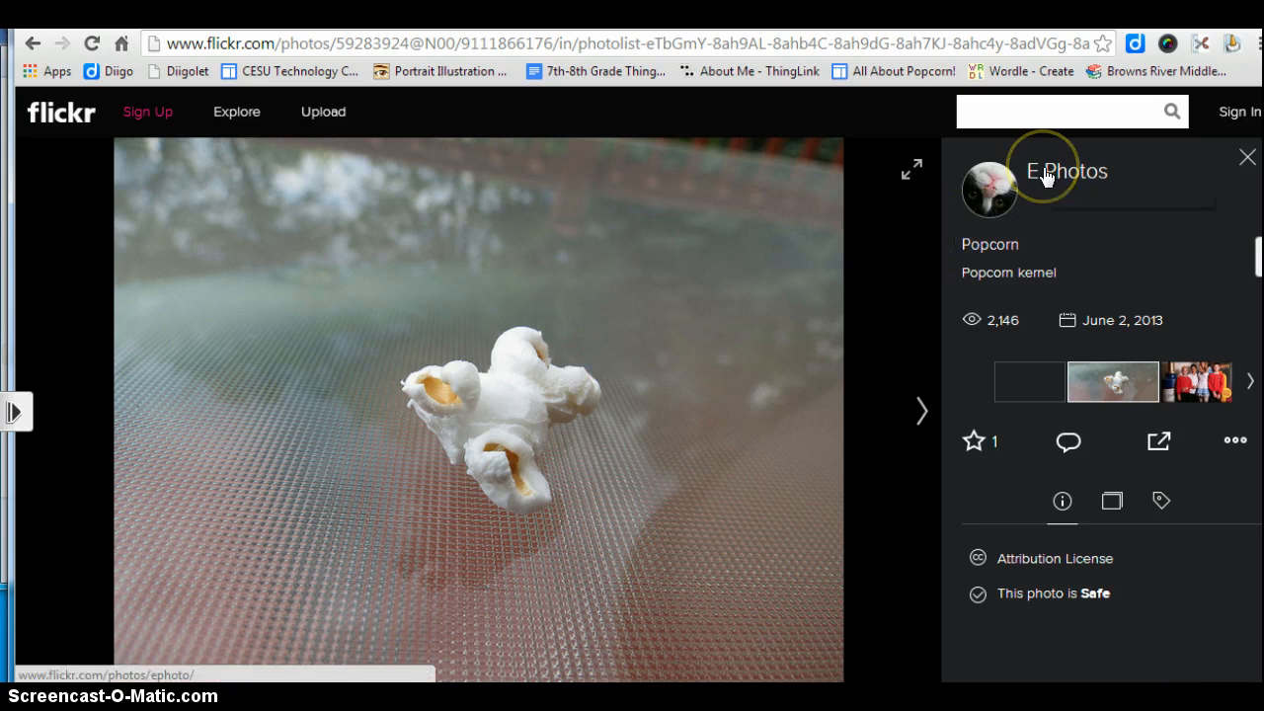
pyautogui.moveTo(1047, 175)
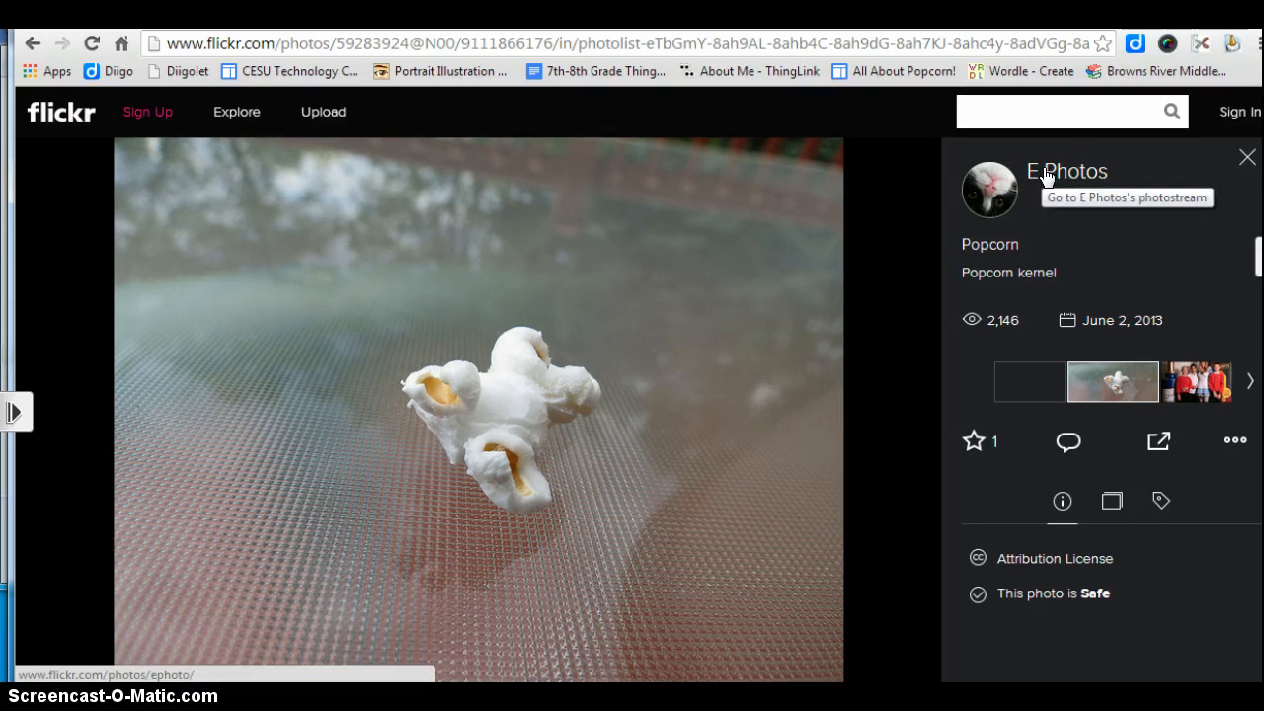
pyautogui.moveTo(1011, 556)
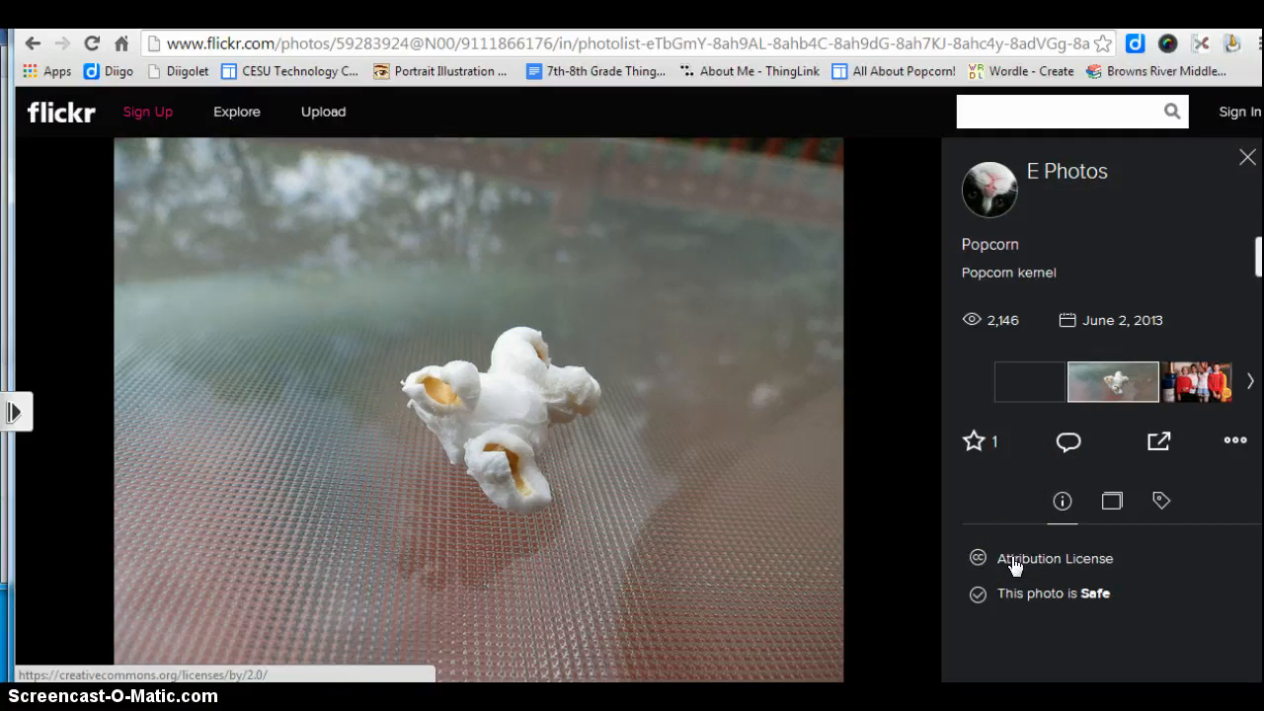
pyautogui.moveTo(1042, 557)
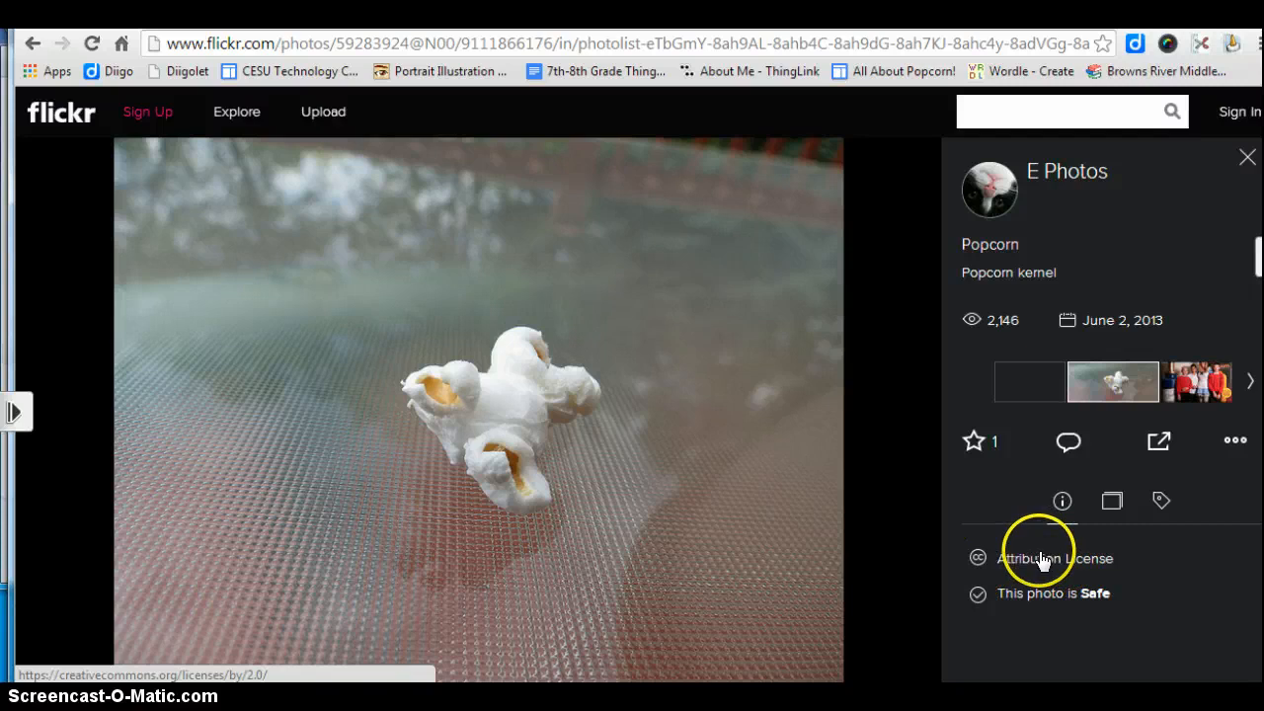
# Read the photo's CC BY 2.0 deed down to its attribution requirement.
pyautogui.click(1054, 556)
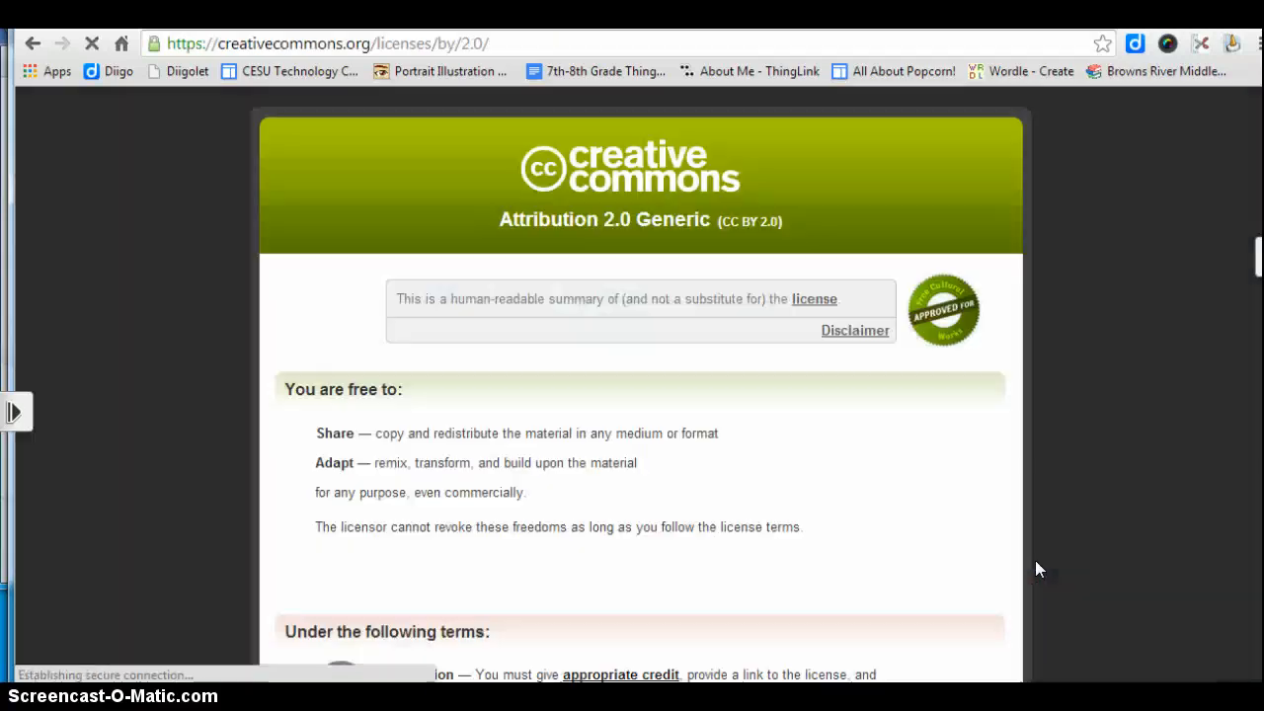
pyautogui.moveTo(952, 454)
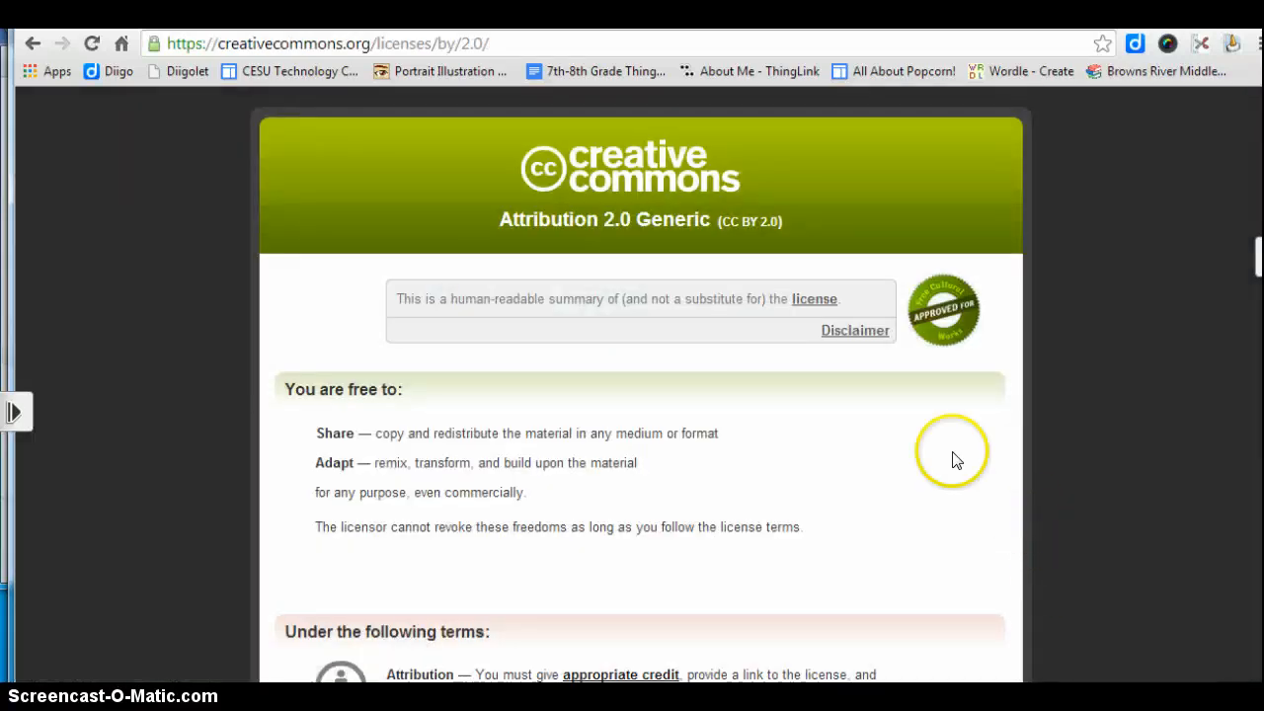
pyautogui.moveTo(562, 221)
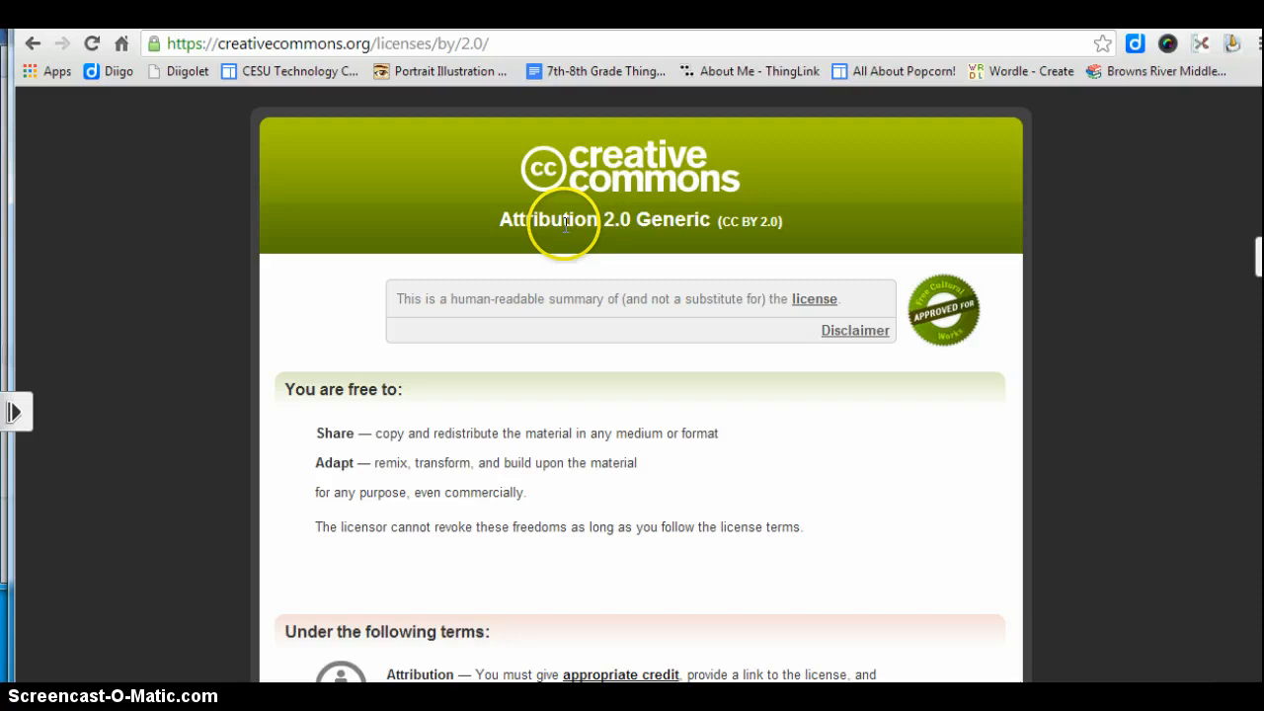
pyautogui.moveTo(731, 219)
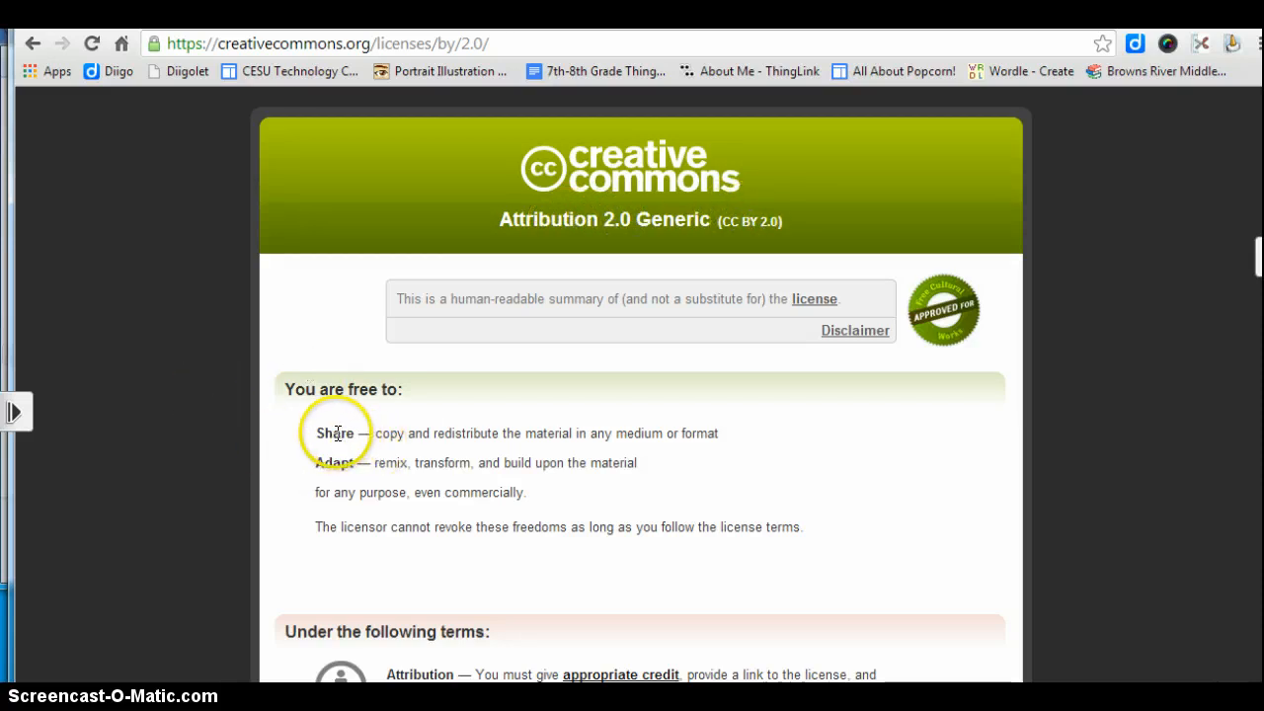
pyautogui.moveTo(524, 570)
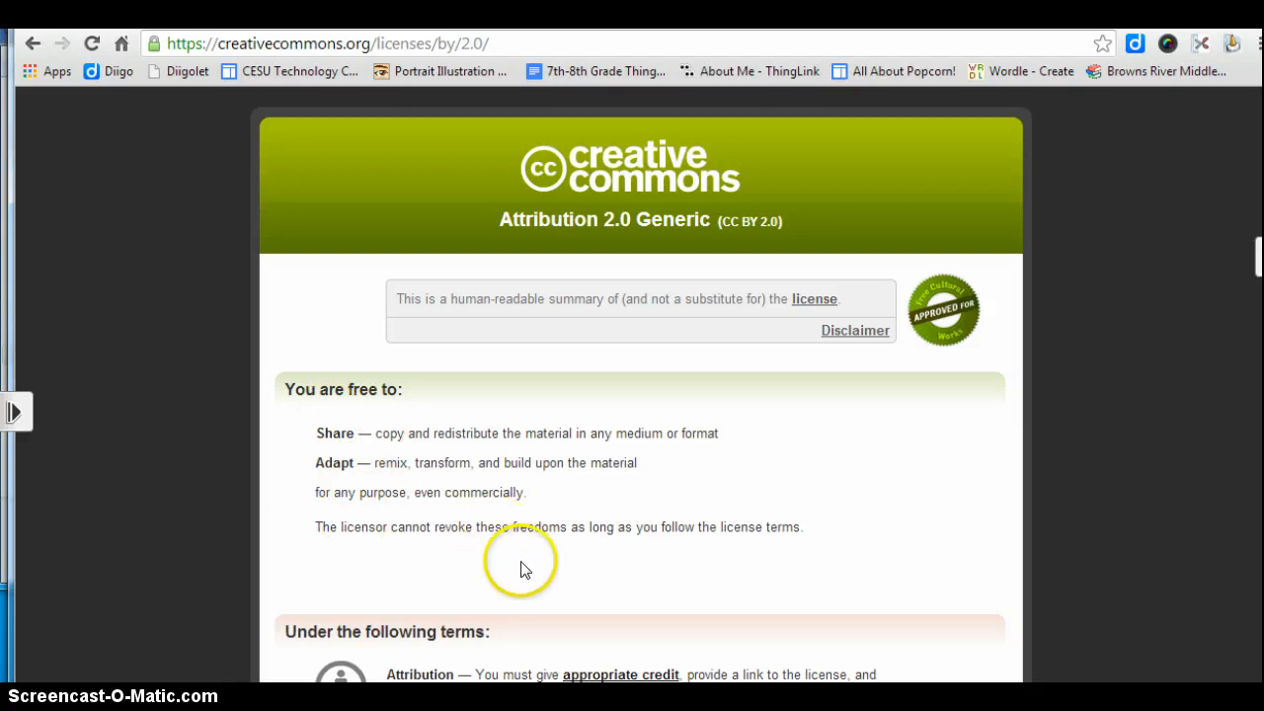
pyautogui.scroll(-3)
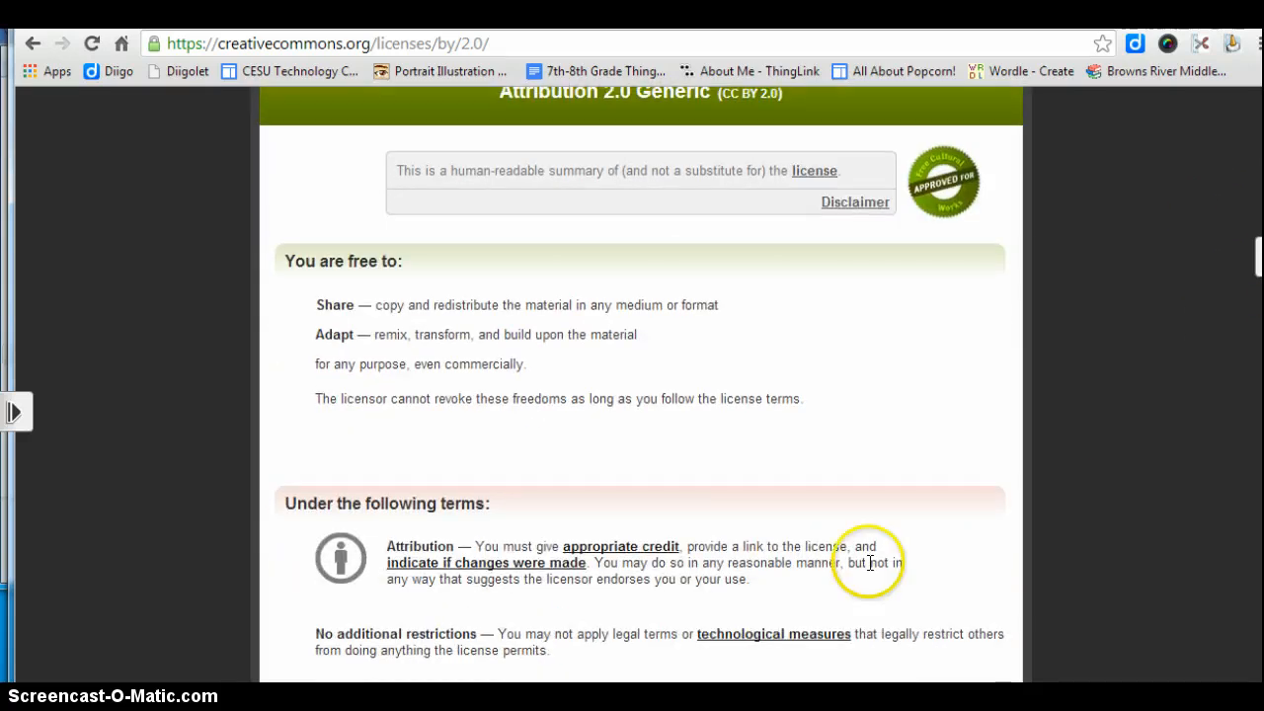
pyautogui.moveTo(833, 552)
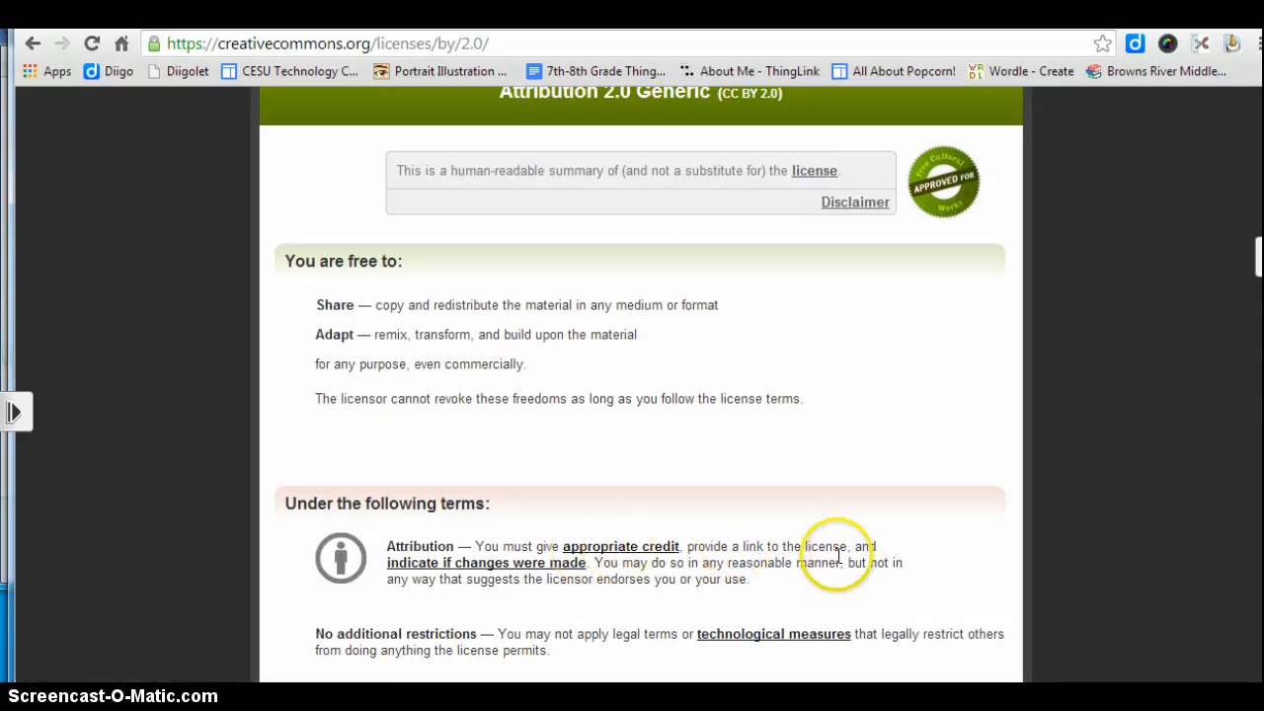
pyautogui.moveTo(452, 576)
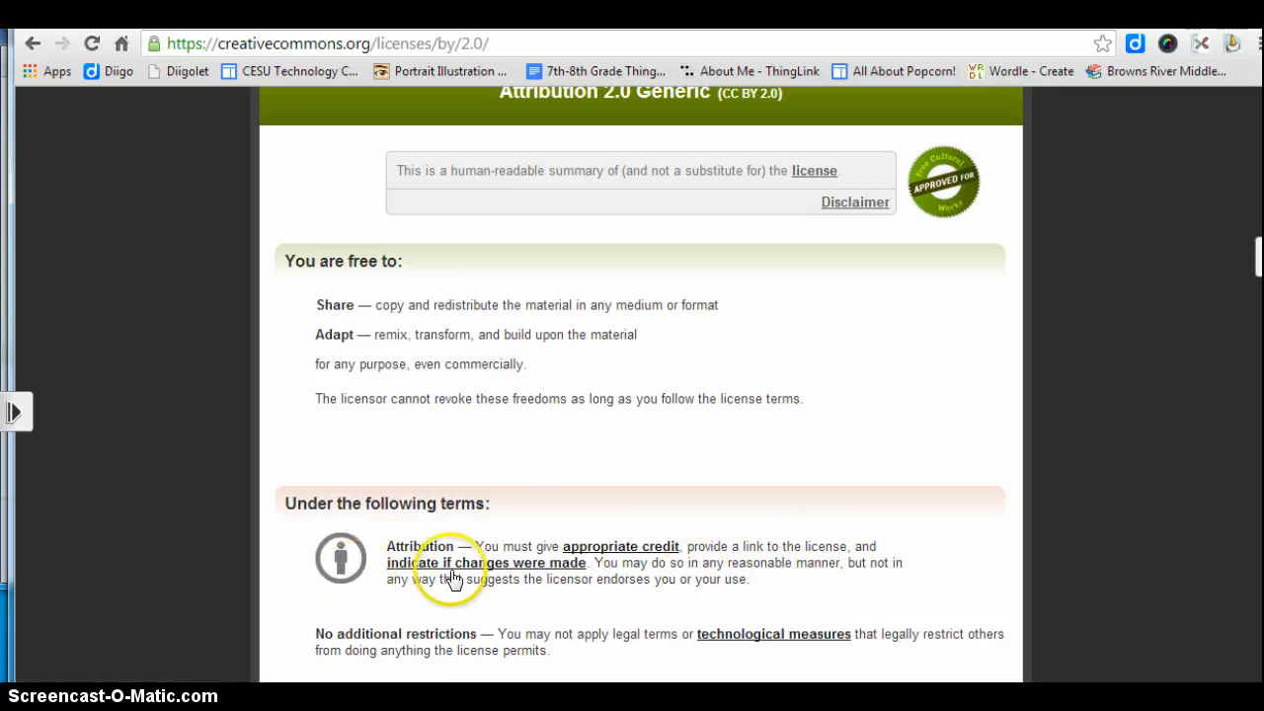
pyautogui.moveTo(503, 577)
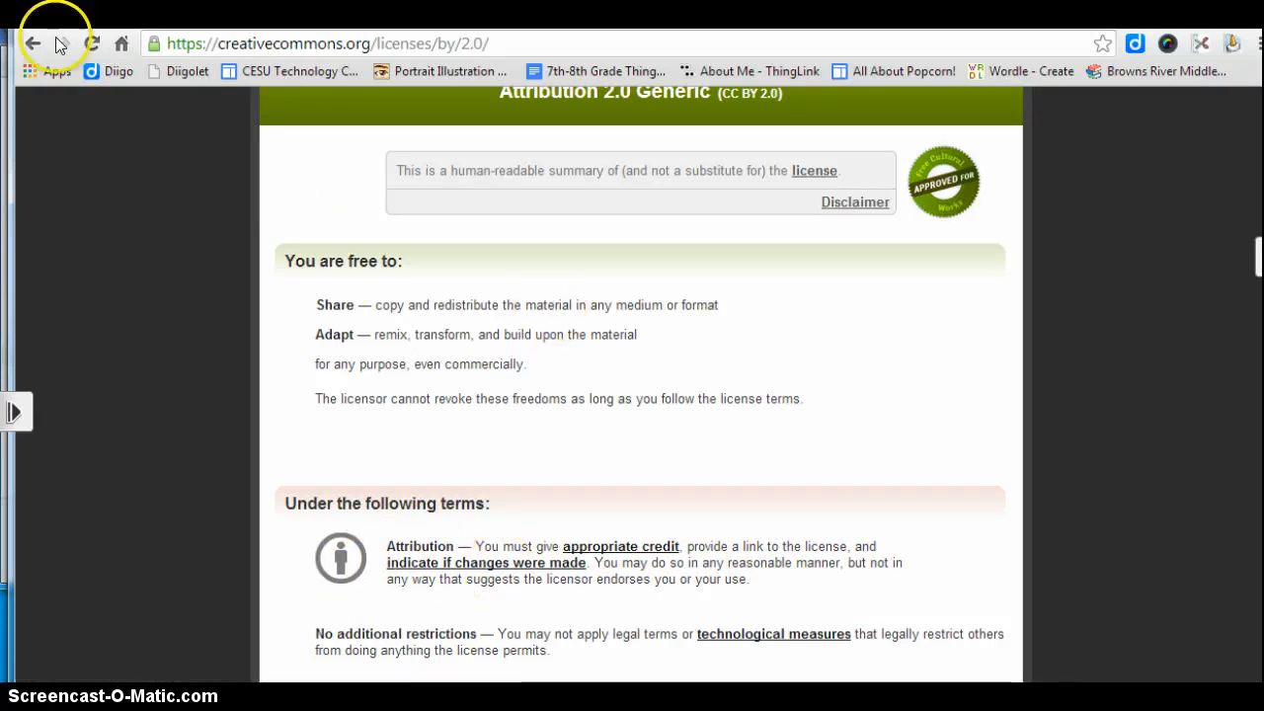
# Back on the photo page, get the HTML embed code at Medium 500 × 375 from the Share panel.
pyautogui.click(32, 44)
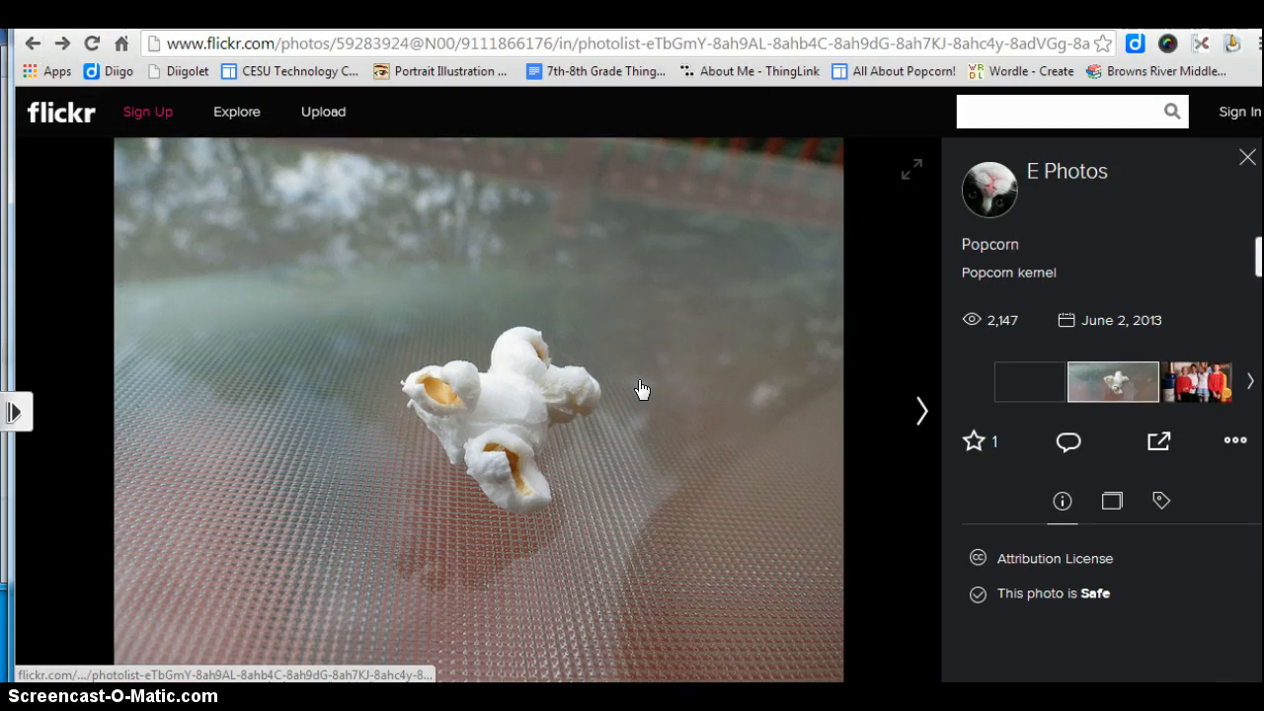
pyautogui.moveTo(565, 353)
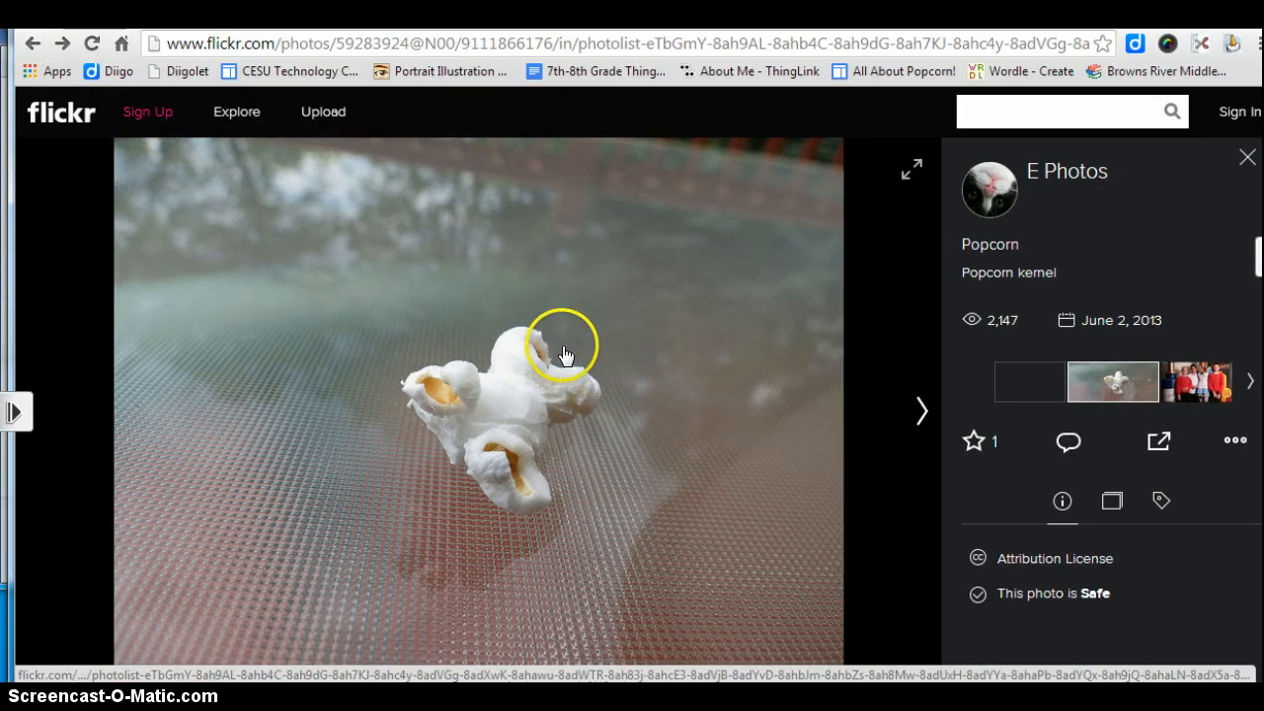
pyautogui.moveTo(1090, 497)
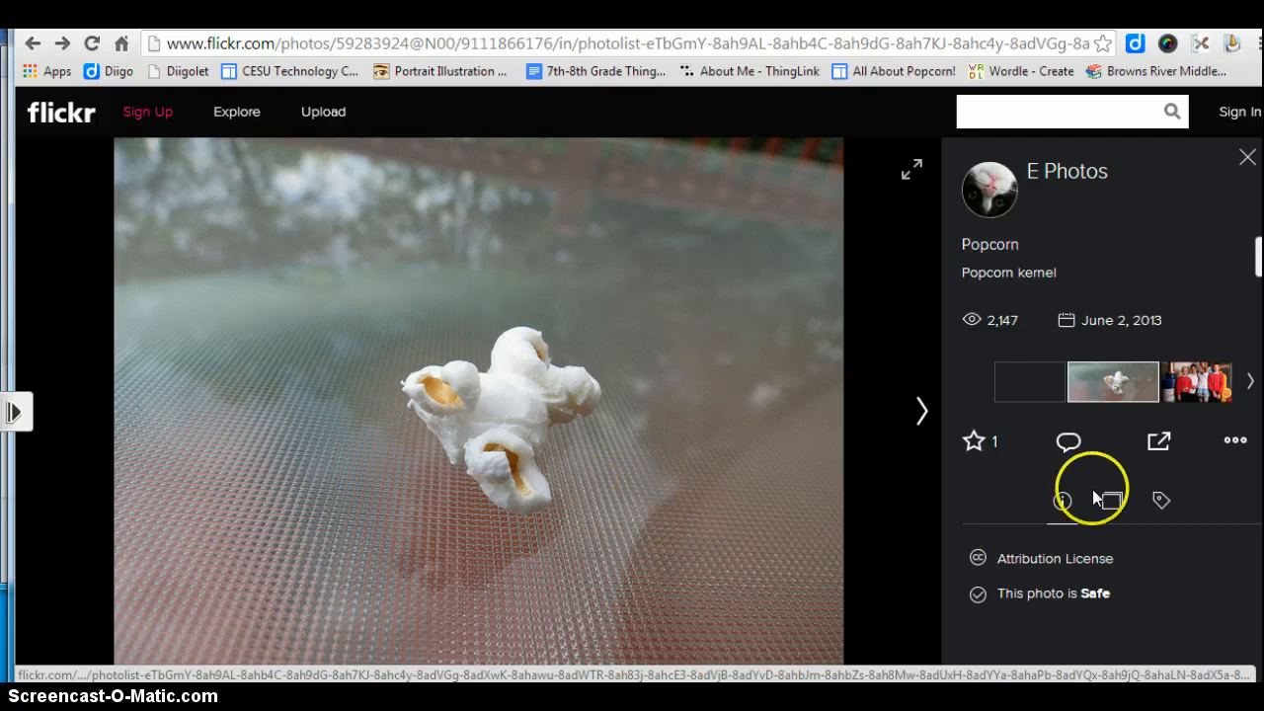
pyautogui.moveTo(1157, 440)
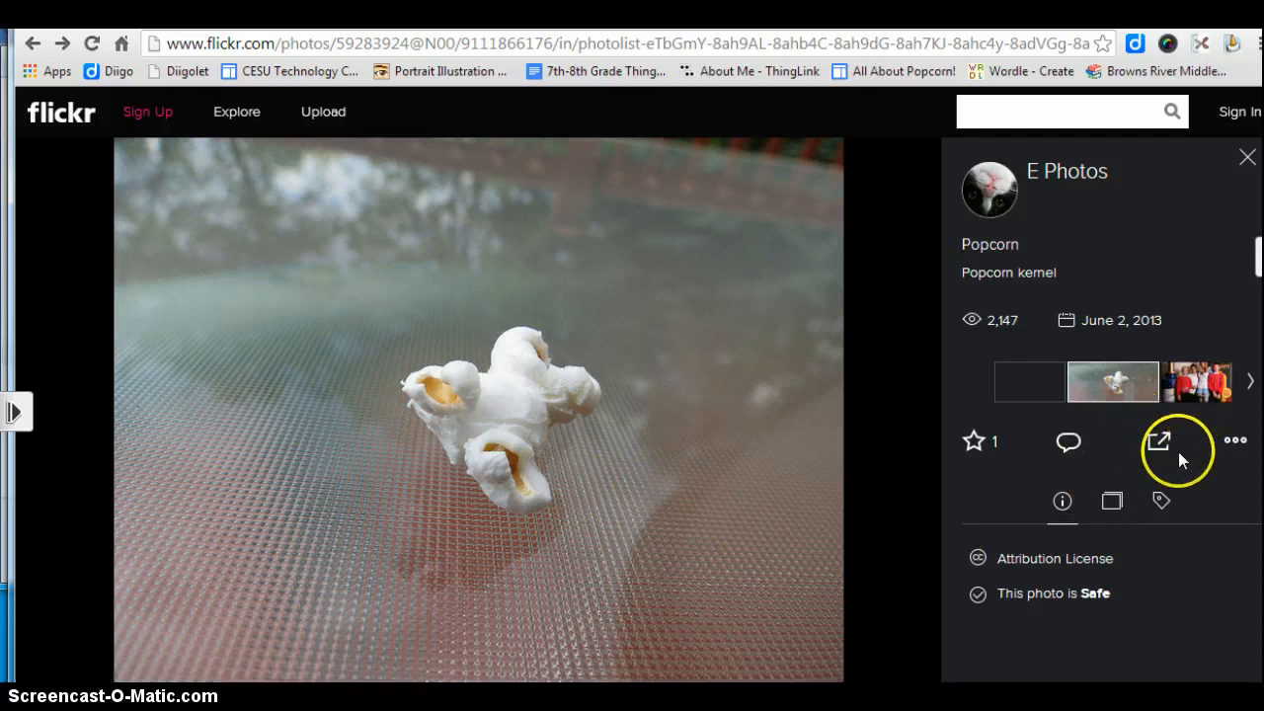
pyautogui.moveTo(1157, 440)
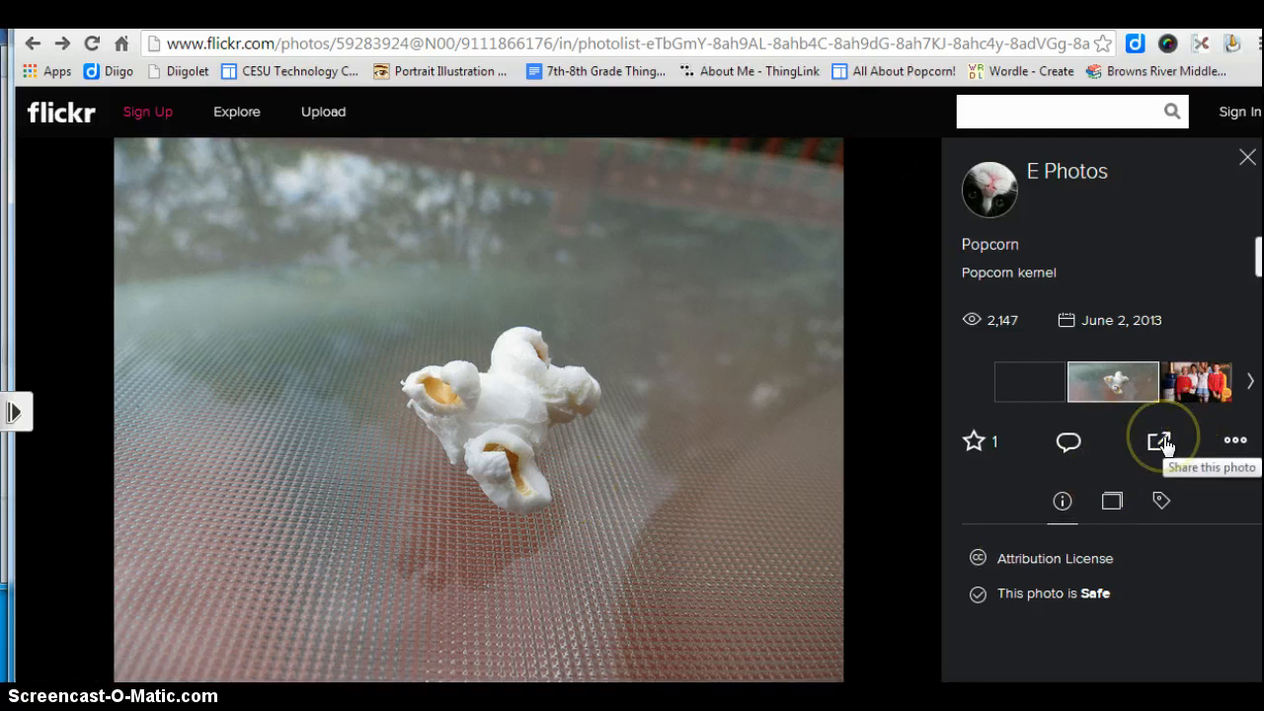
pyautogui.click(1161, 441)
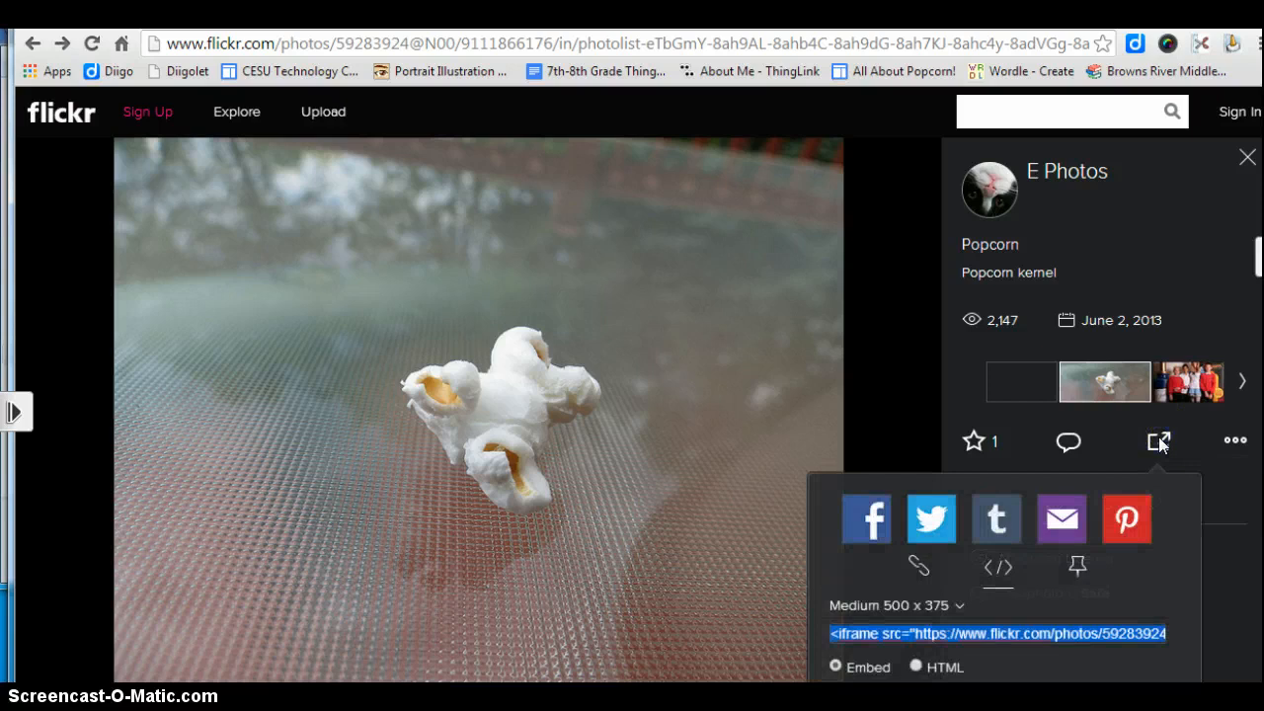
pyautogui.click(916, 667)
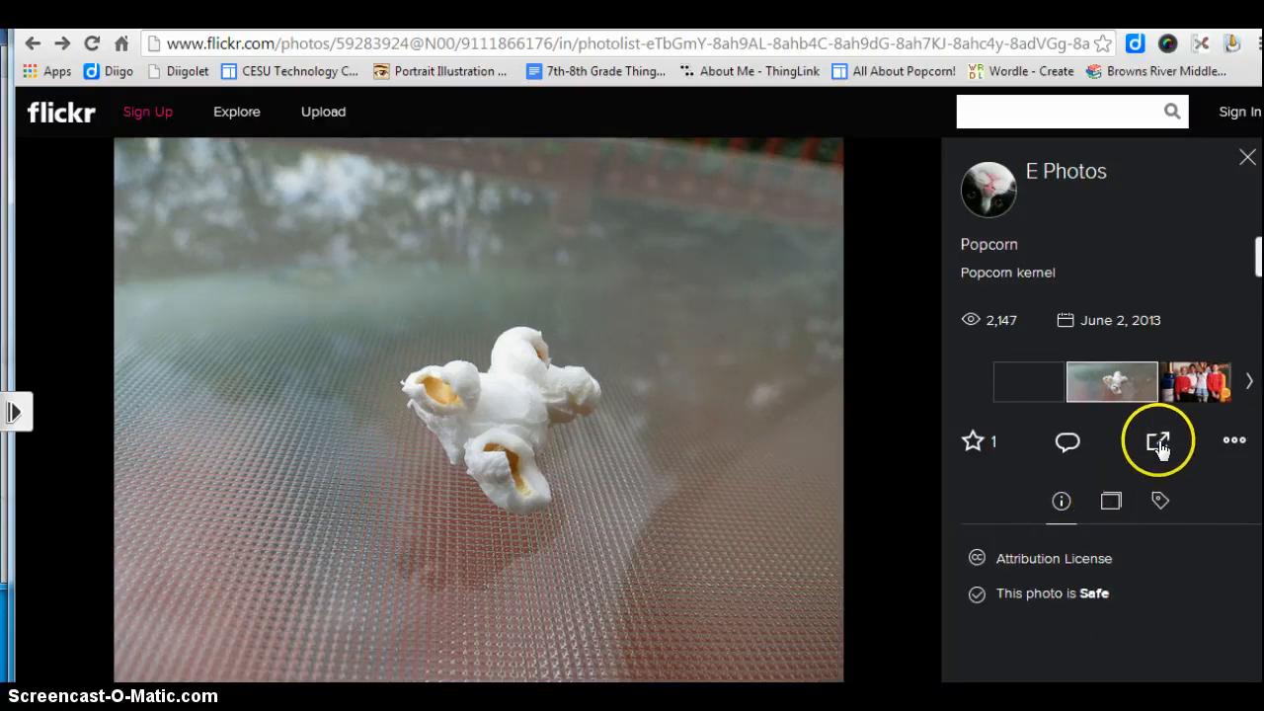
pyautogui.click(1157, 440)
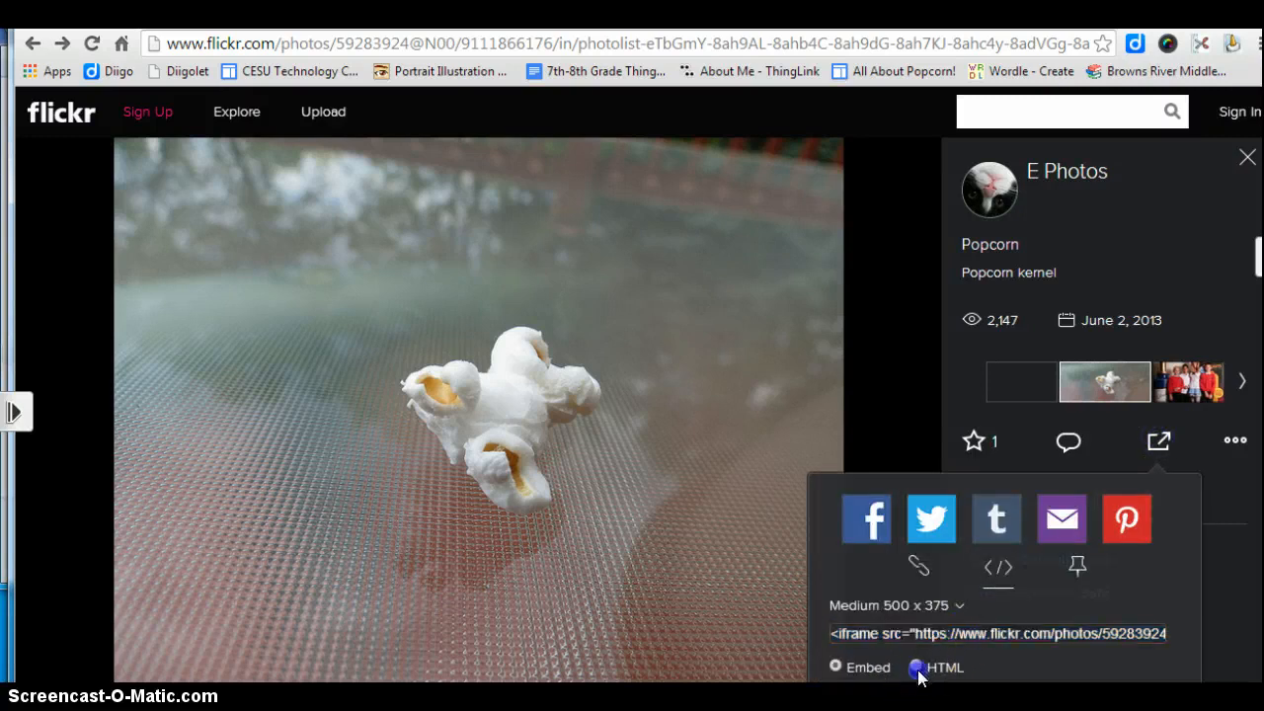
pyautogui.click(916, 667)
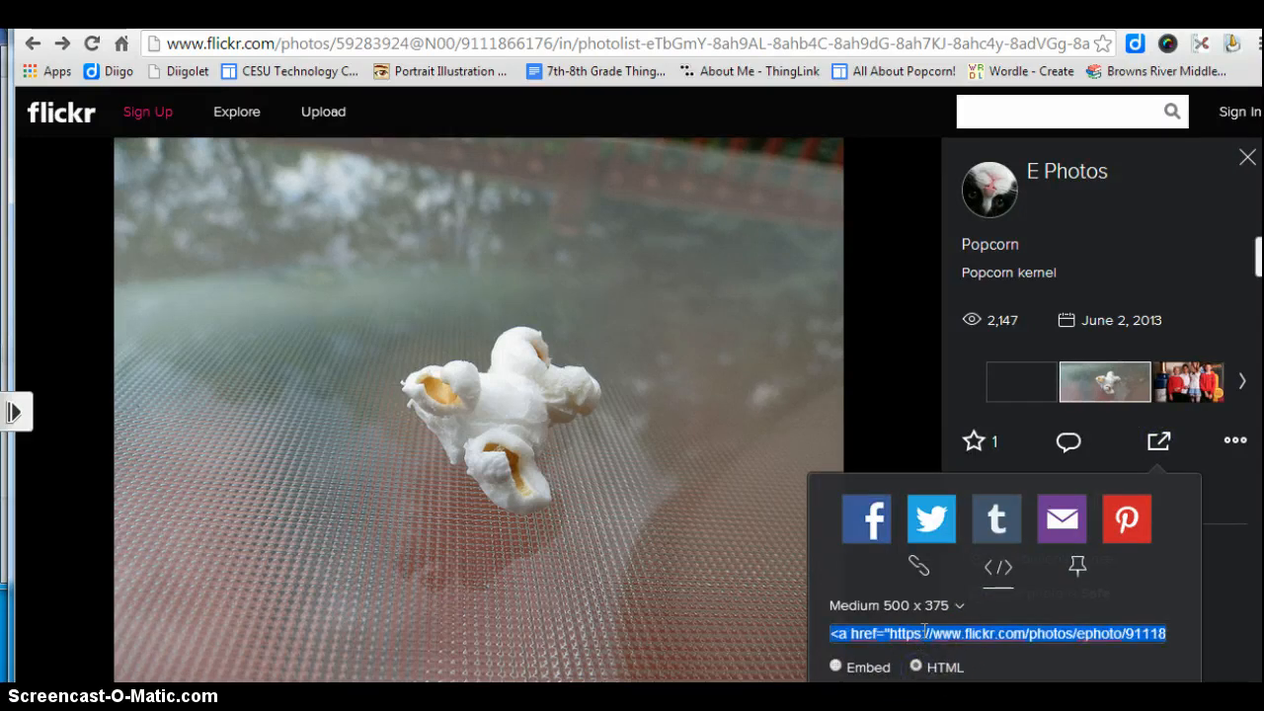
pyautogui.moveTo(513, 37)
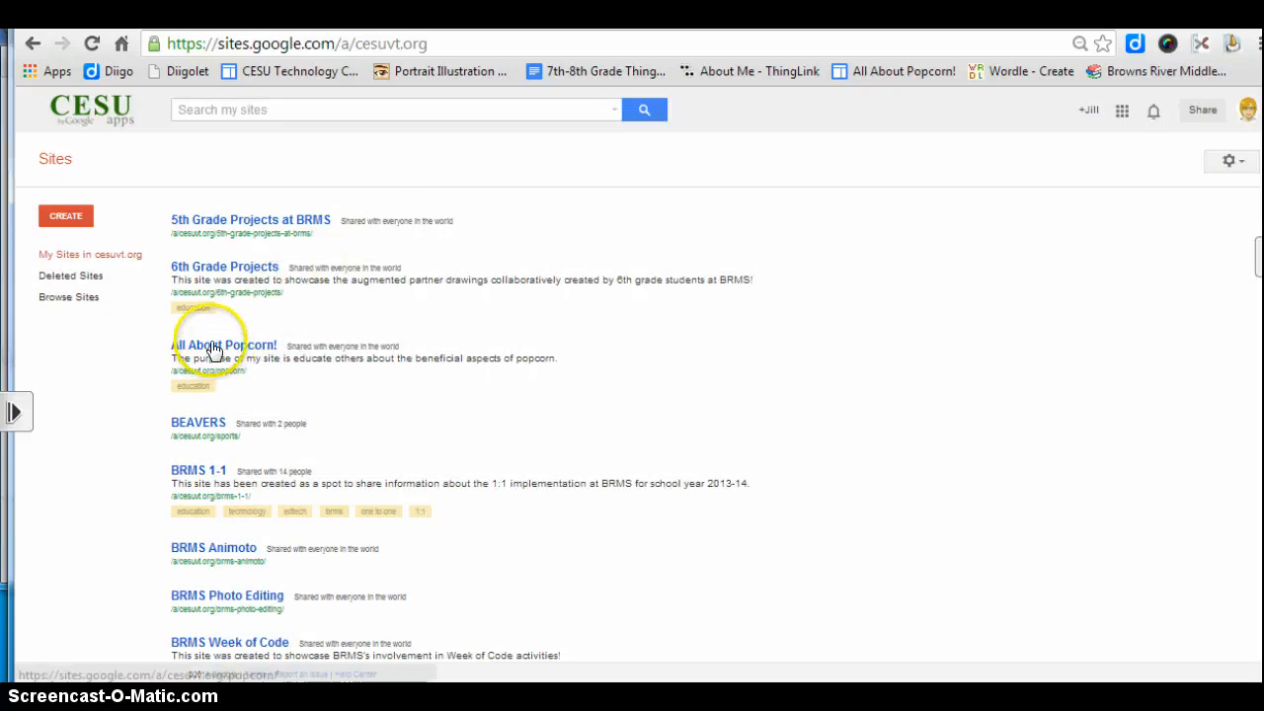
# Go to All About Popcorn's NEW Flickr Screencast page and start editing it.
pyautogui.click(223, 344)
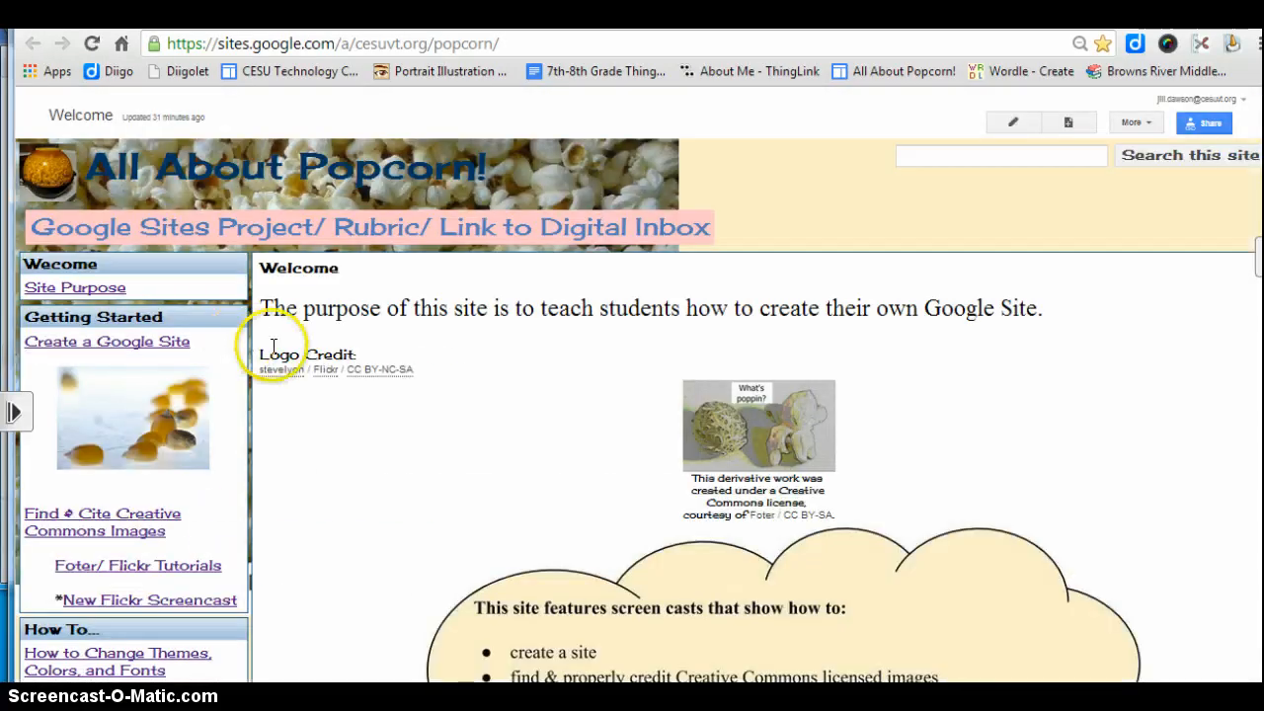
pyautogui.click(150, 600)
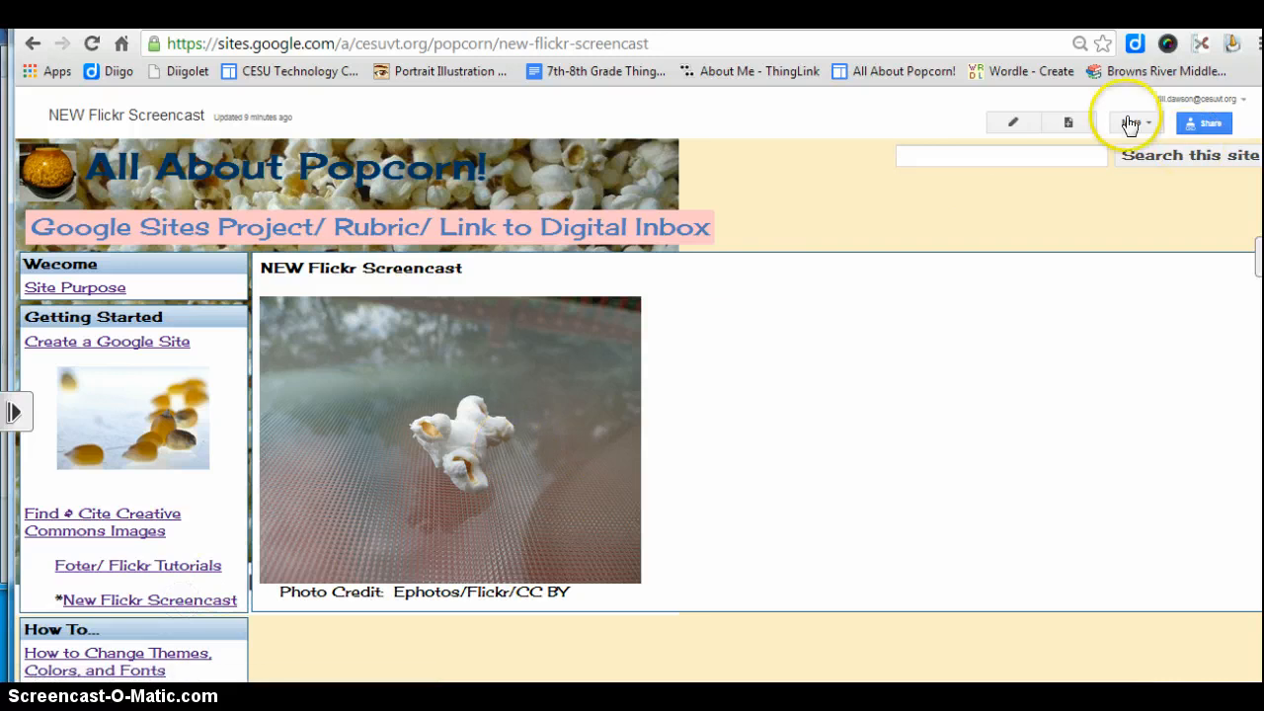
pyautogui.click(1011, 122)
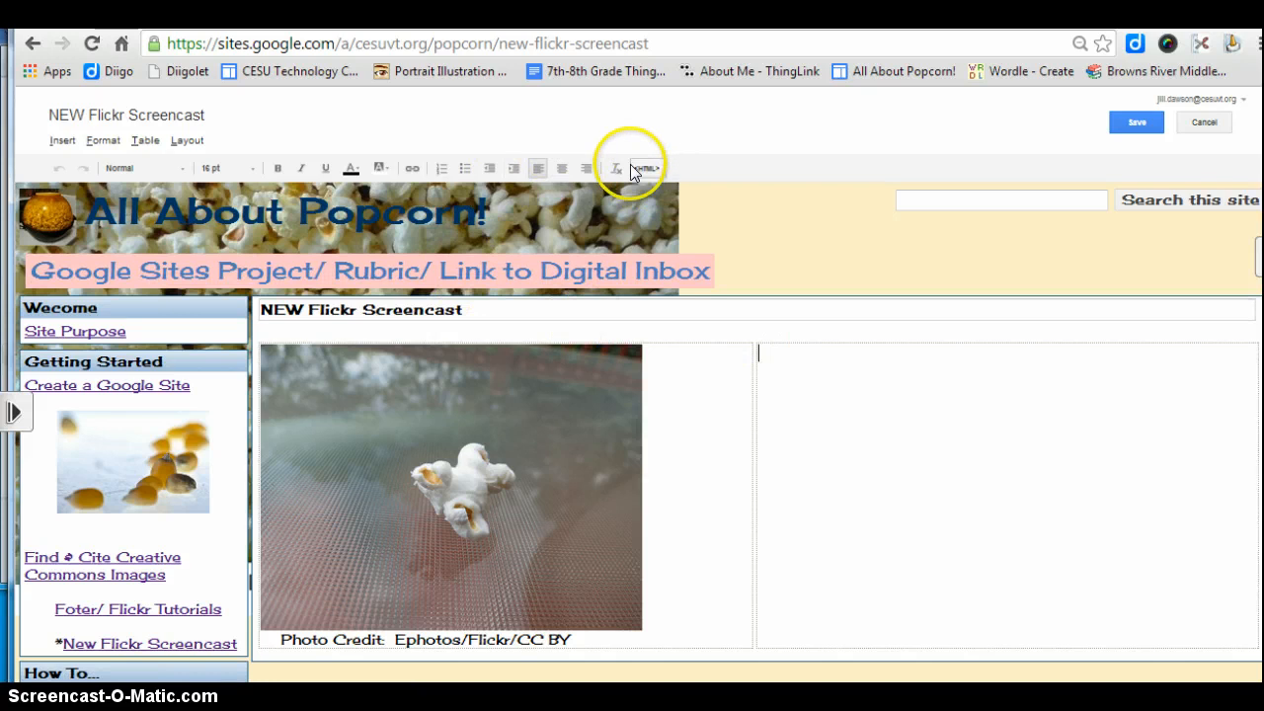
# Paste the Flickr embed code into the Edit HTML box and update the page.
pyautogui.click(644, 168)
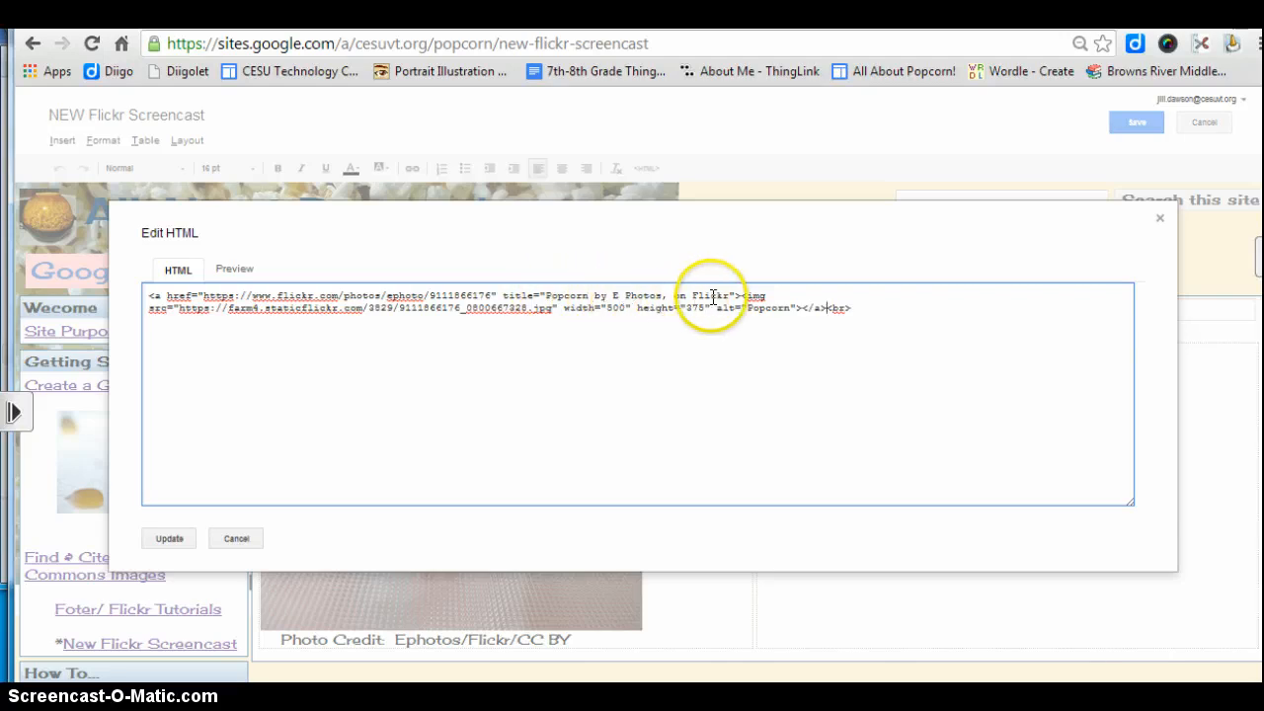
pyautogui.moveTo(178, 355)
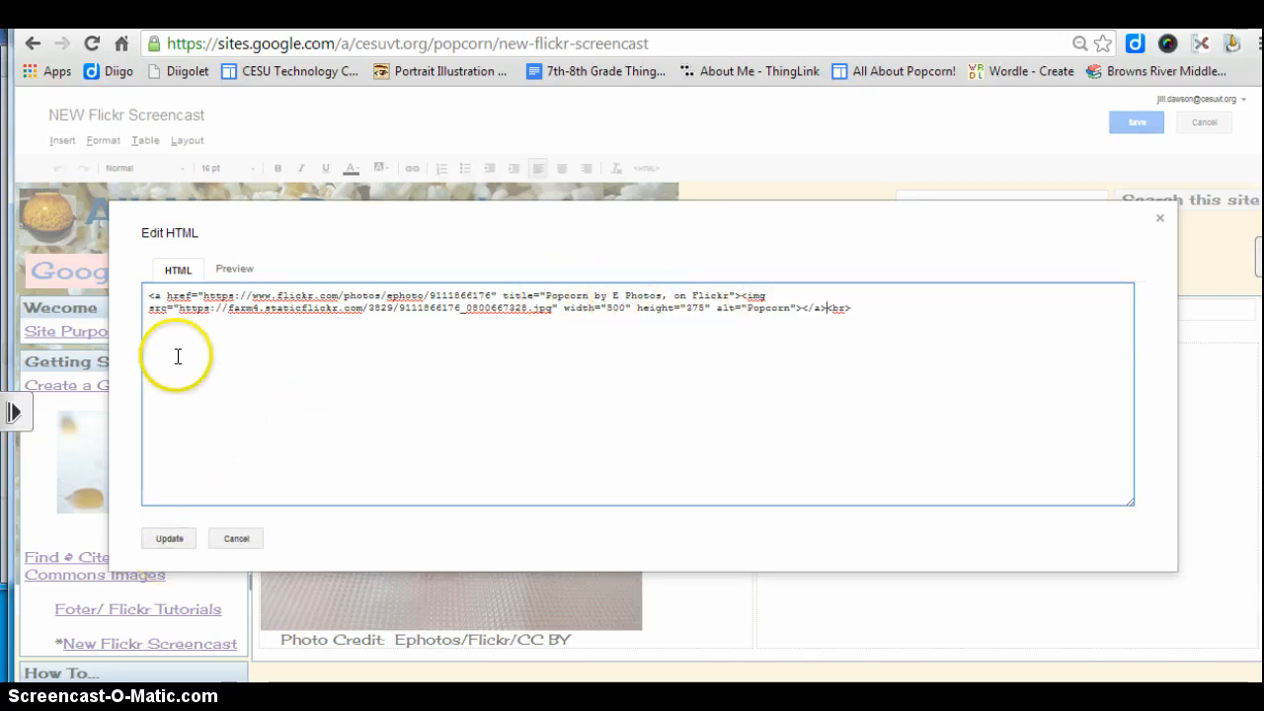
pyautogui.click(168, 537)
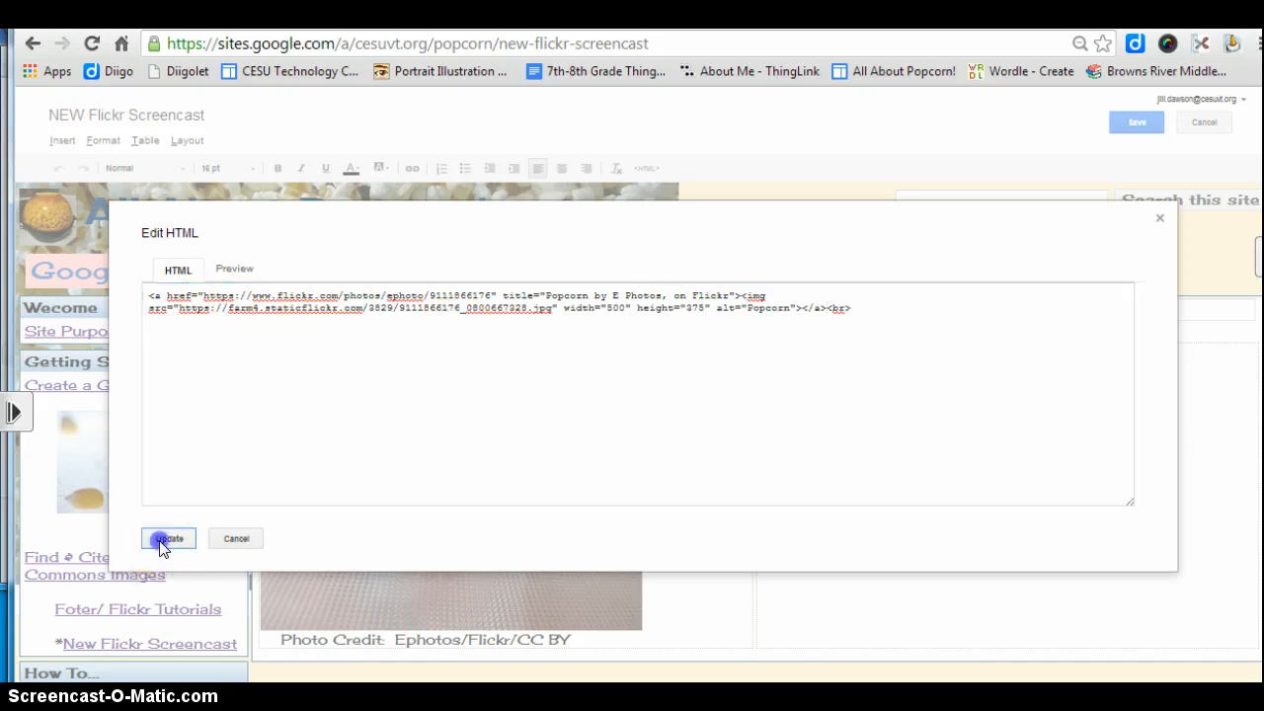
pyautogui.click(168, 537)
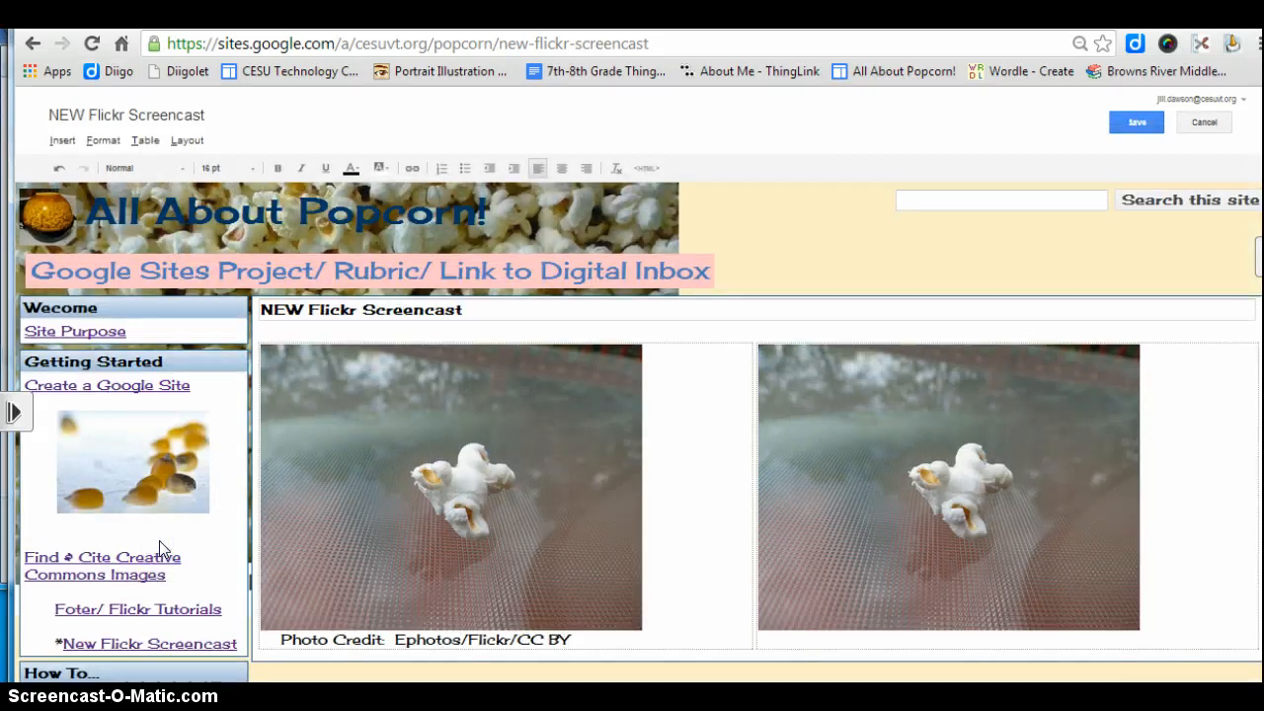
pyautogui.moveTo(1254, 307)
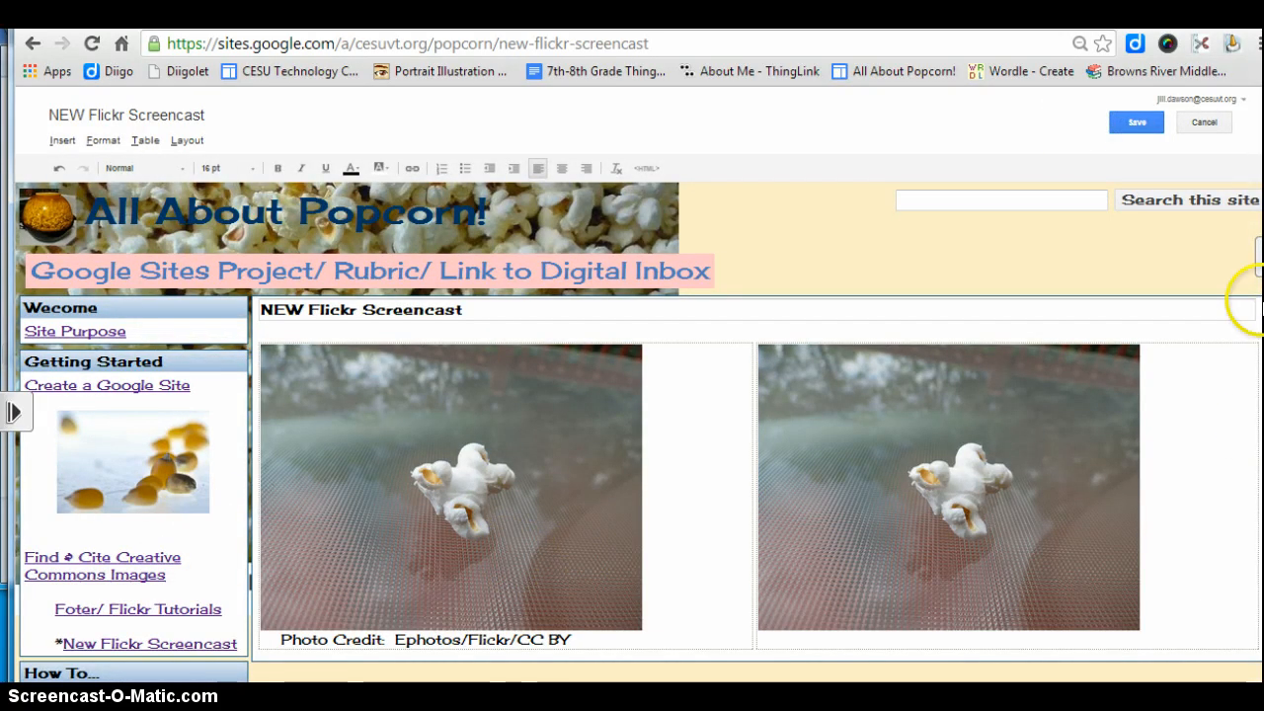
# Caption the embedded photo 'Photo Credit: Ephotos/Flickr/CC BY'.
pyautogui.scroll(-3)
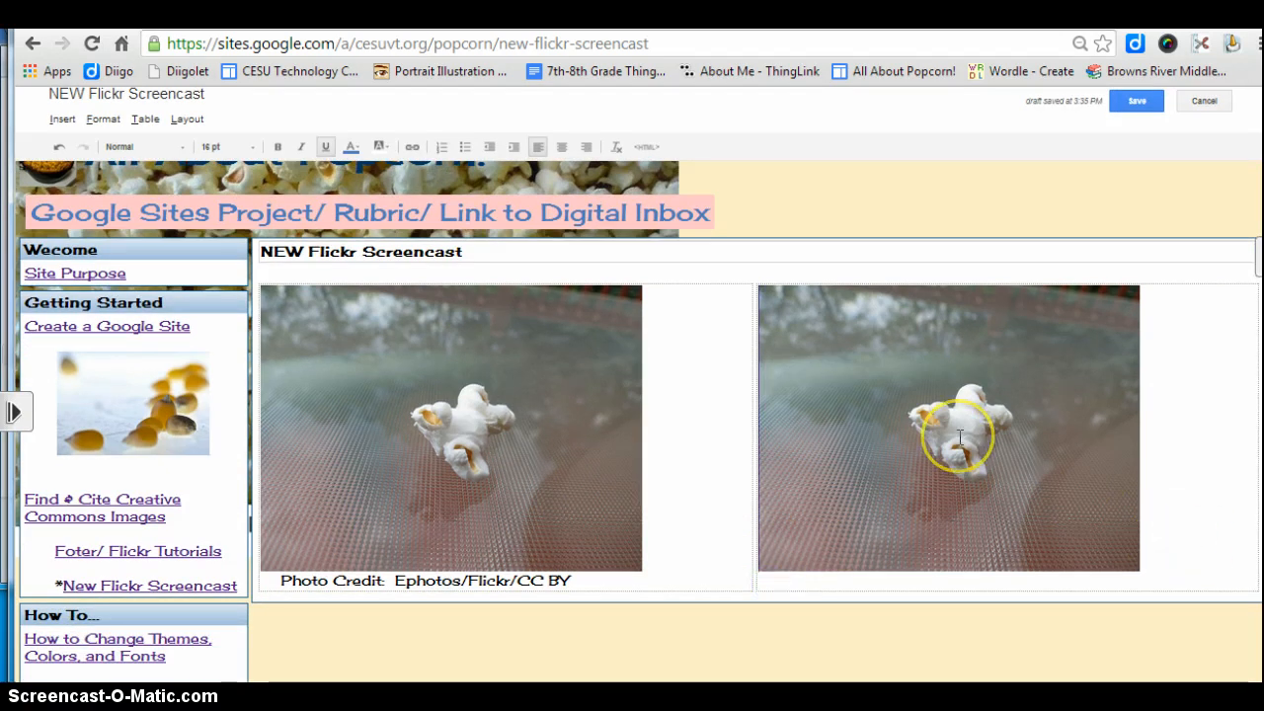
pyautogui.moveTo(958, 435)
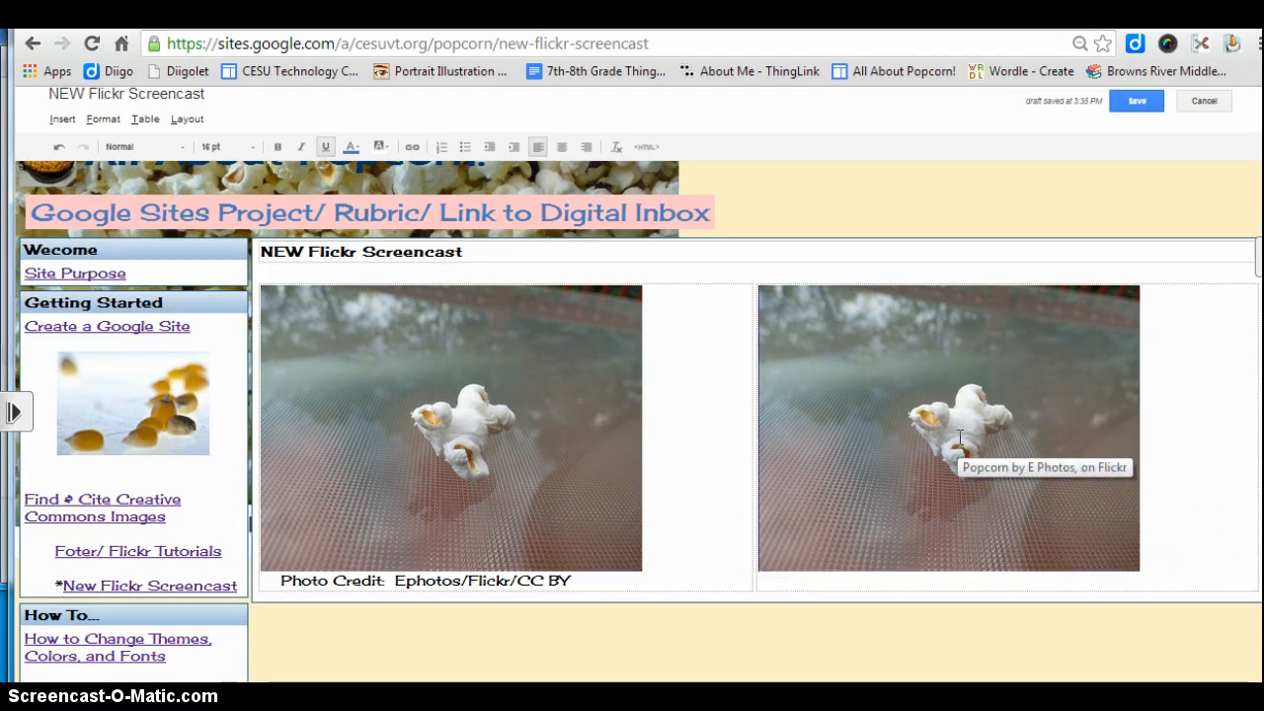
pyautogui.moveTo(1089, 537)
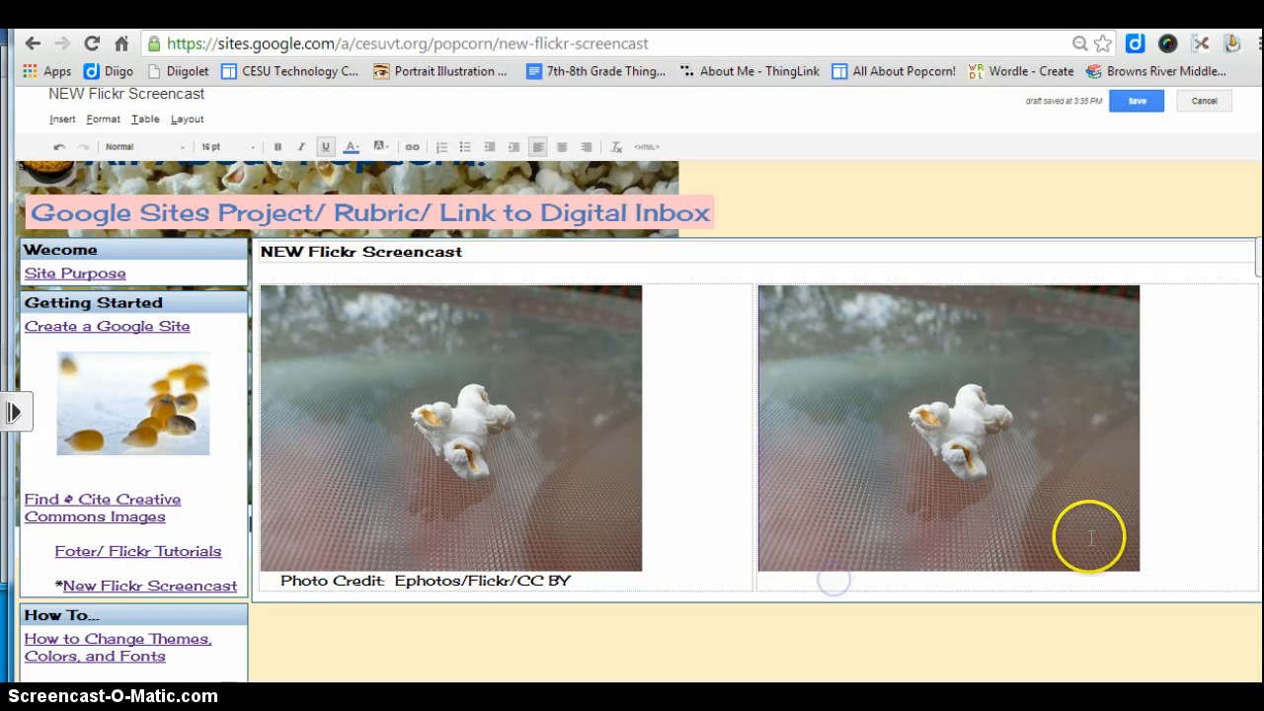
pyautogui.moveTo(1160, 557)
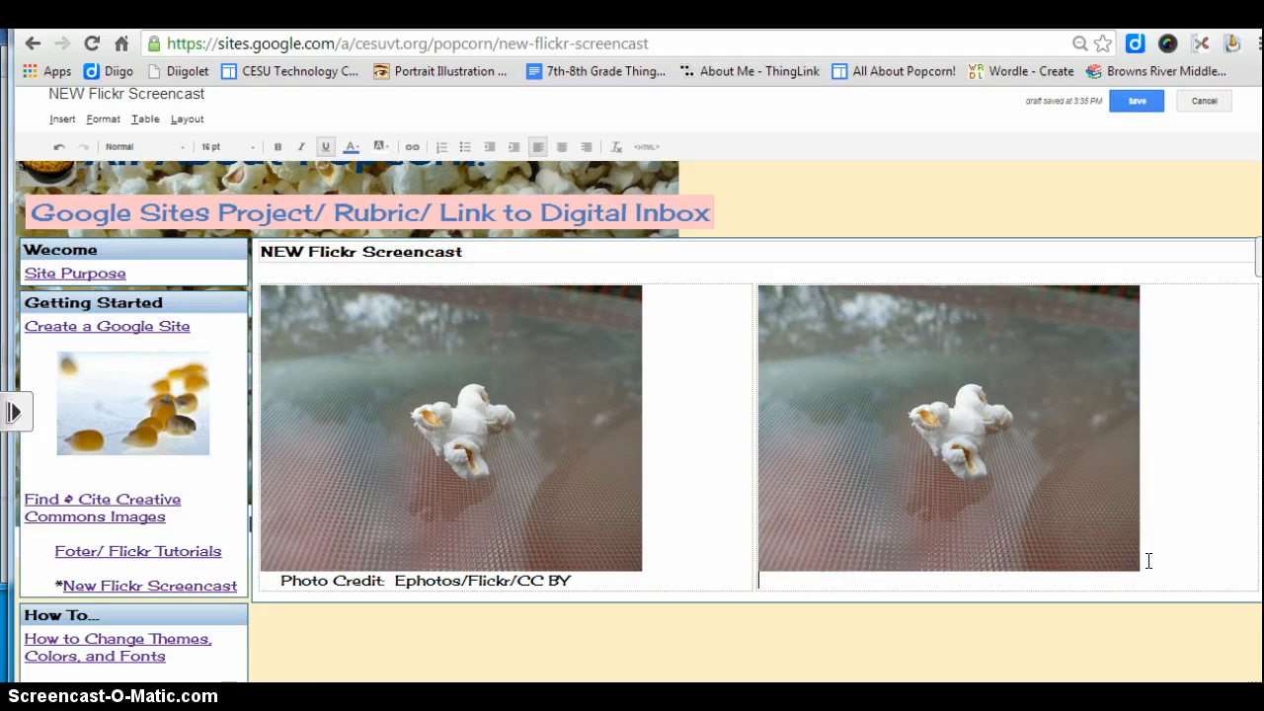
pyautogui.write('Photo')
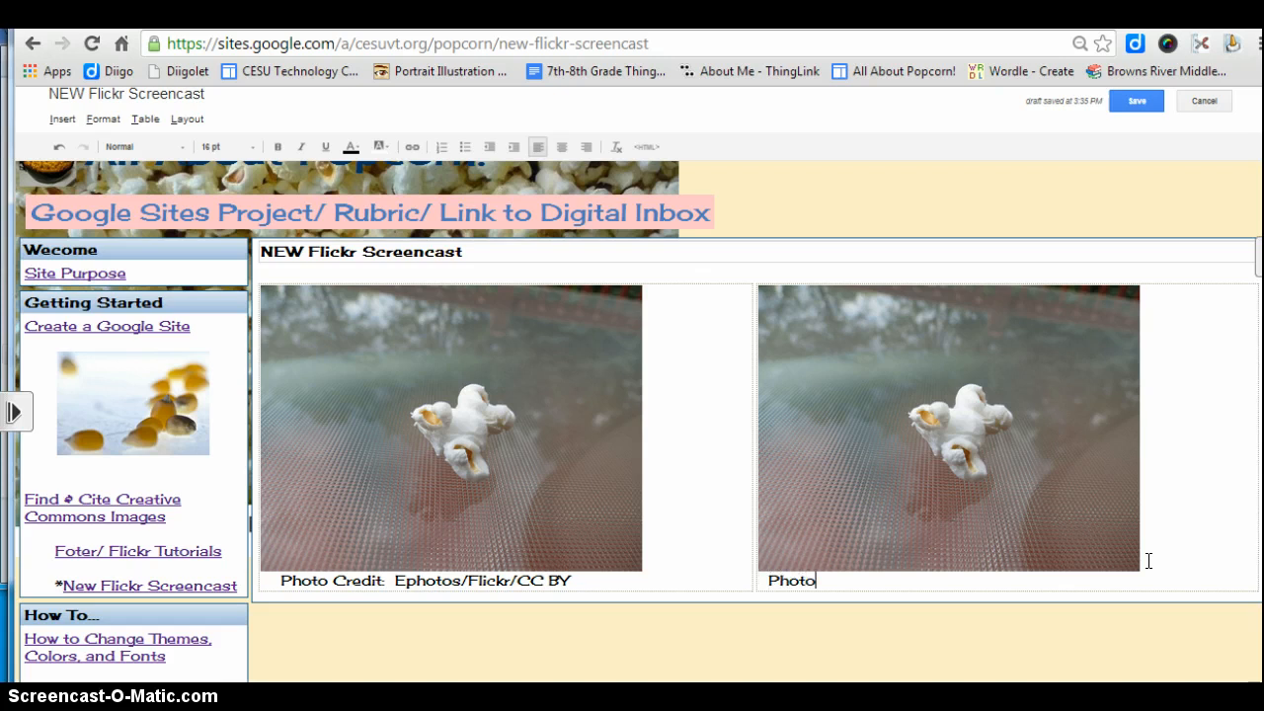
pyautogui.write('Cred')
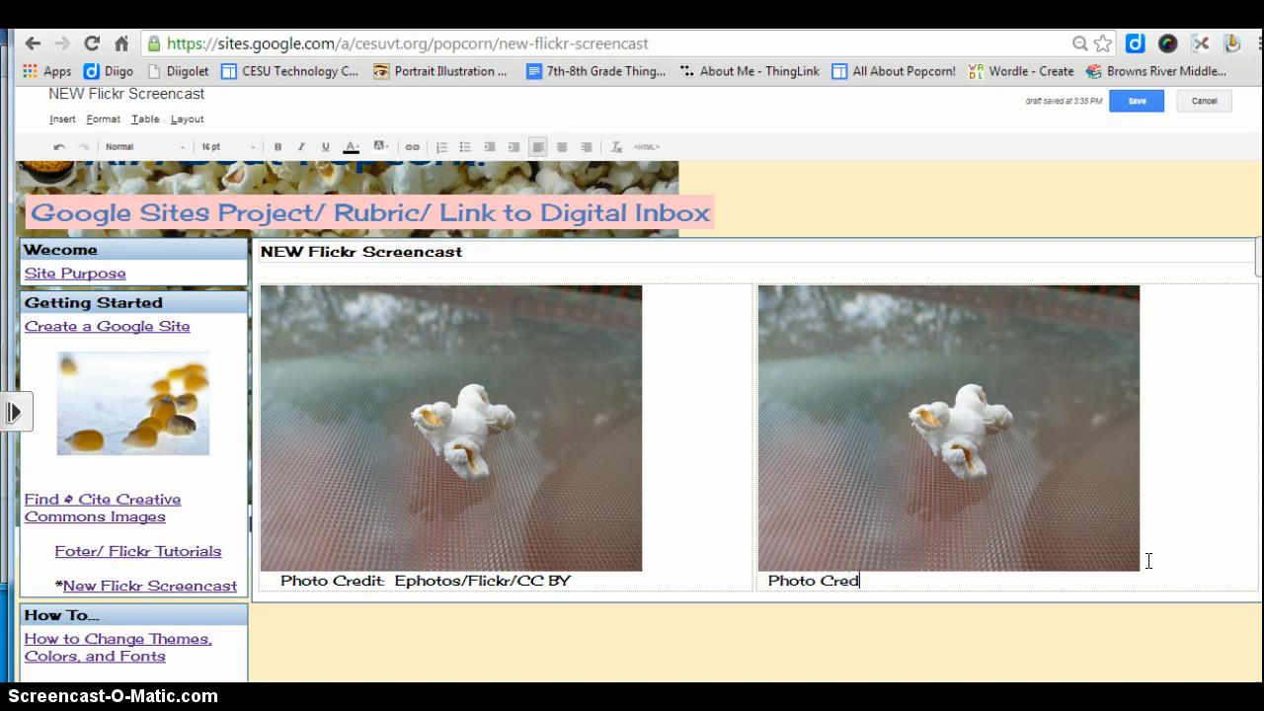
pyautogui.write('it: E')
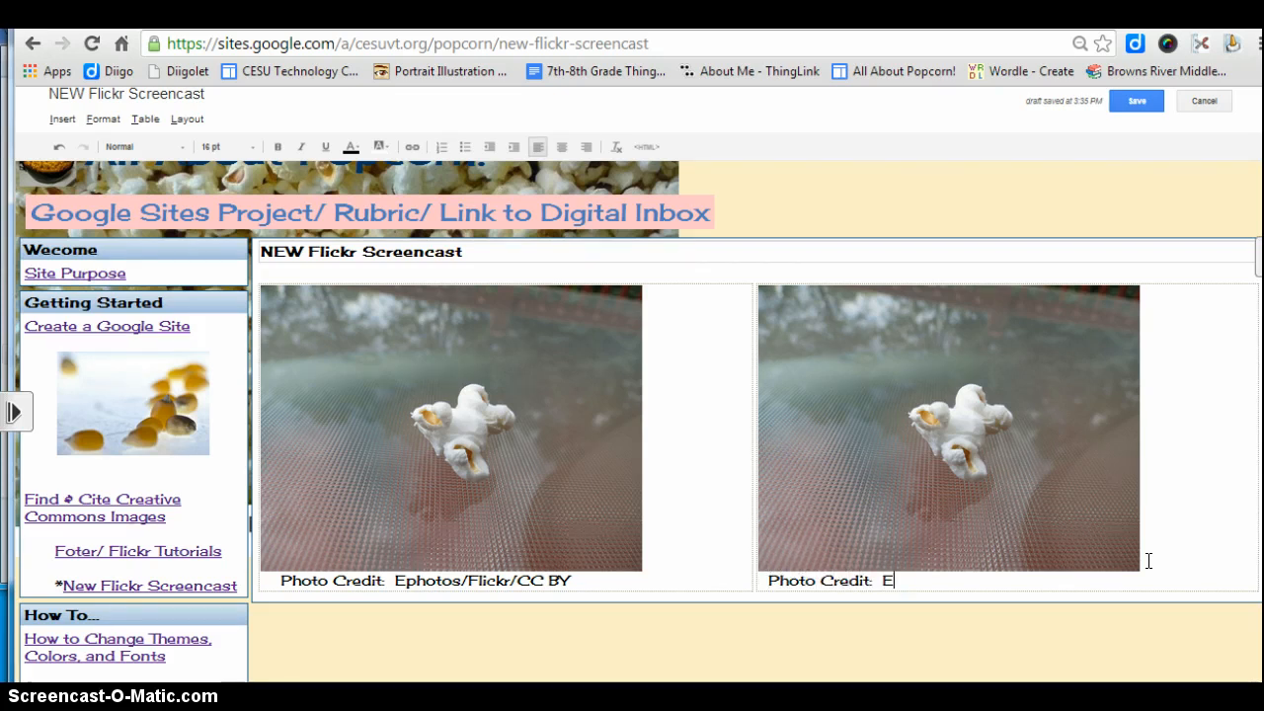
pyautogui.write('photos/')
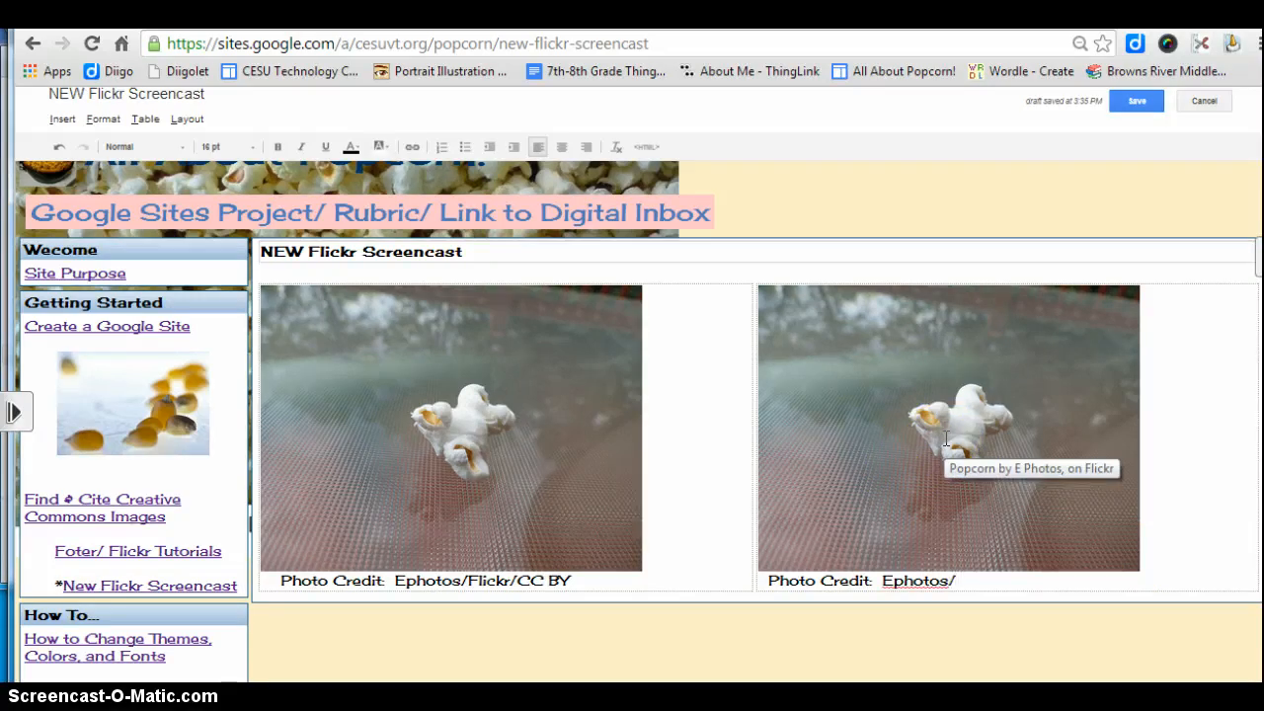
pyautogui.click(955, 581)
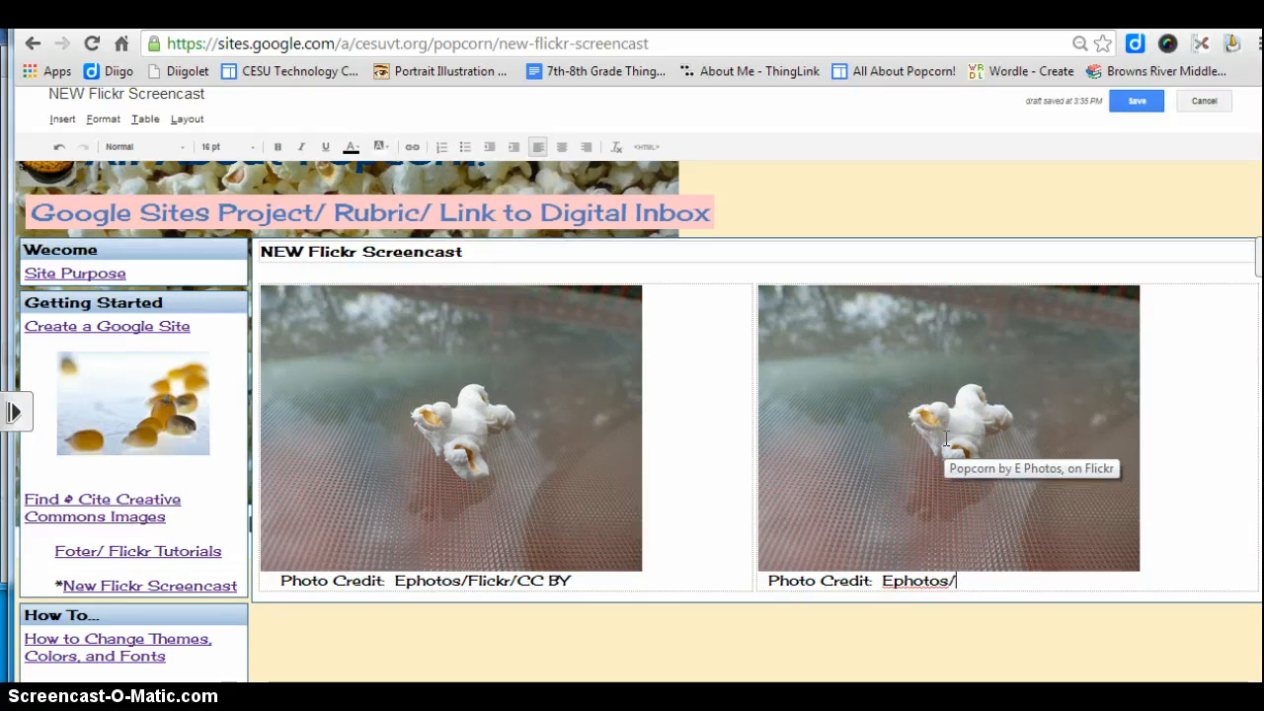
pyautogui.write('Flicker')
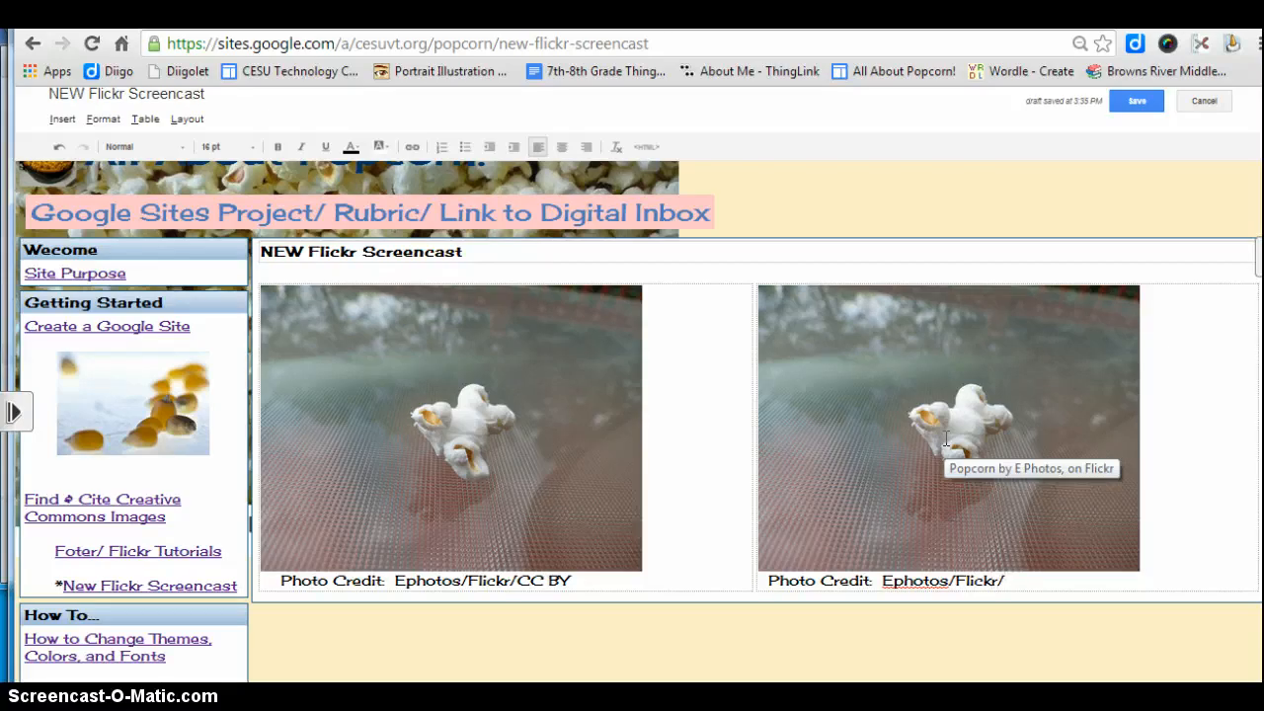
pyautogui.write('CC CY')
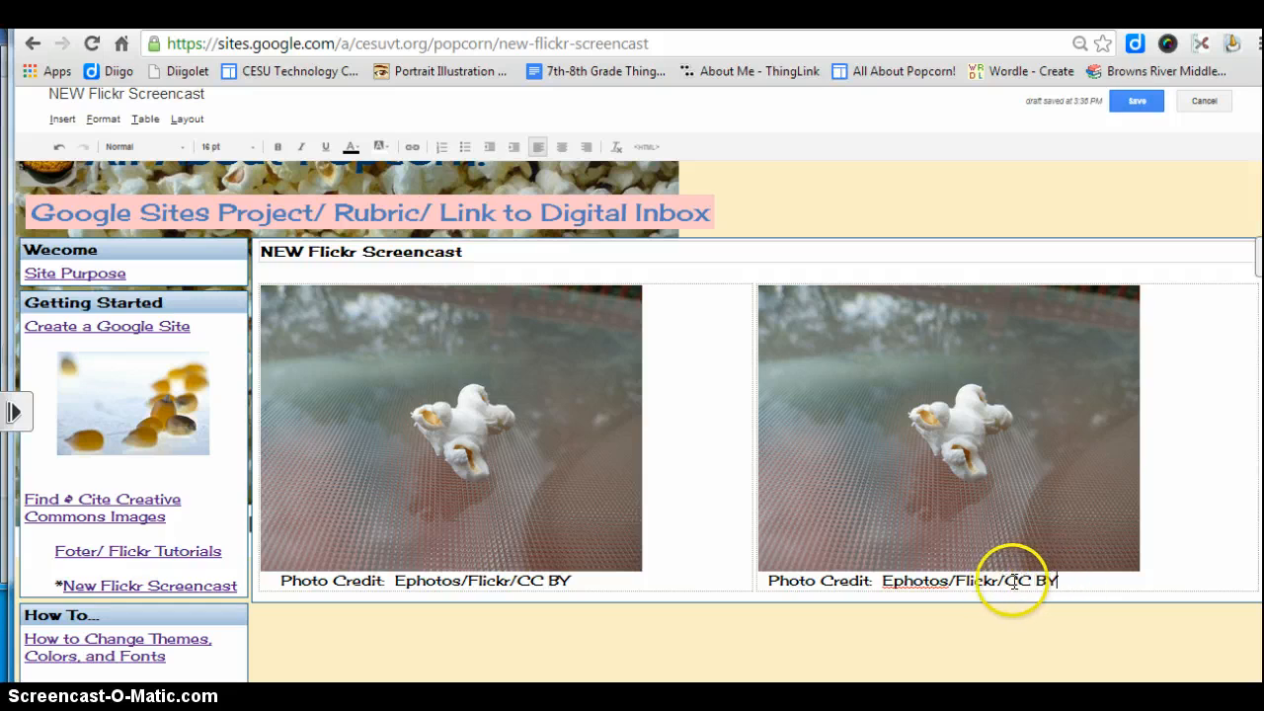
pyautogui.moveTo(873, 395)
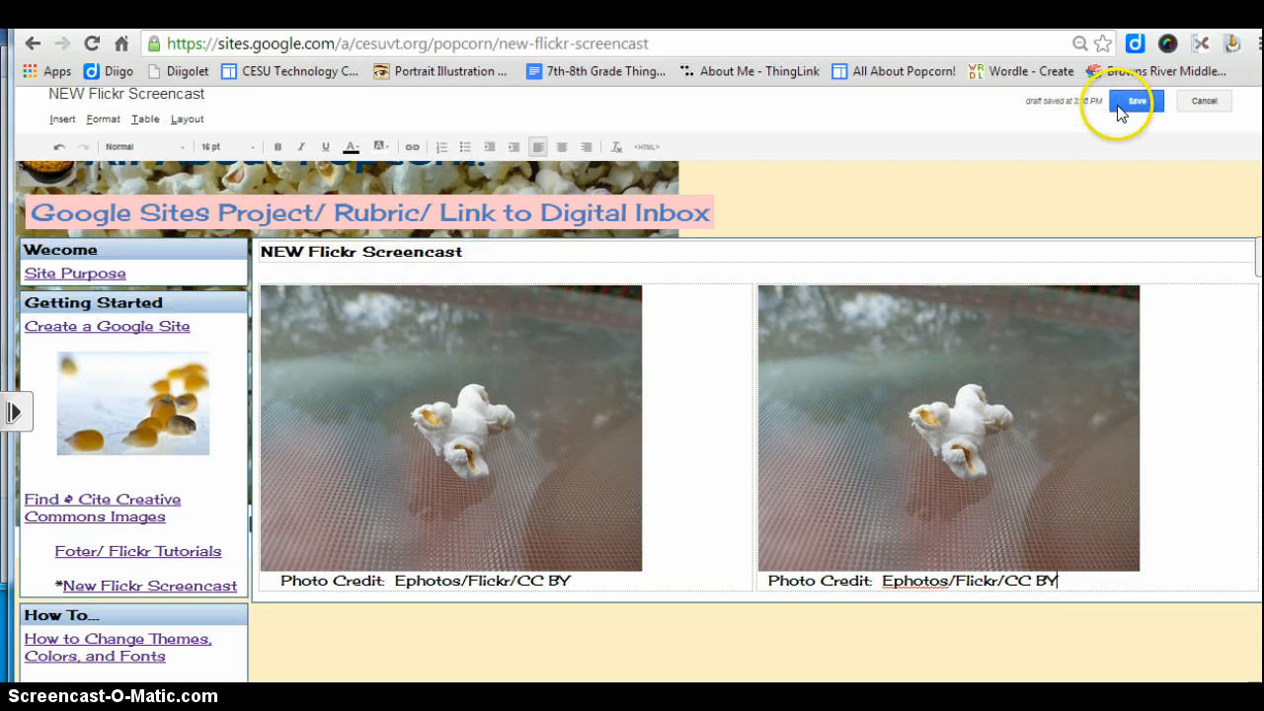
# Save the page, then follow the embedded photo to its Flickr page.
pyautogui.click(1133, 101)
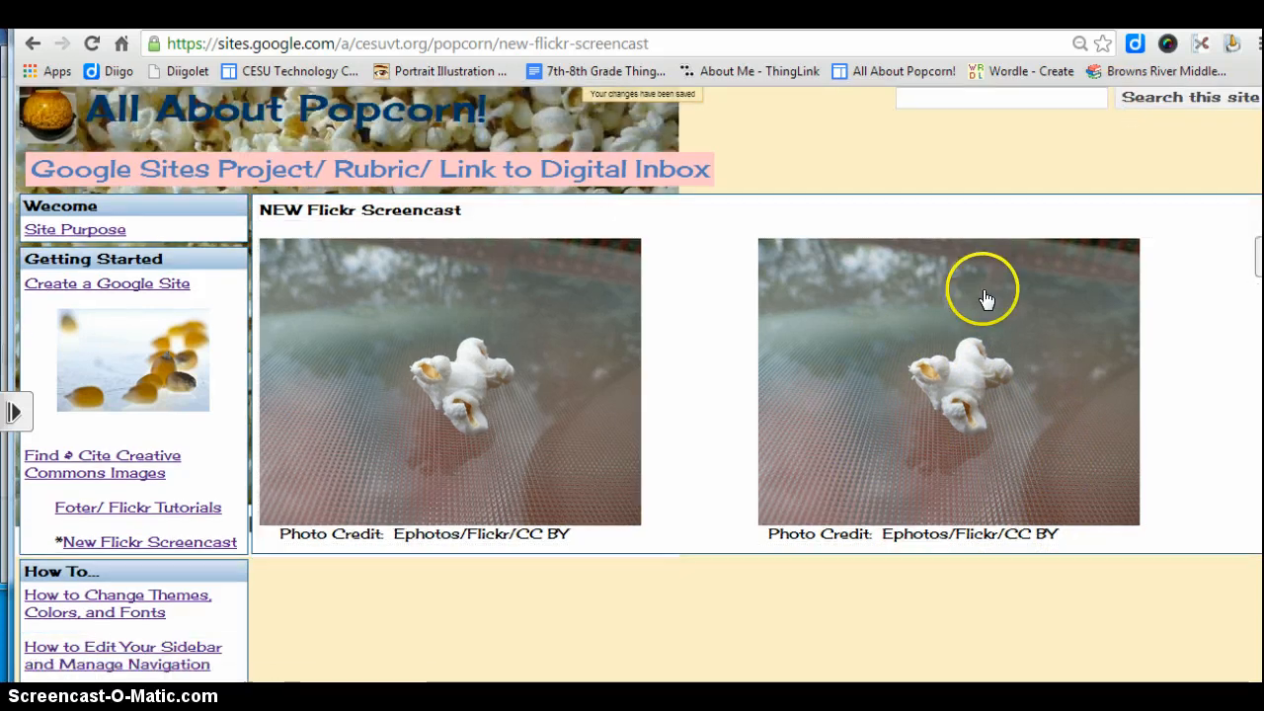
pyautogui.click(948, 379)
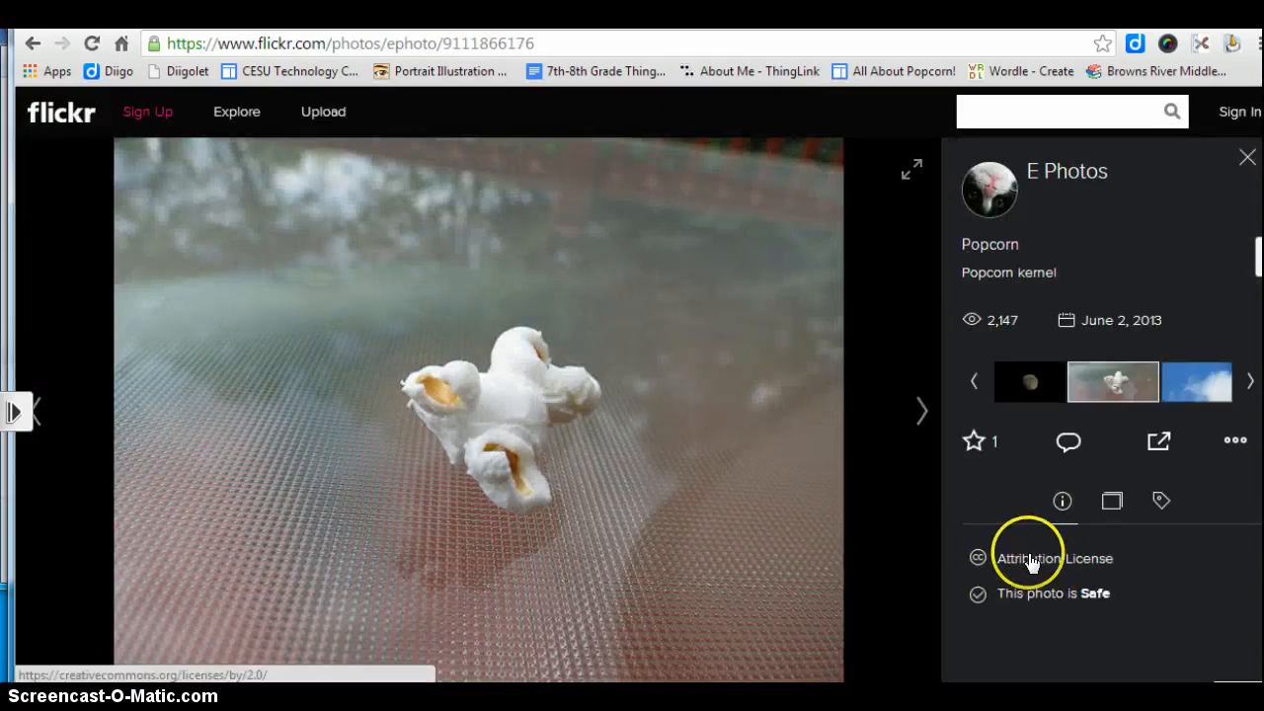
pyautogui.moveTo(1066, 170)
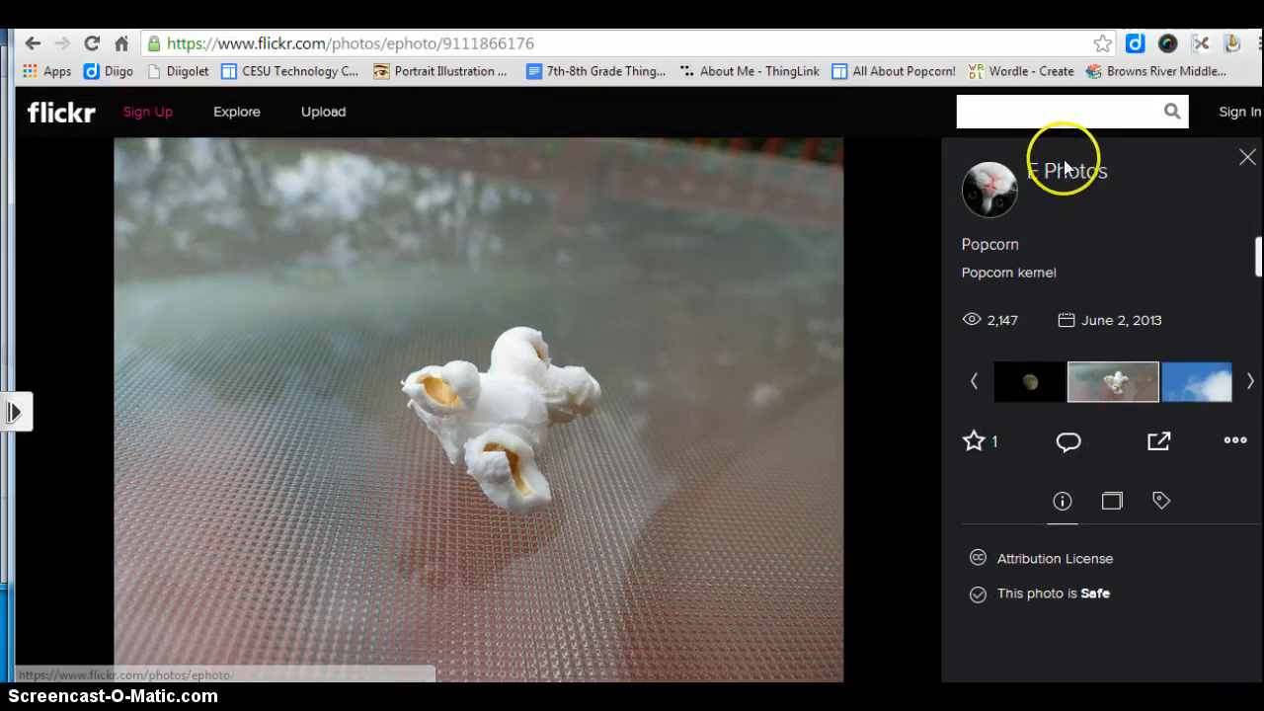
pyautogui.moveTo(497, 470)
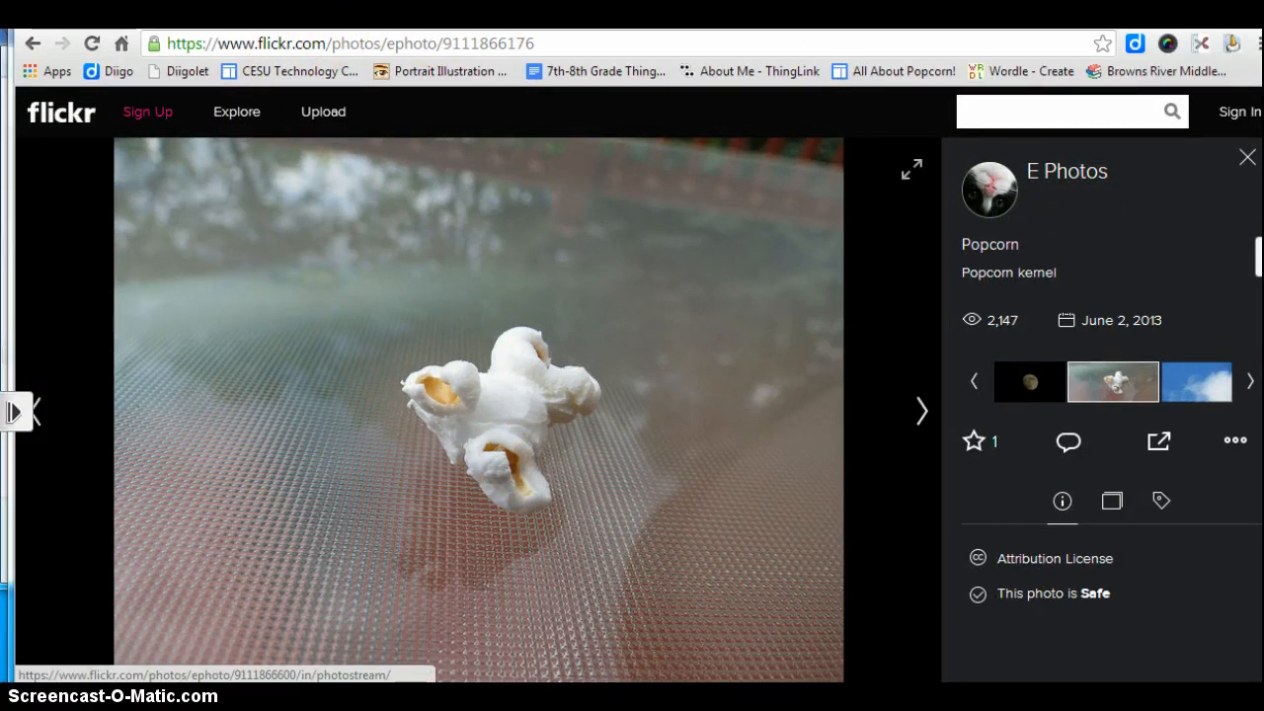
pyautogui.moveTo(517, 312)
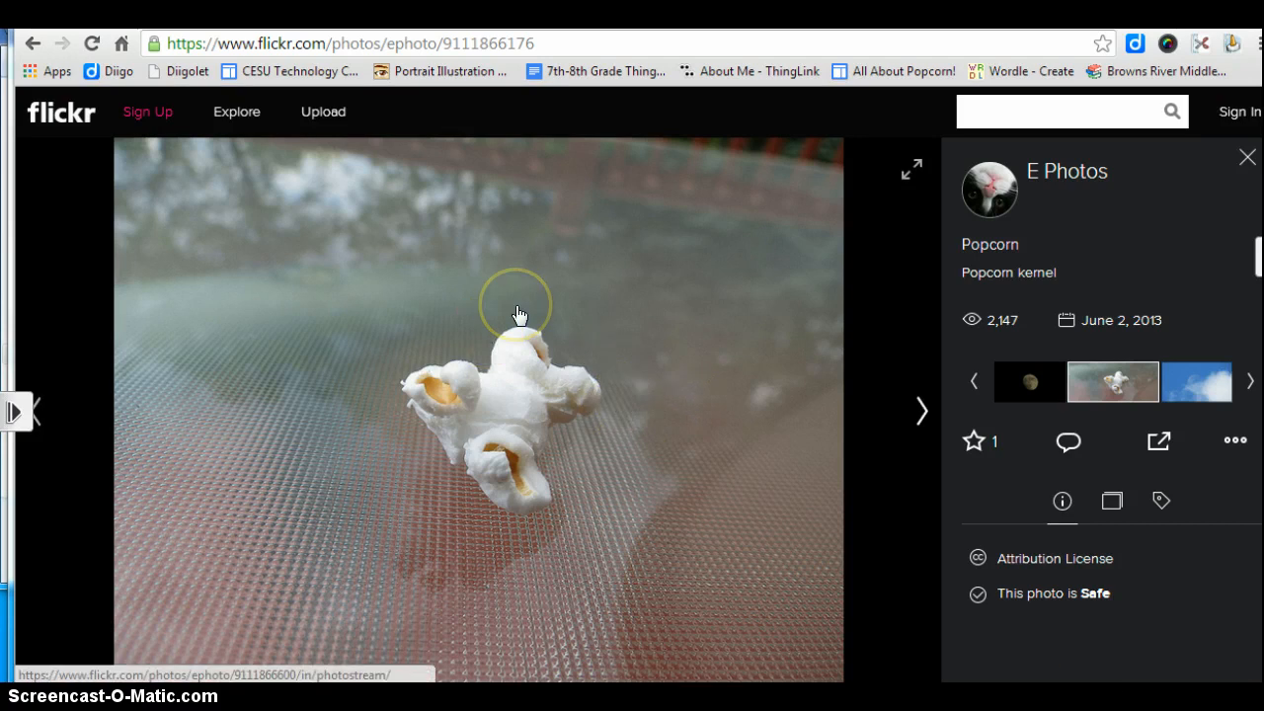